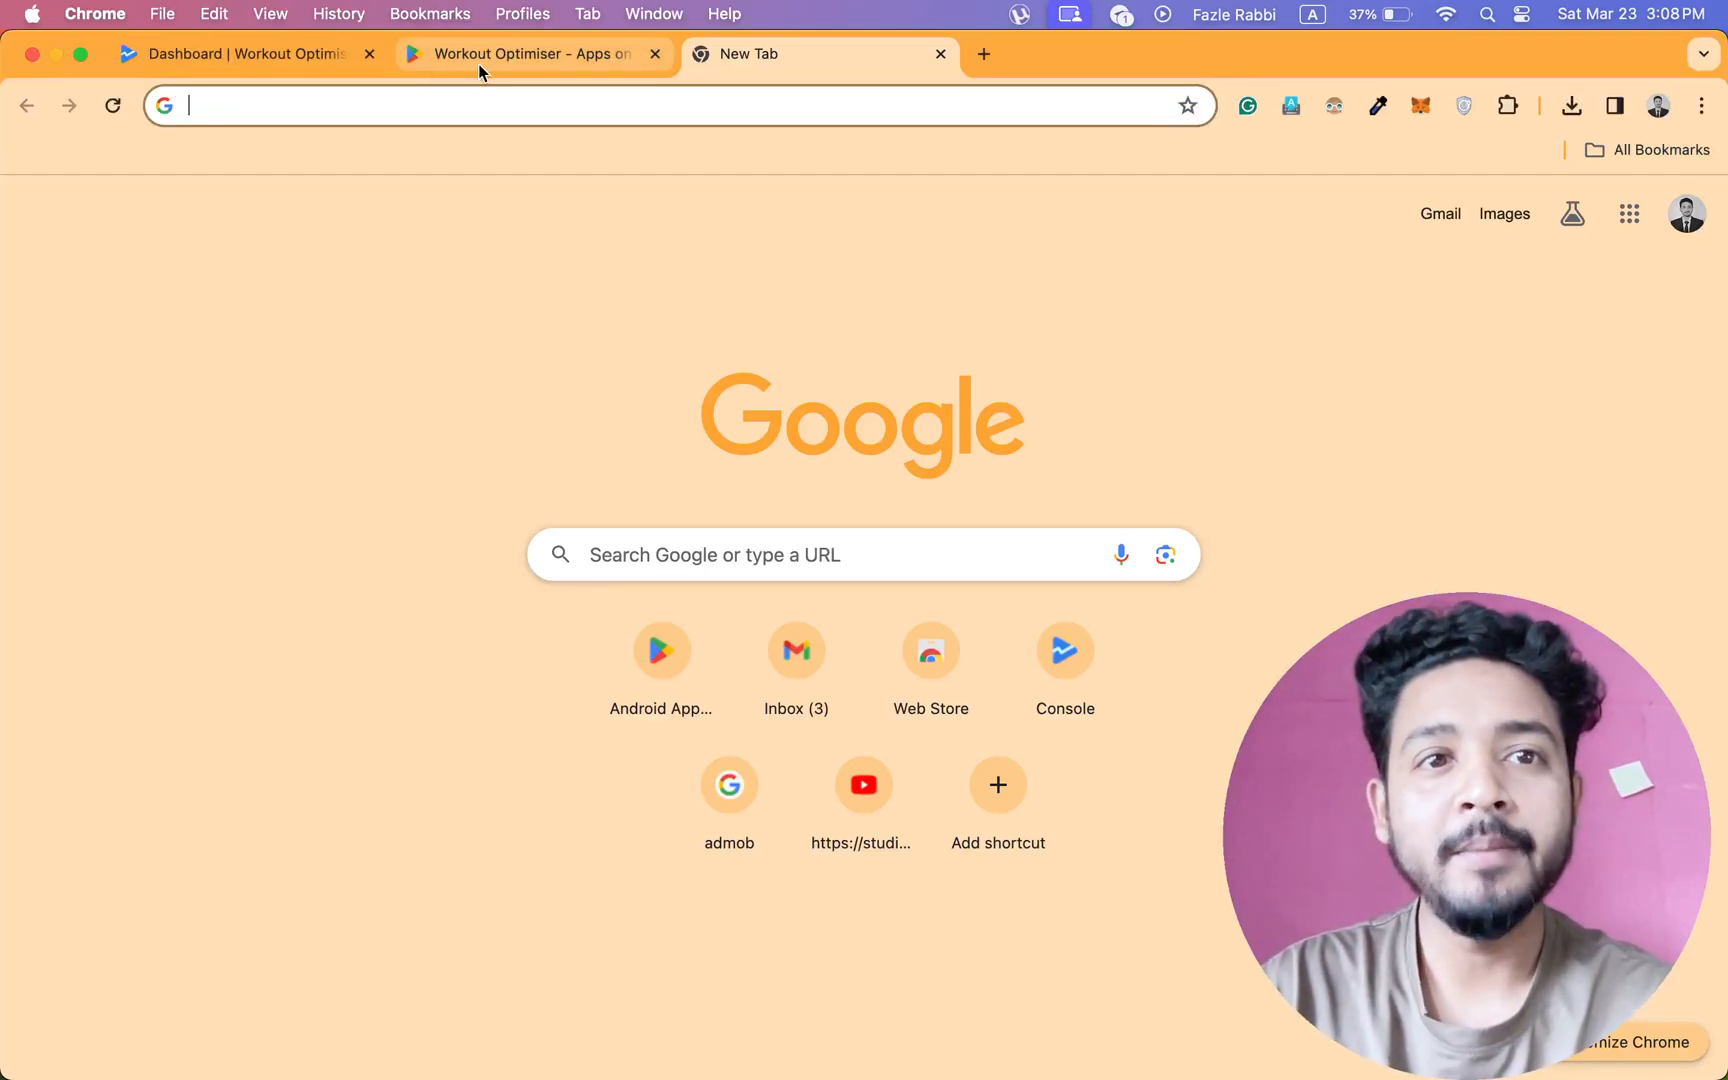
Switch to the Workout Optimiser store listing tab and scroll through its details.
{"action": "left_click", "coordinate": [529, 54]}
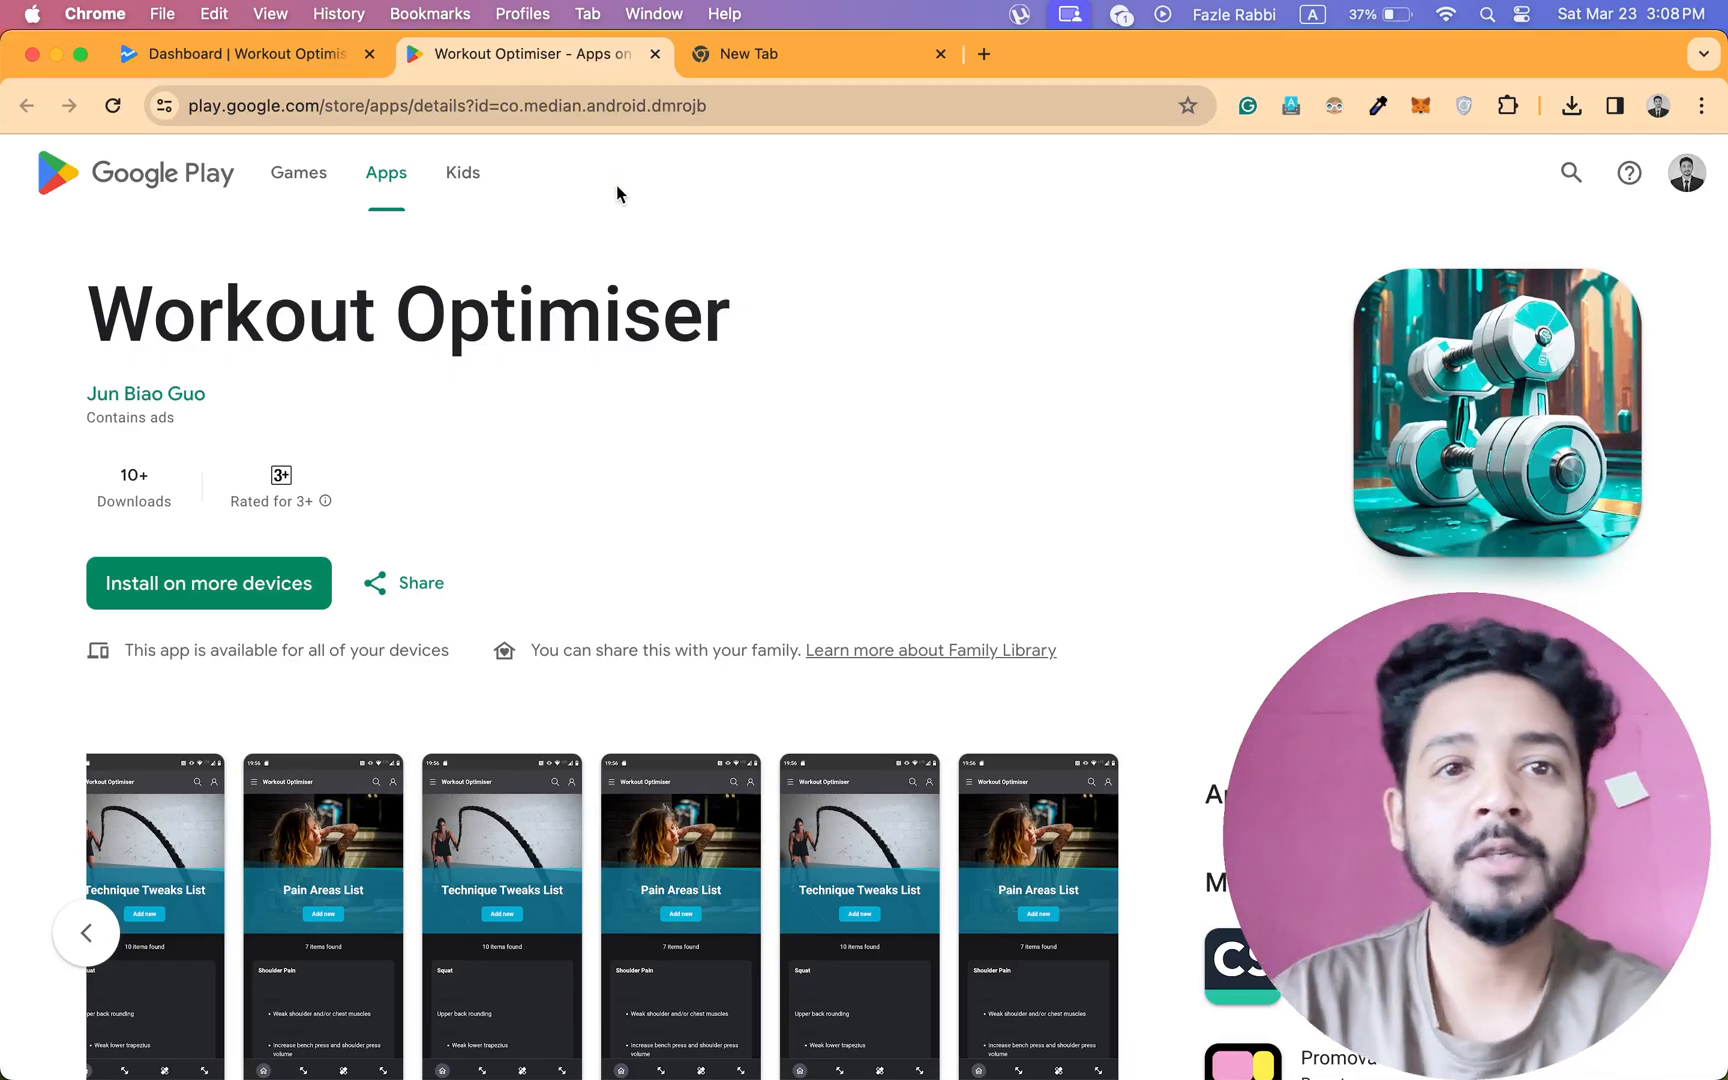
{"action": "mouse_move", "coordinate": [127, 387]}
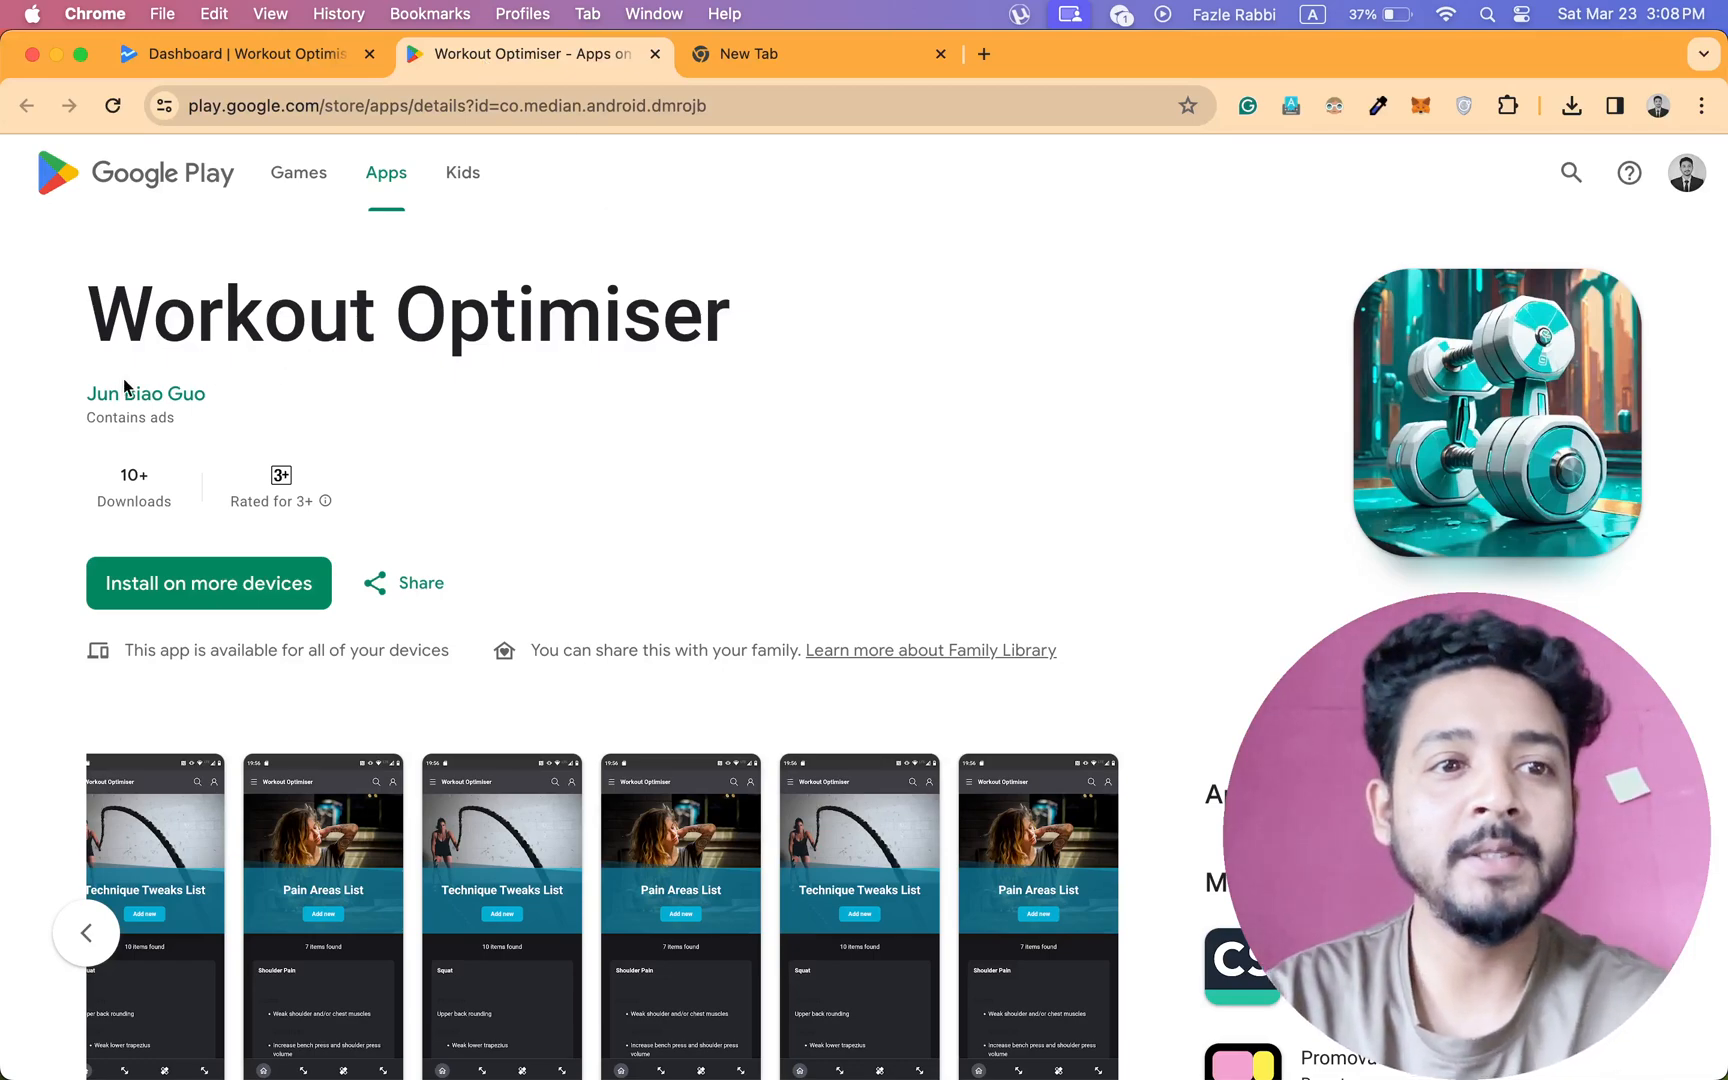
{"action": "scroll", "scroll_direction": "down", "scroll_amount": 3}
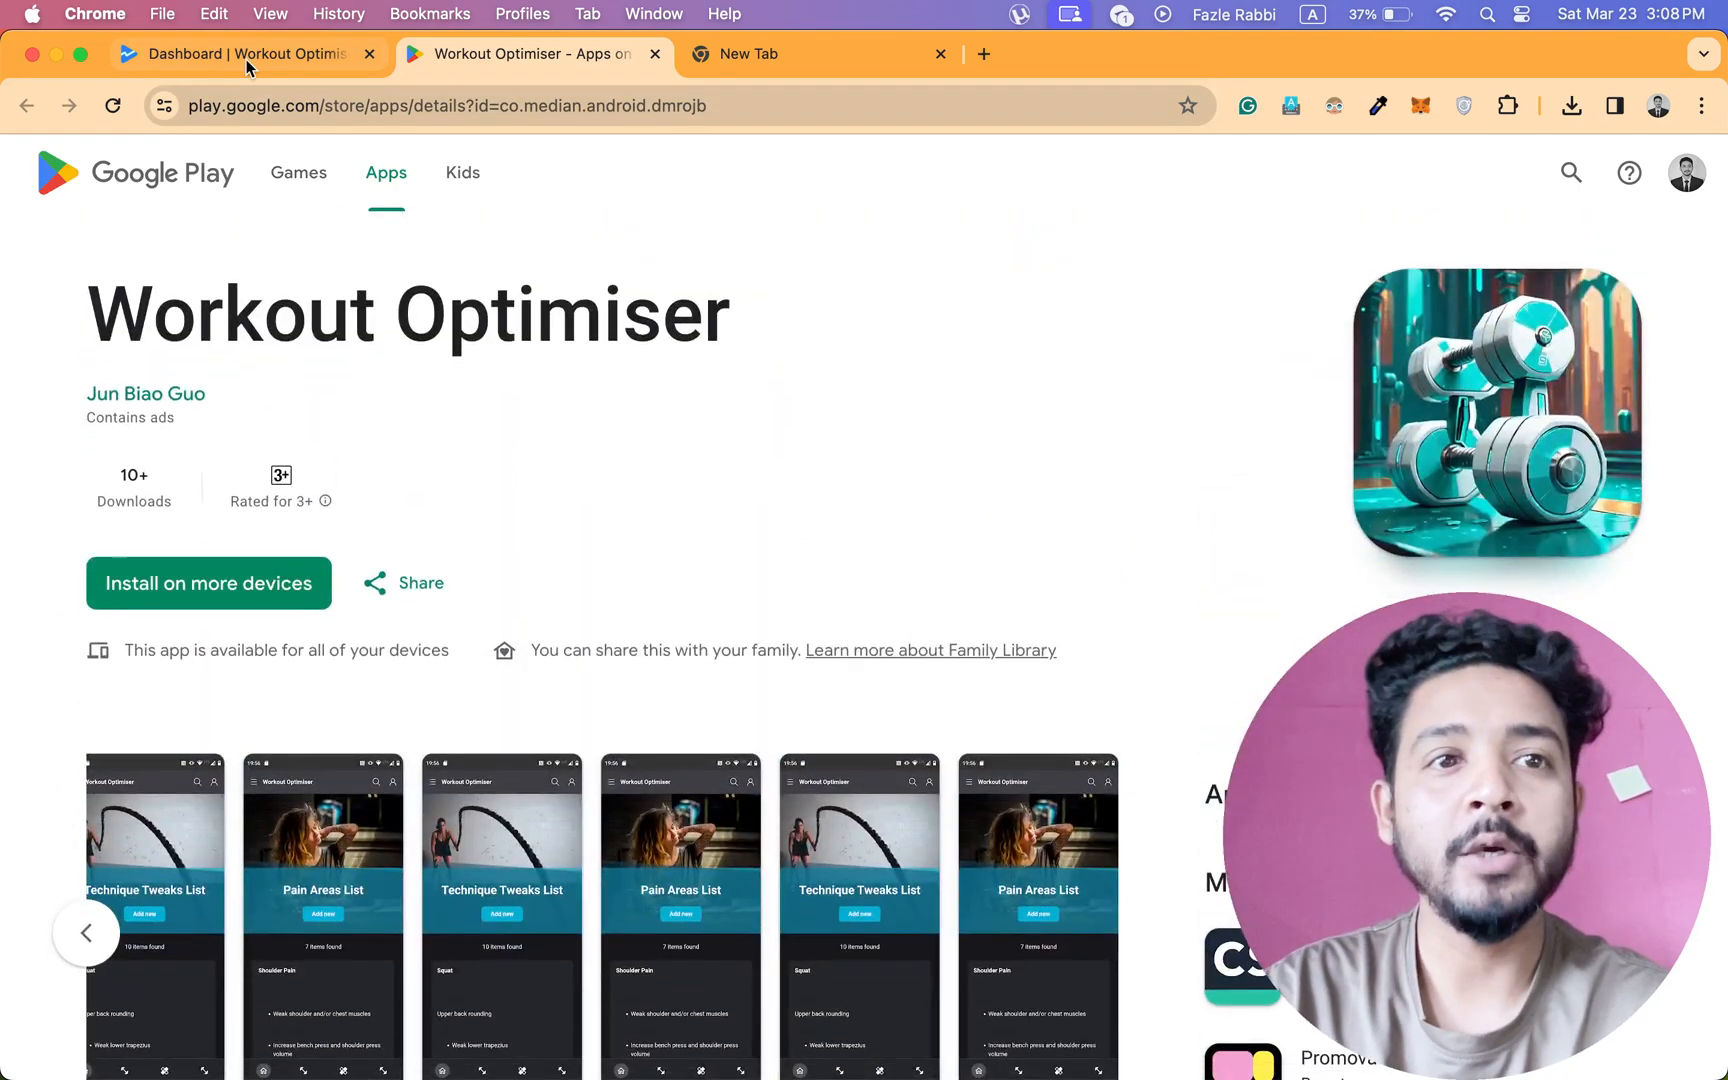
Open Squid Game Survival's dashboard, check Publishing overview, then open its Google Play listing.
{"action": "left_click", "coordinate": [242, 54]}
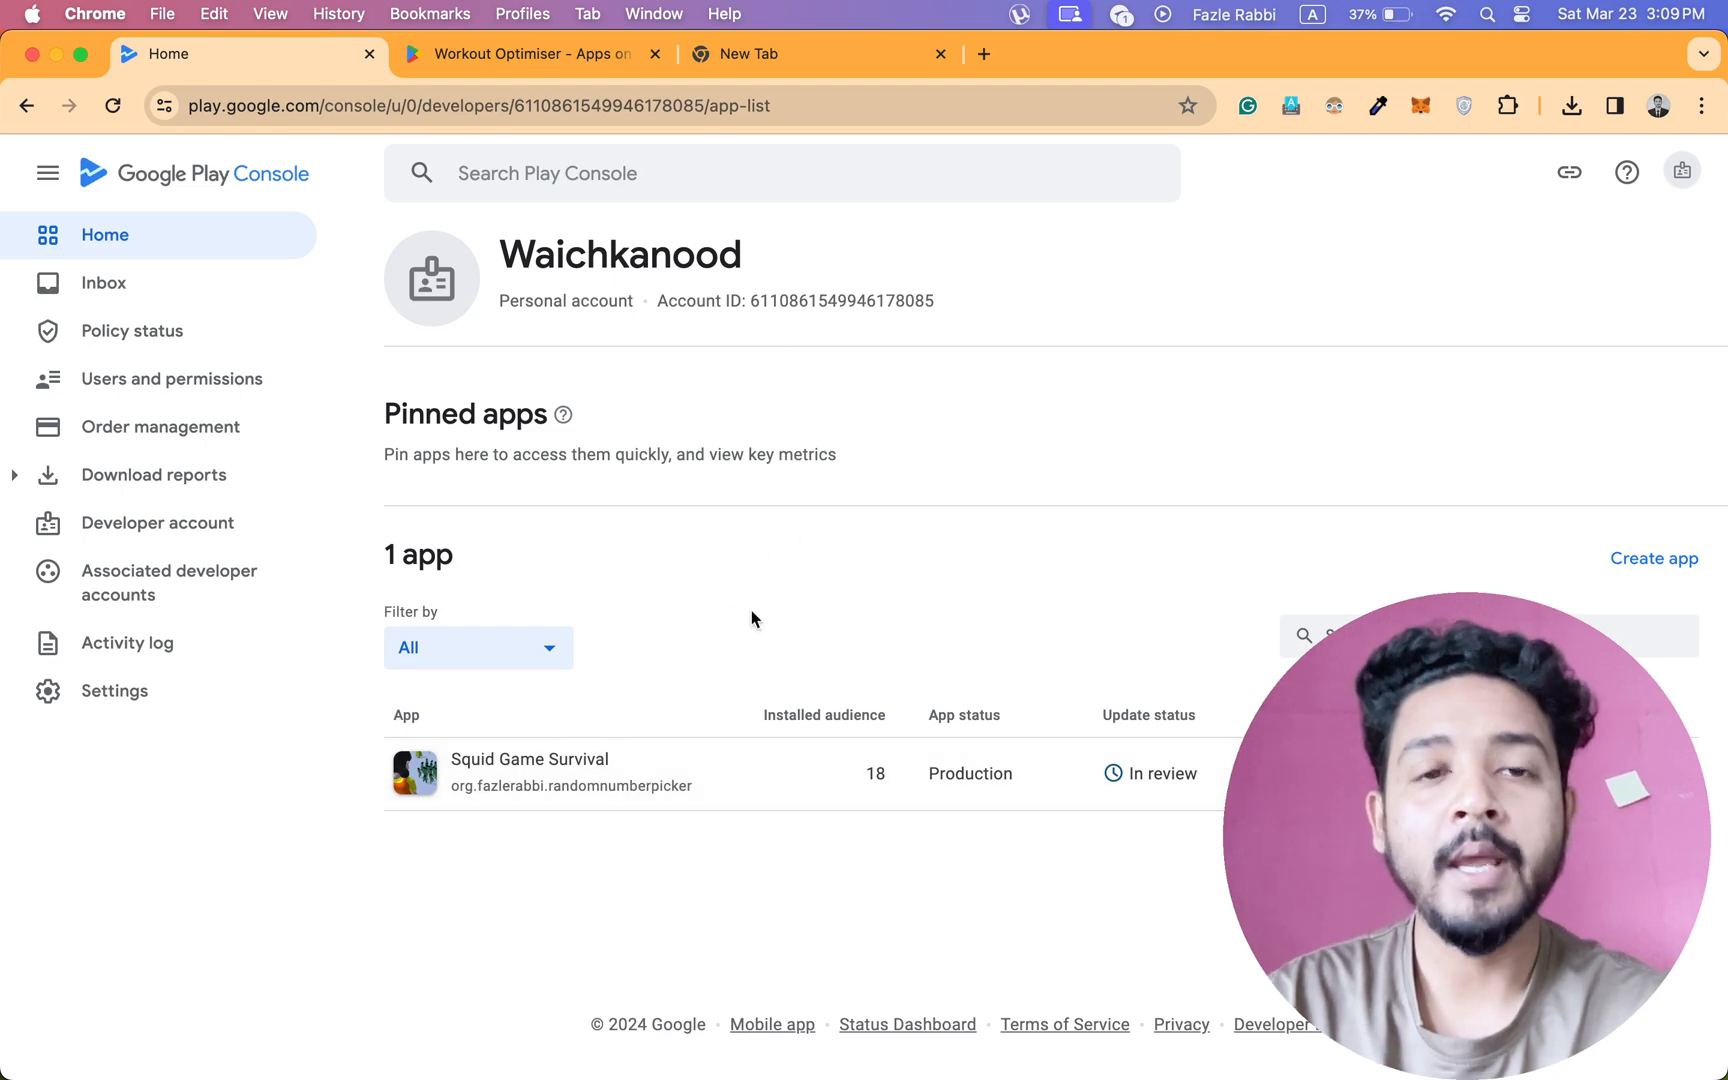
{"action": "mouse_move", "coordinate": [703, 748]}
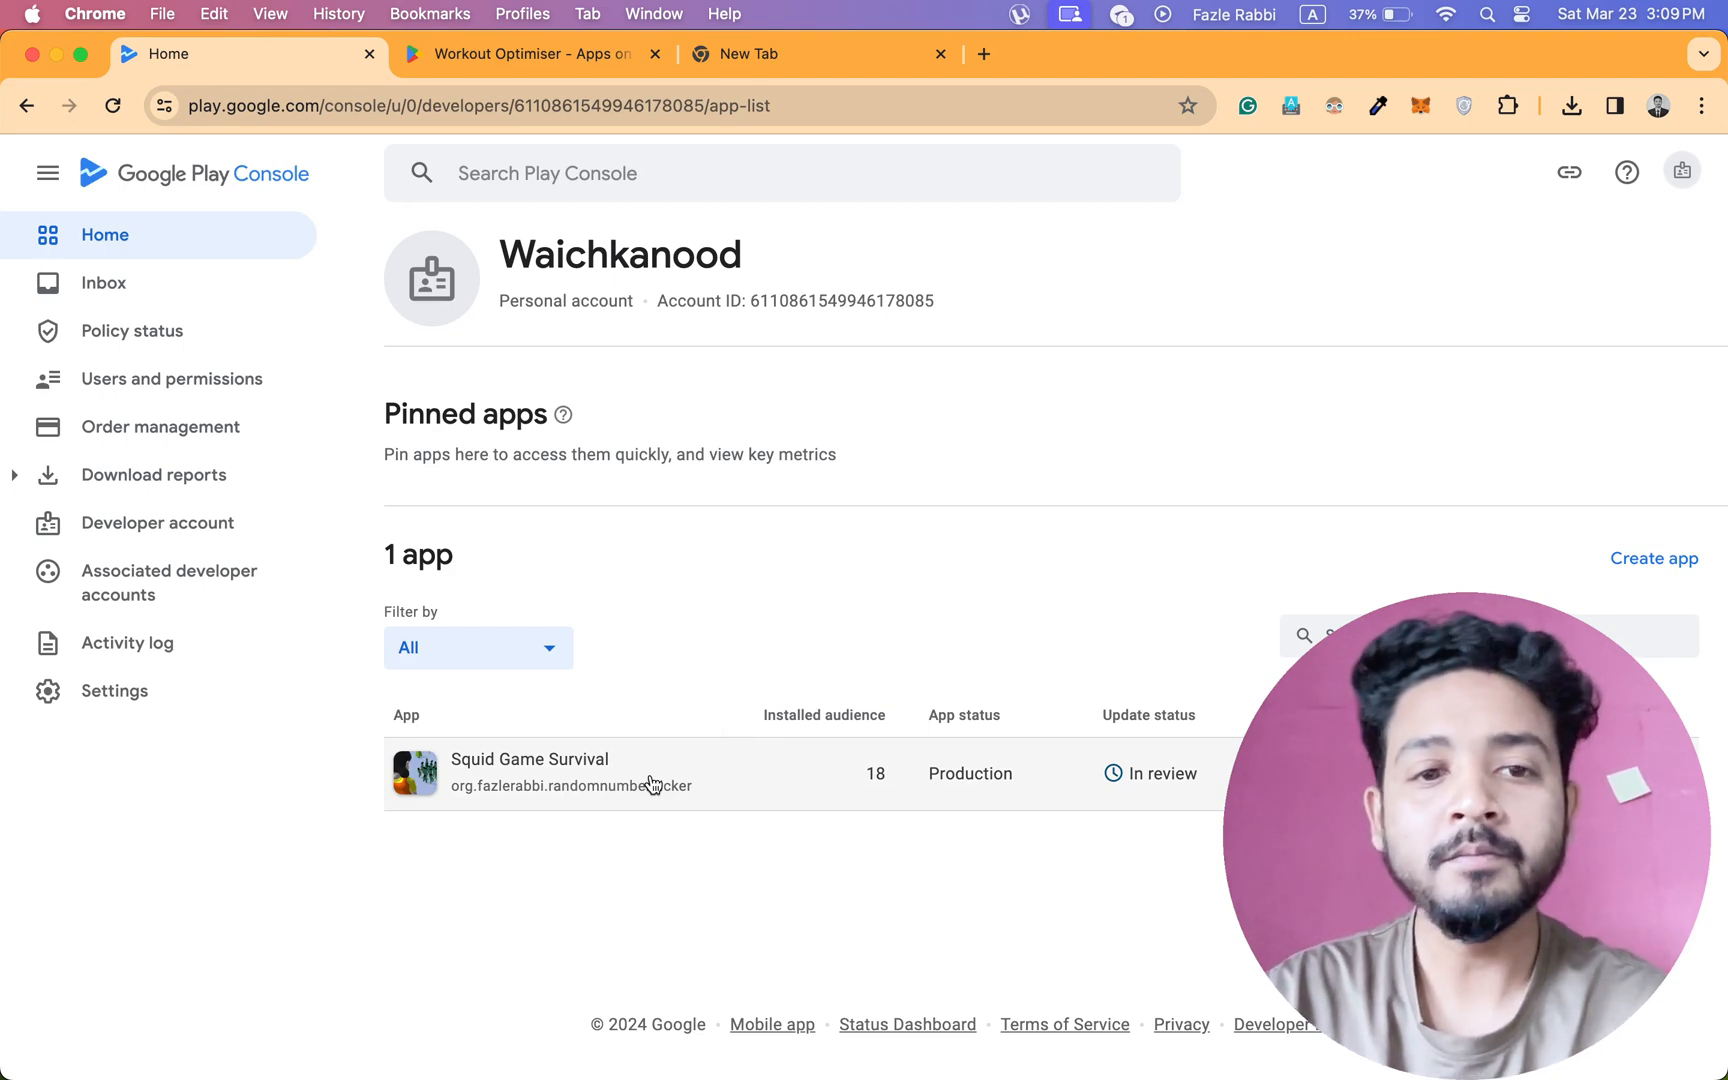
{"action": "mouse_move", "coordinate": [693, 793]}
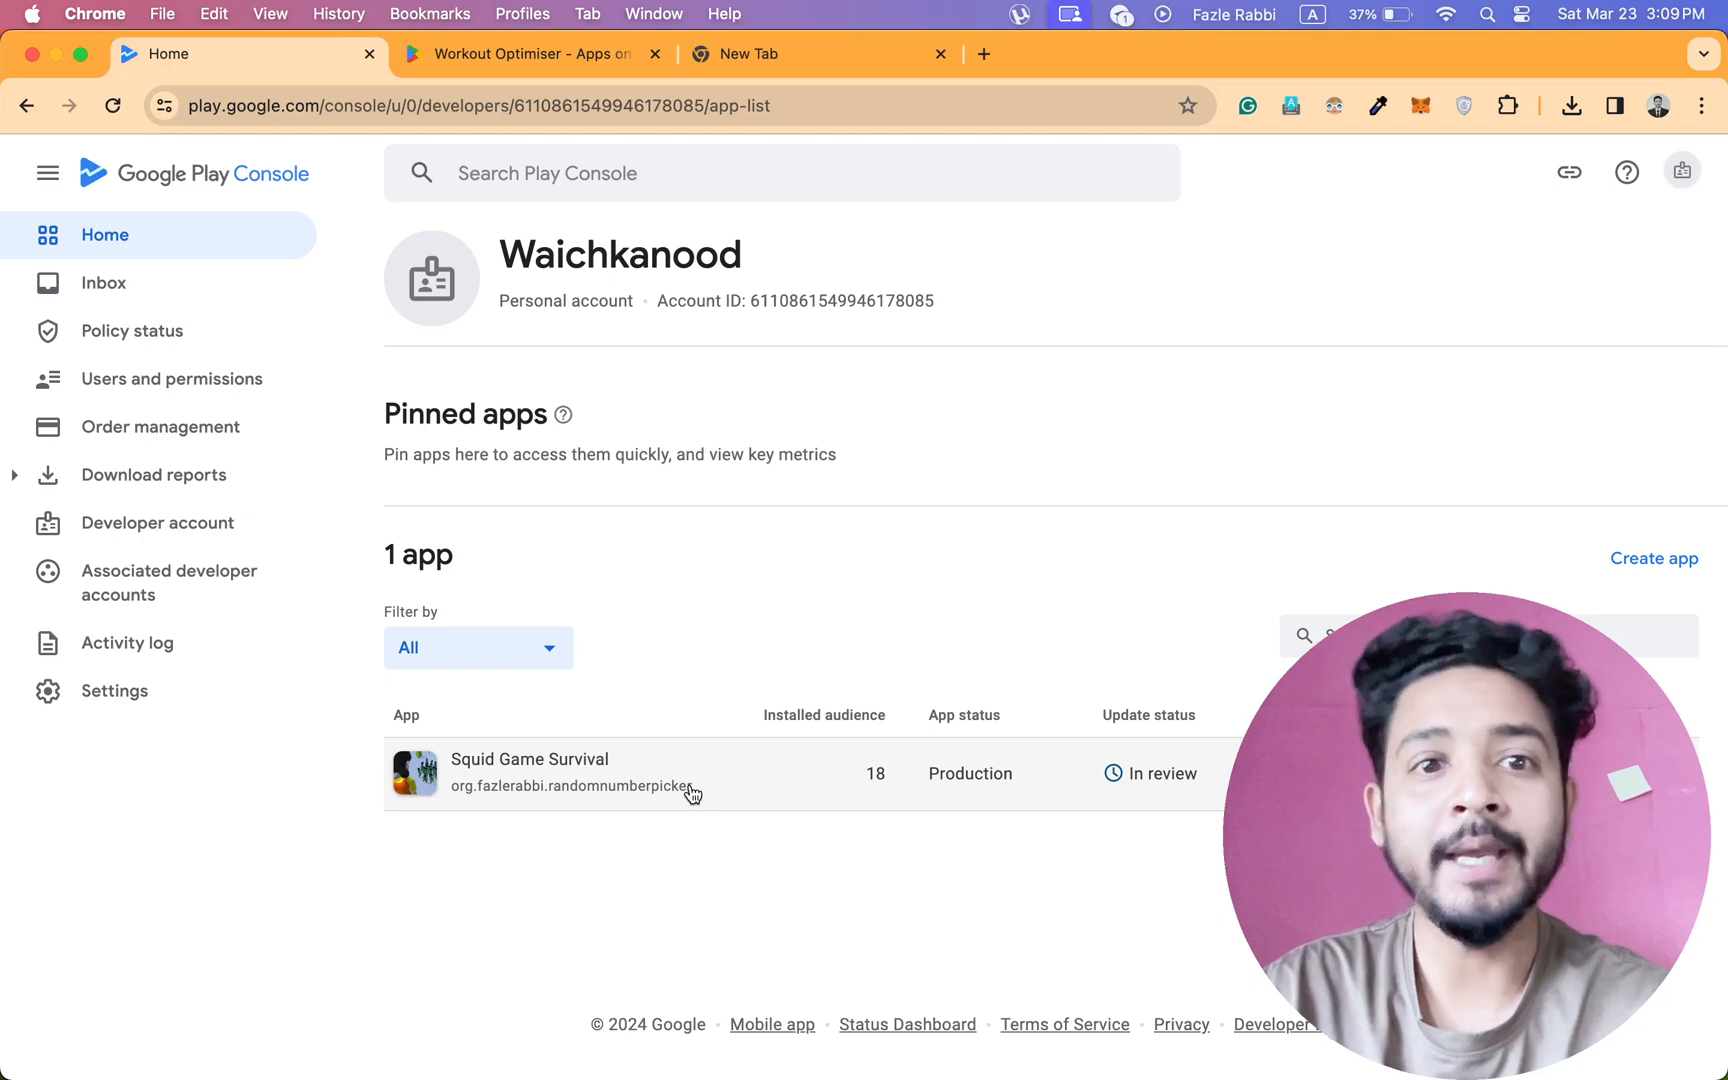
{"action": "mouse_move", "coordinate": [857, 781]}
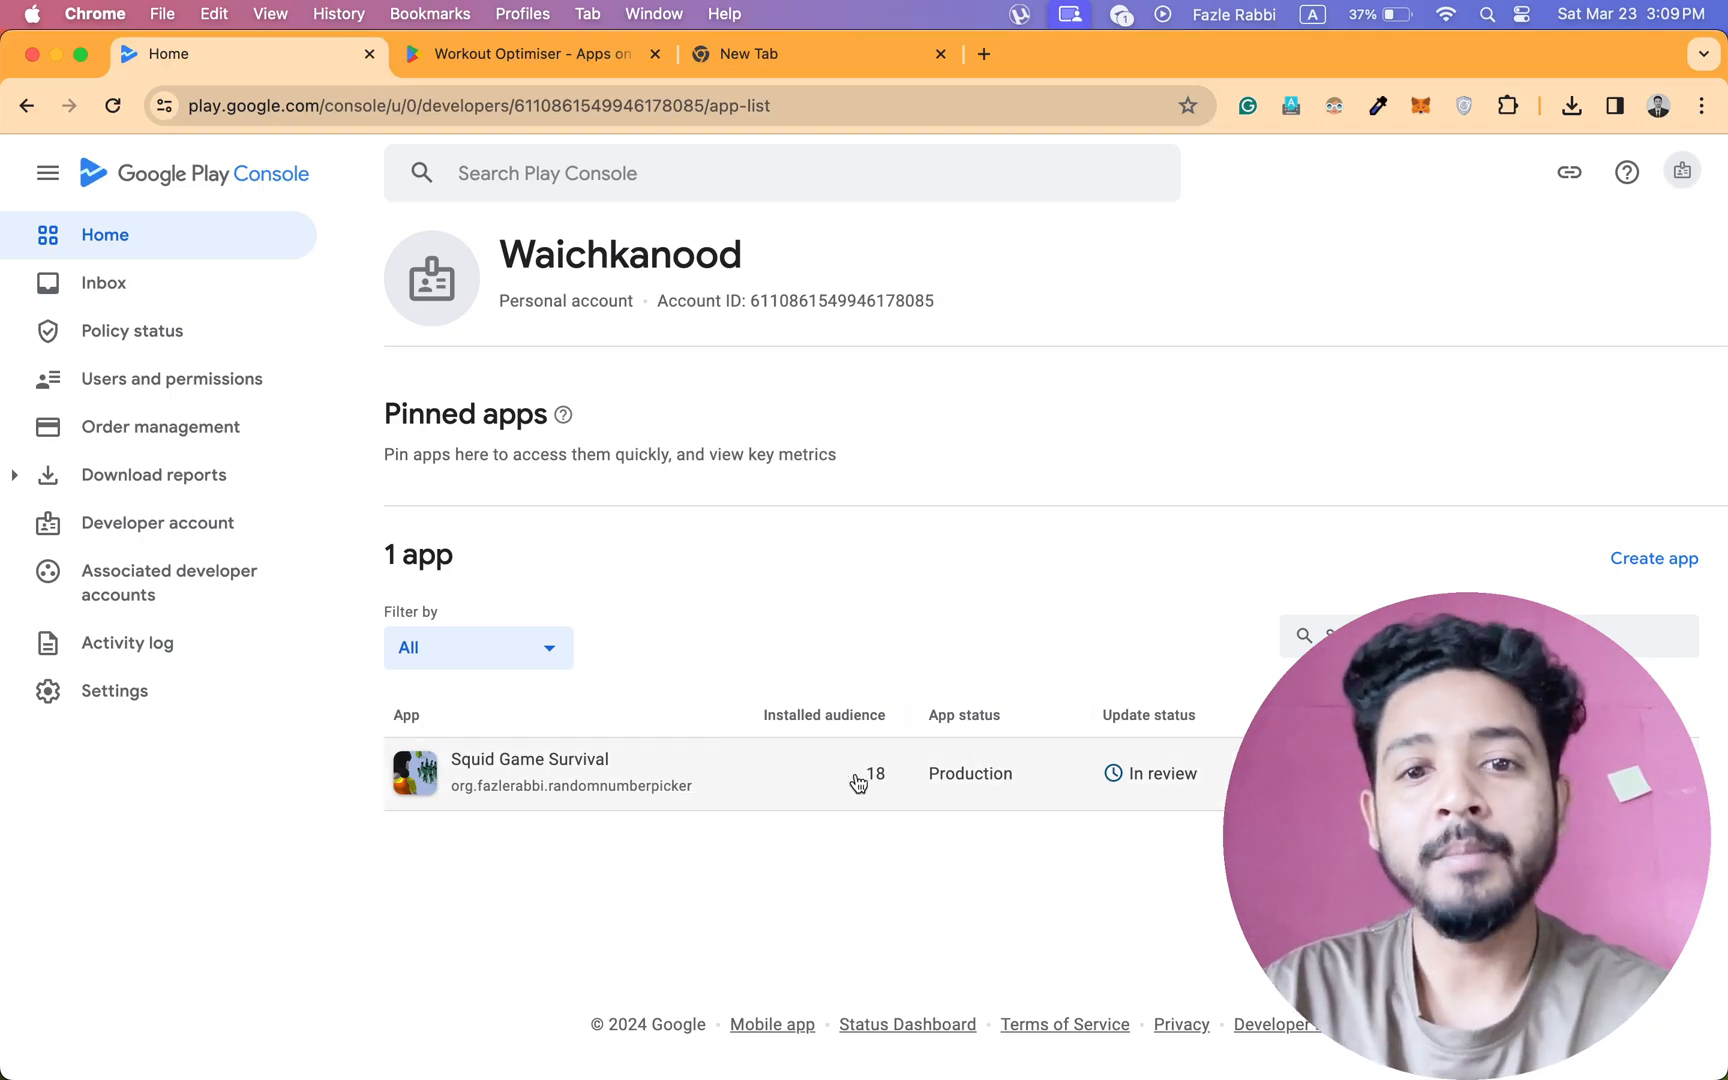
{"action": "left_click", "coordinate": [529, 766]}
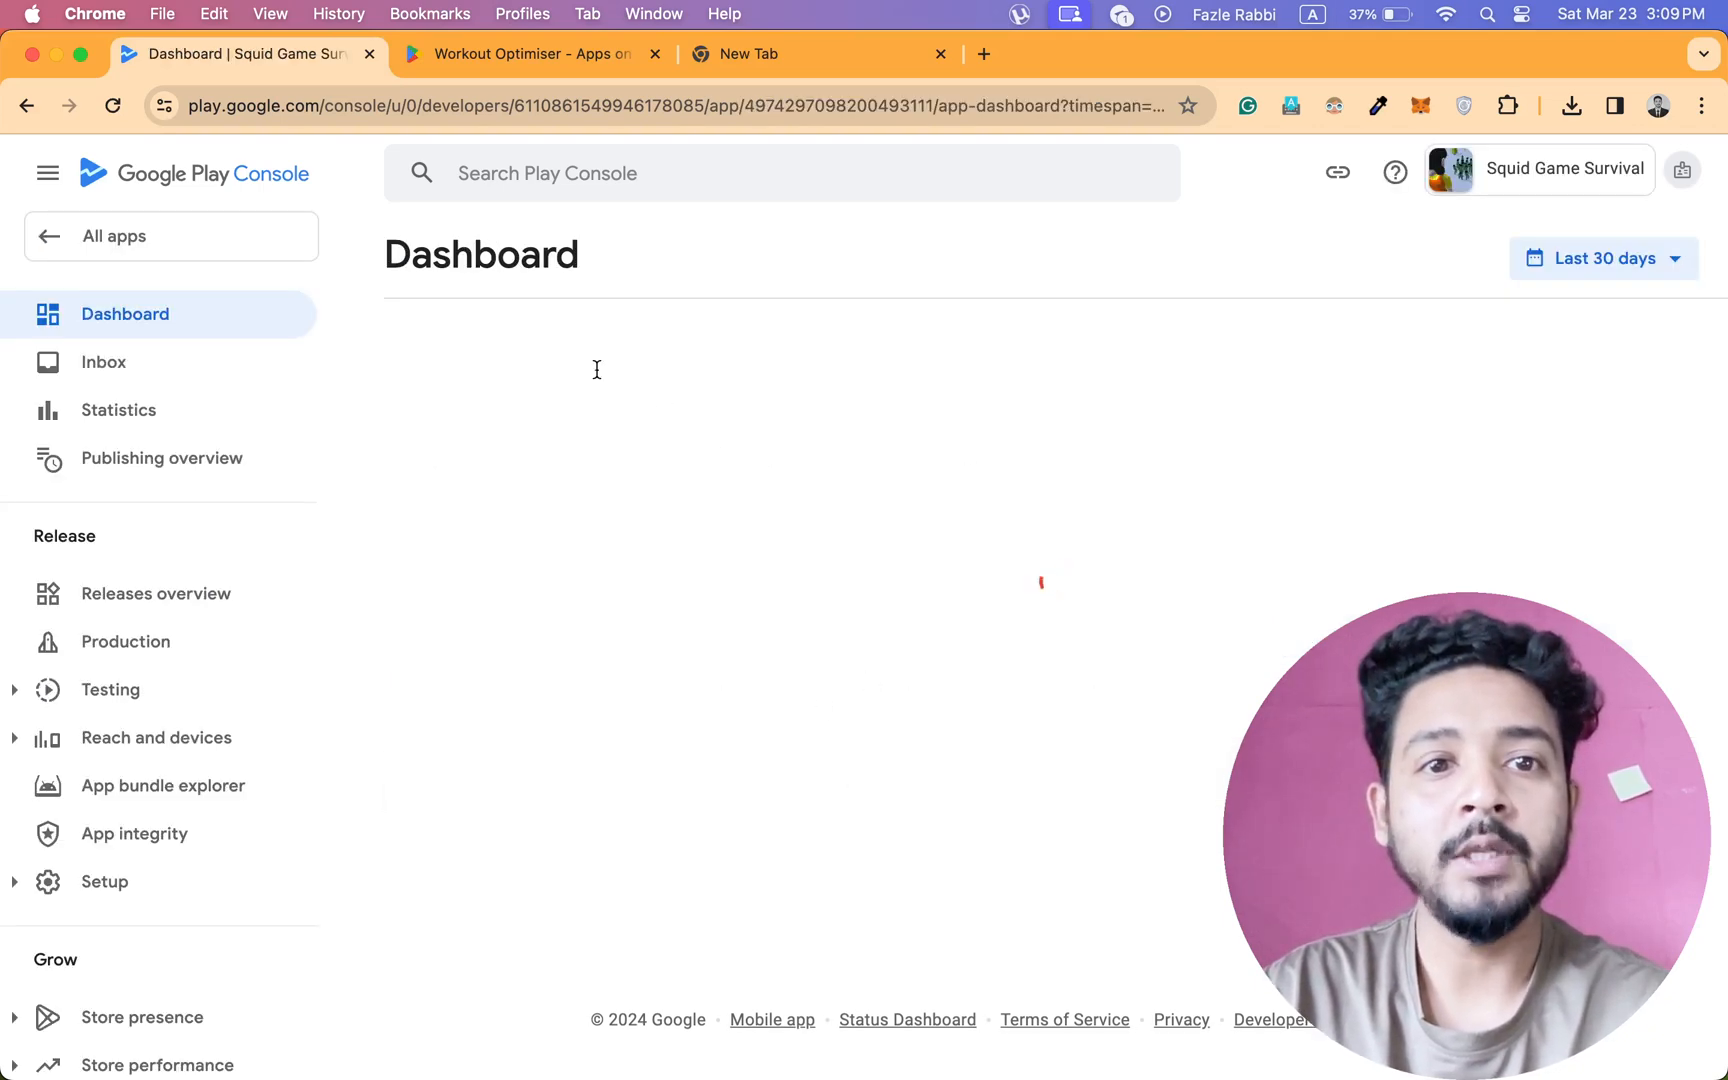
{"action": "left_click", "coordinate": [161, 458]}
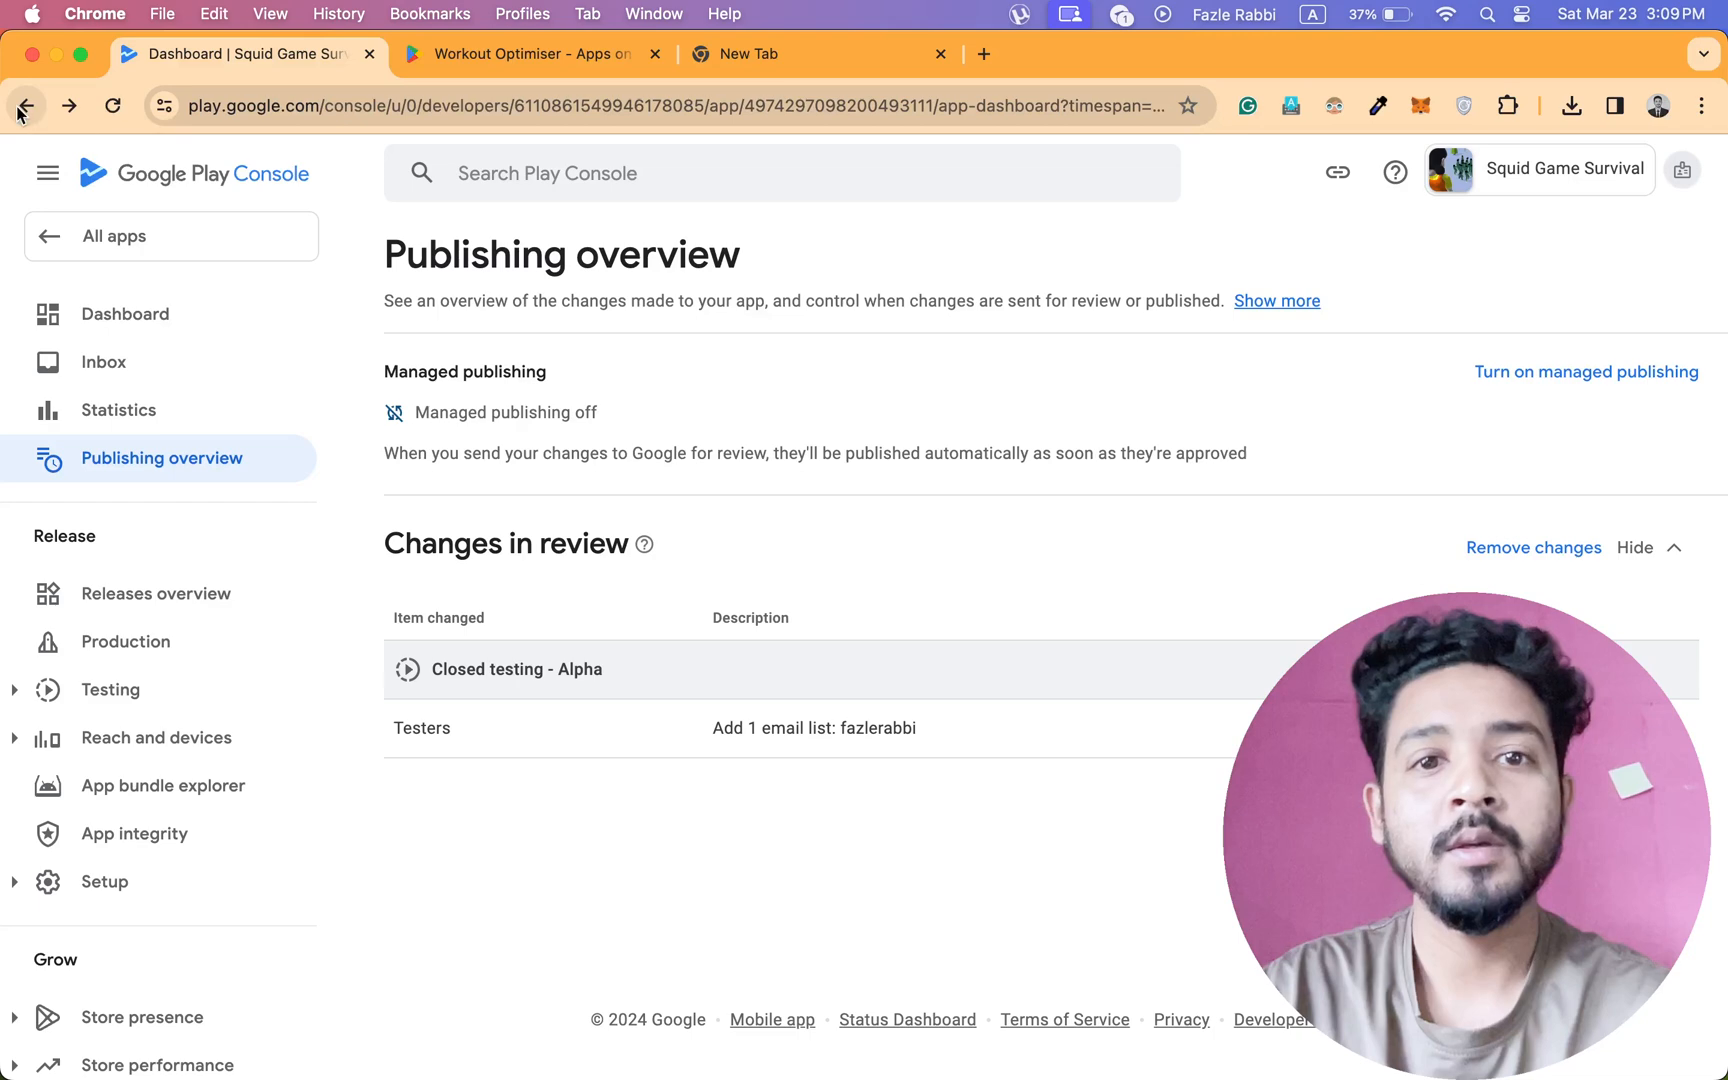
{"action": "left_click", "coordinate": [126, 313]}
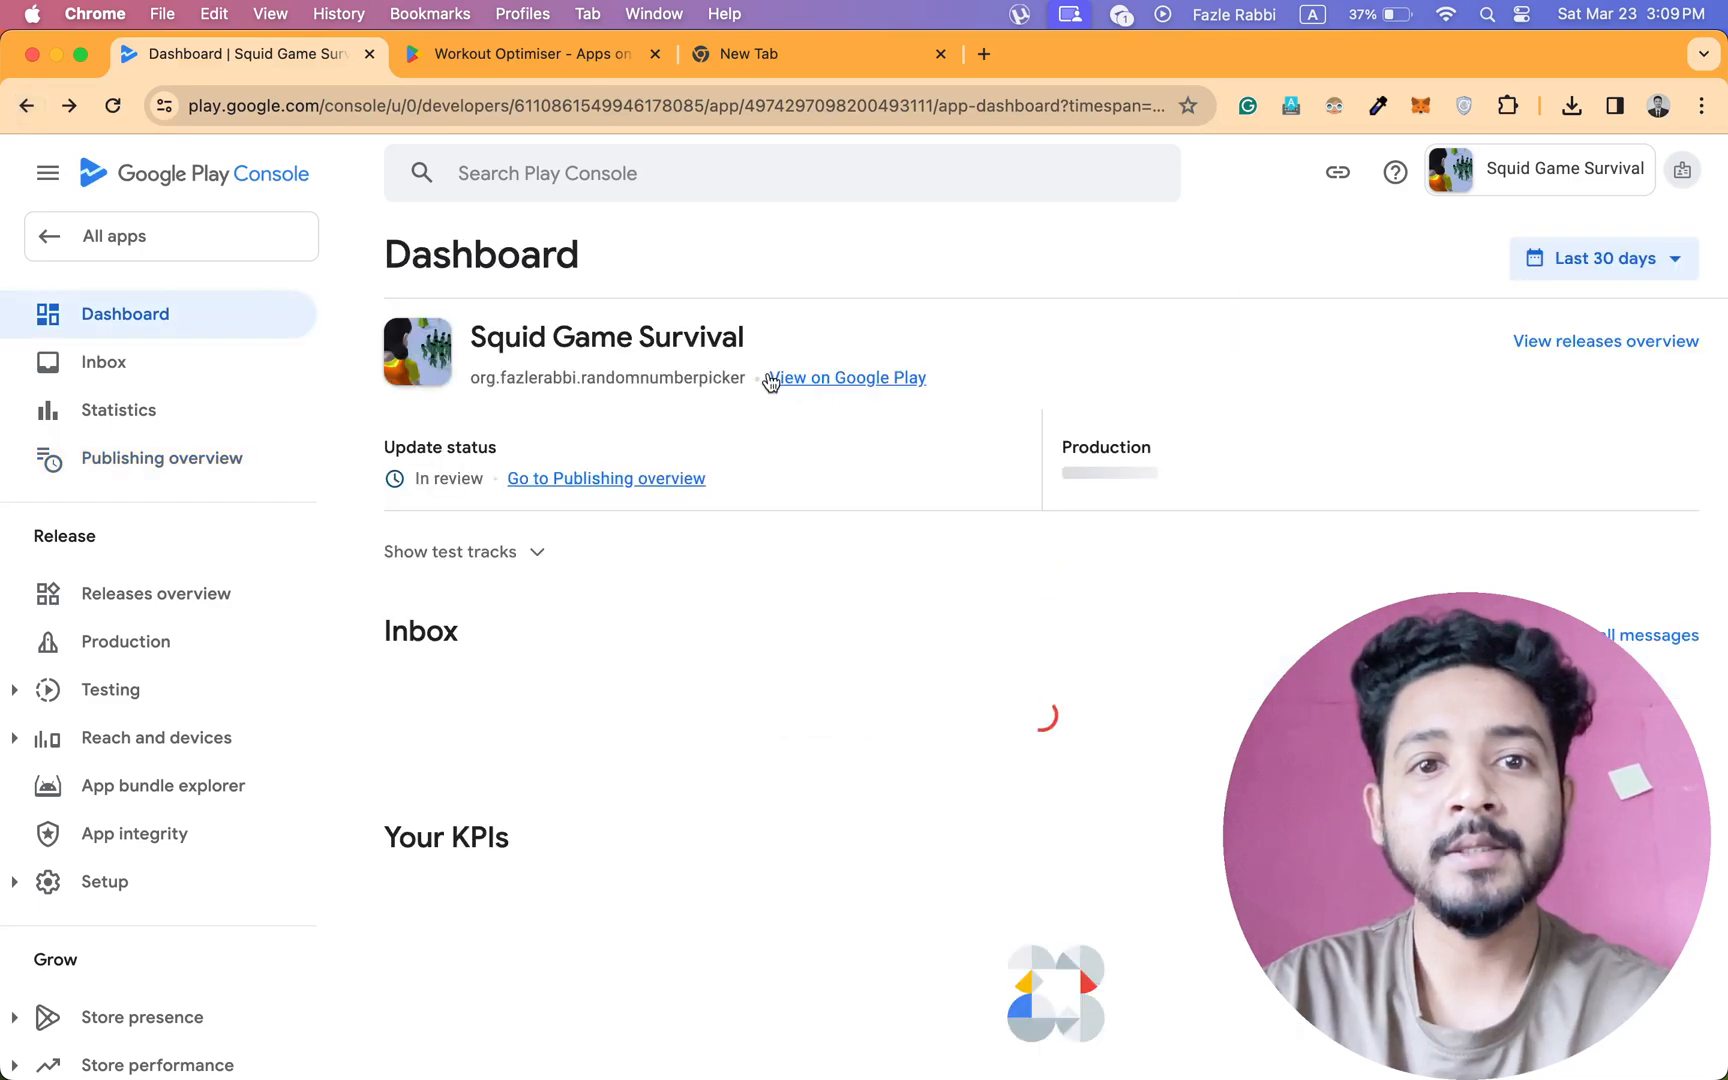
{"action": "left_click", "coordinate": [851, 378]}
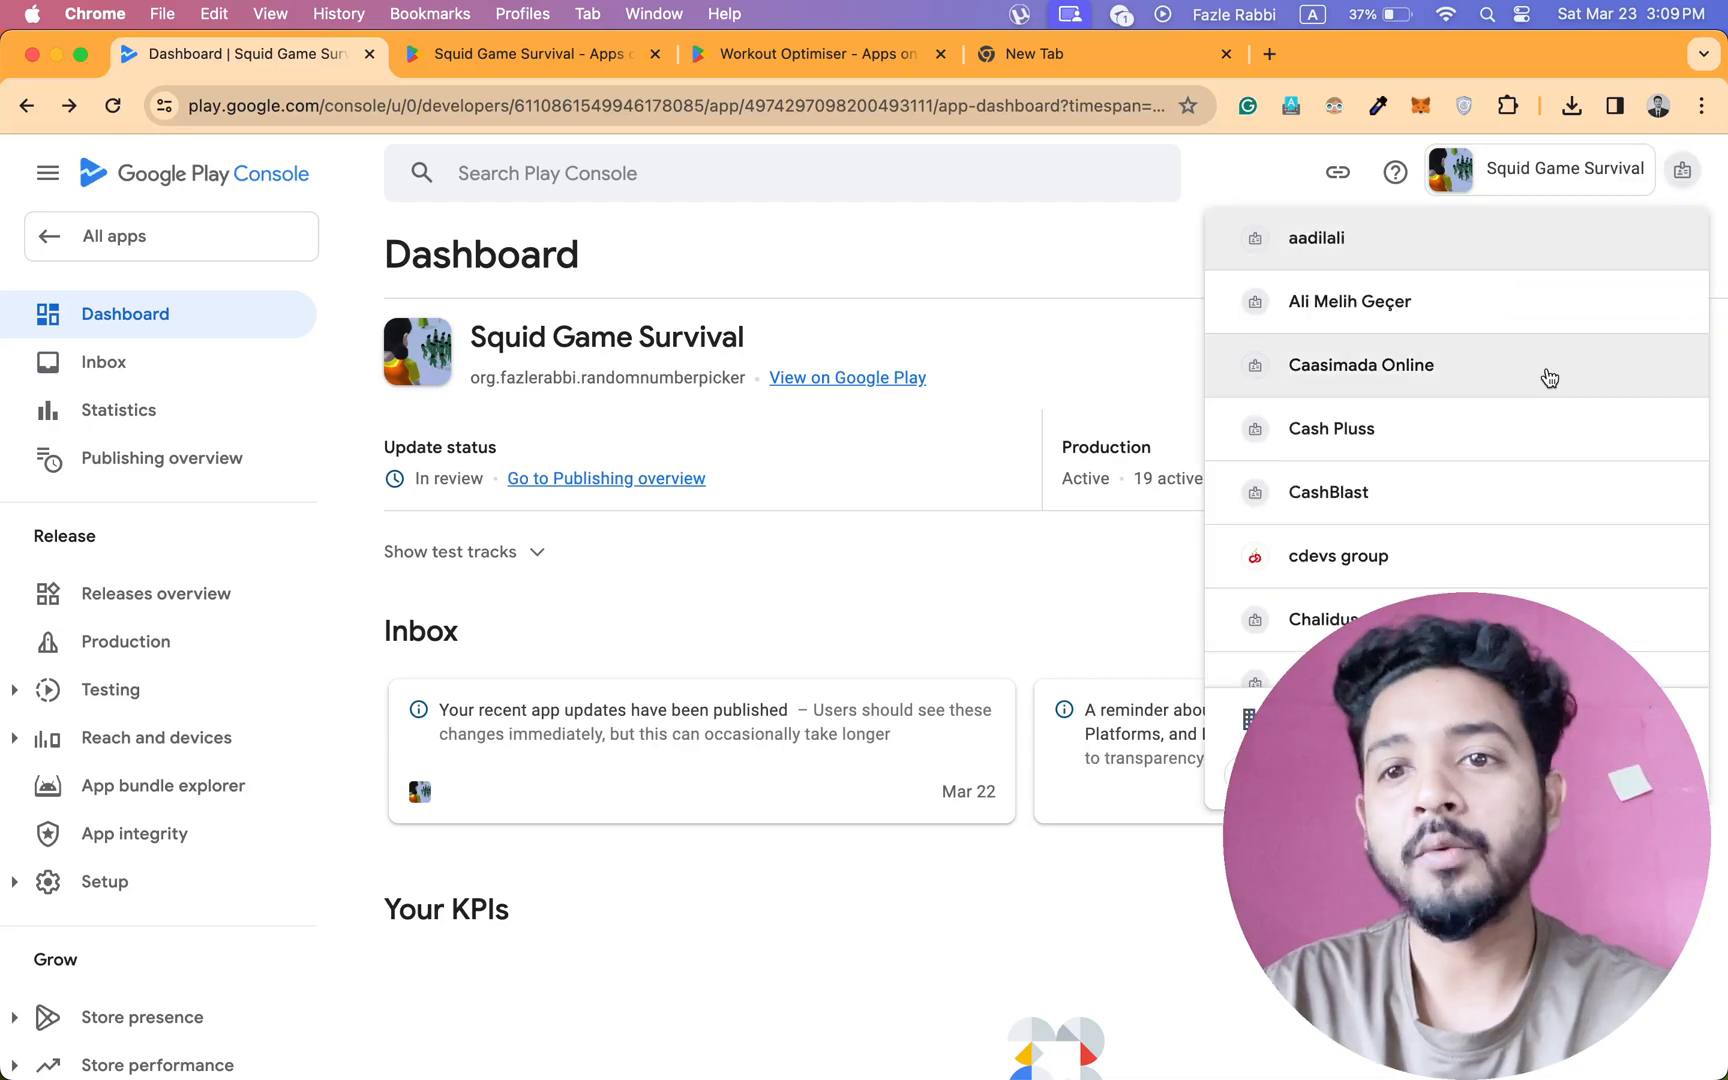
Switch to the cdevs group developer account, then to another account.
{"action": "scroll", "scroll_direction": "down", "scroll_amount": 3}
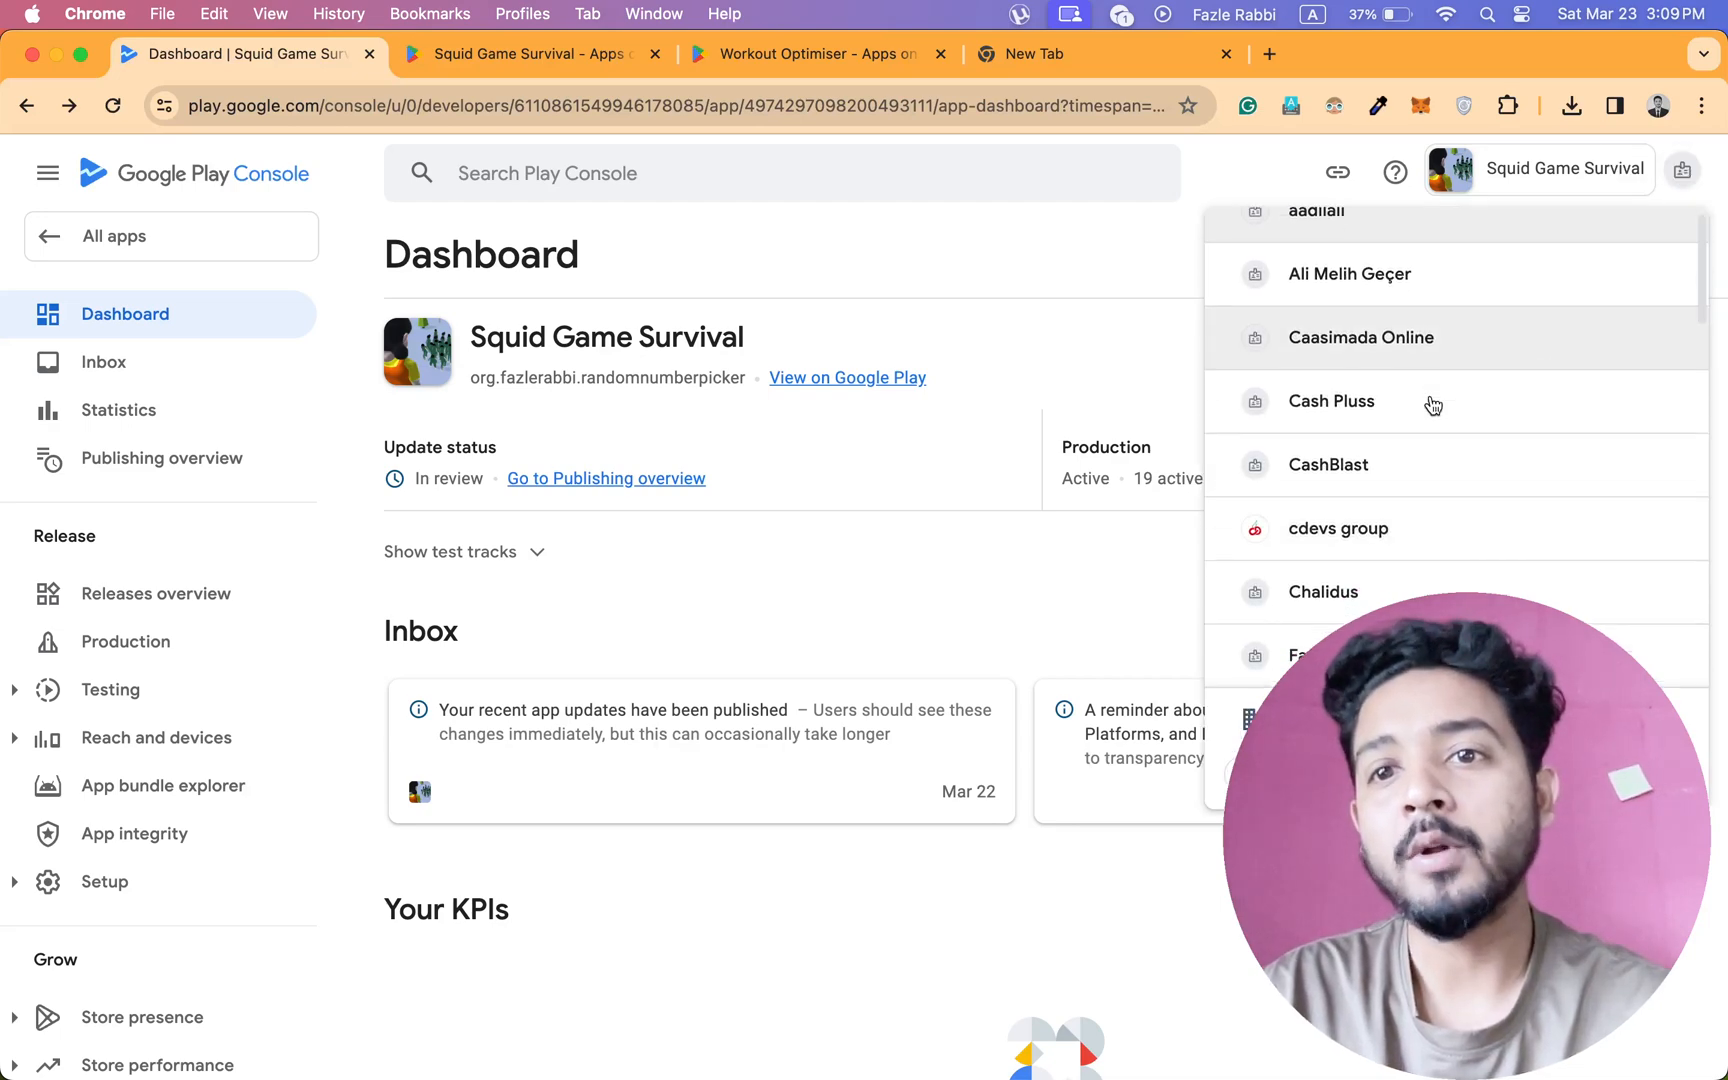
{"action": "scroll", "scroll_direction": "down", "scroll_amount": 3}
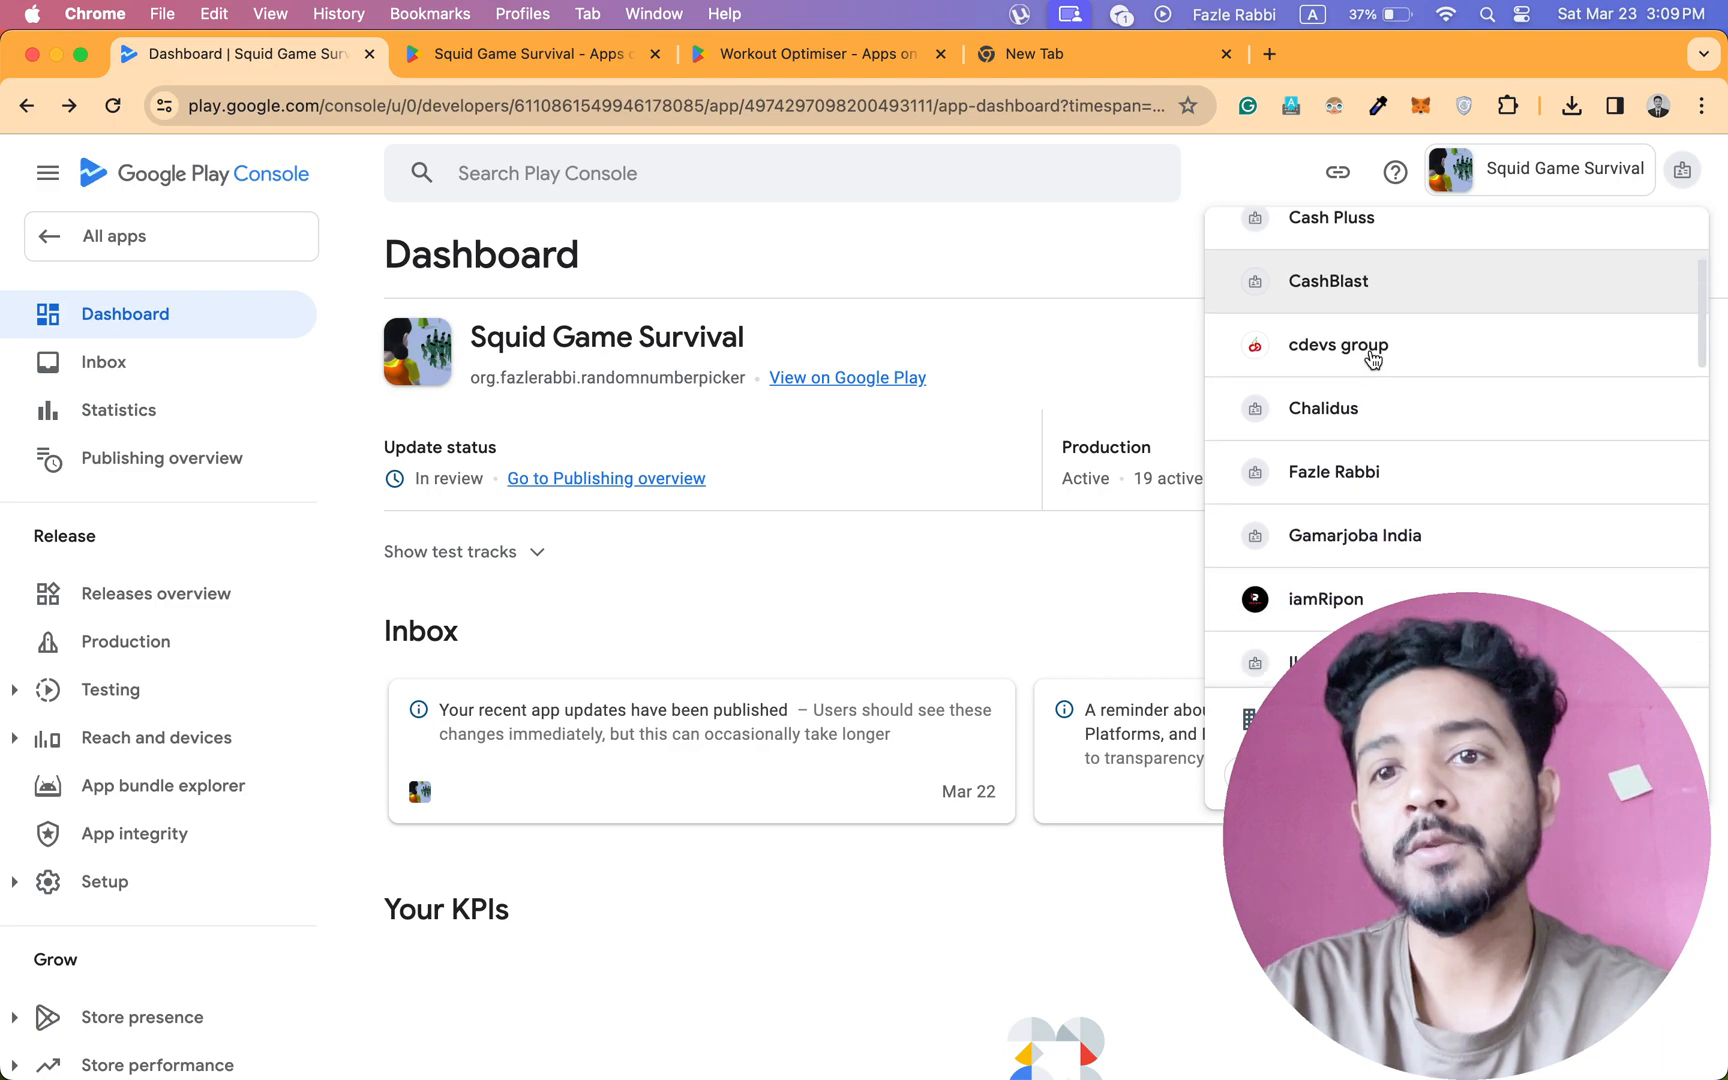
{"action": "left_click", "coordinate": [1339, 345]}
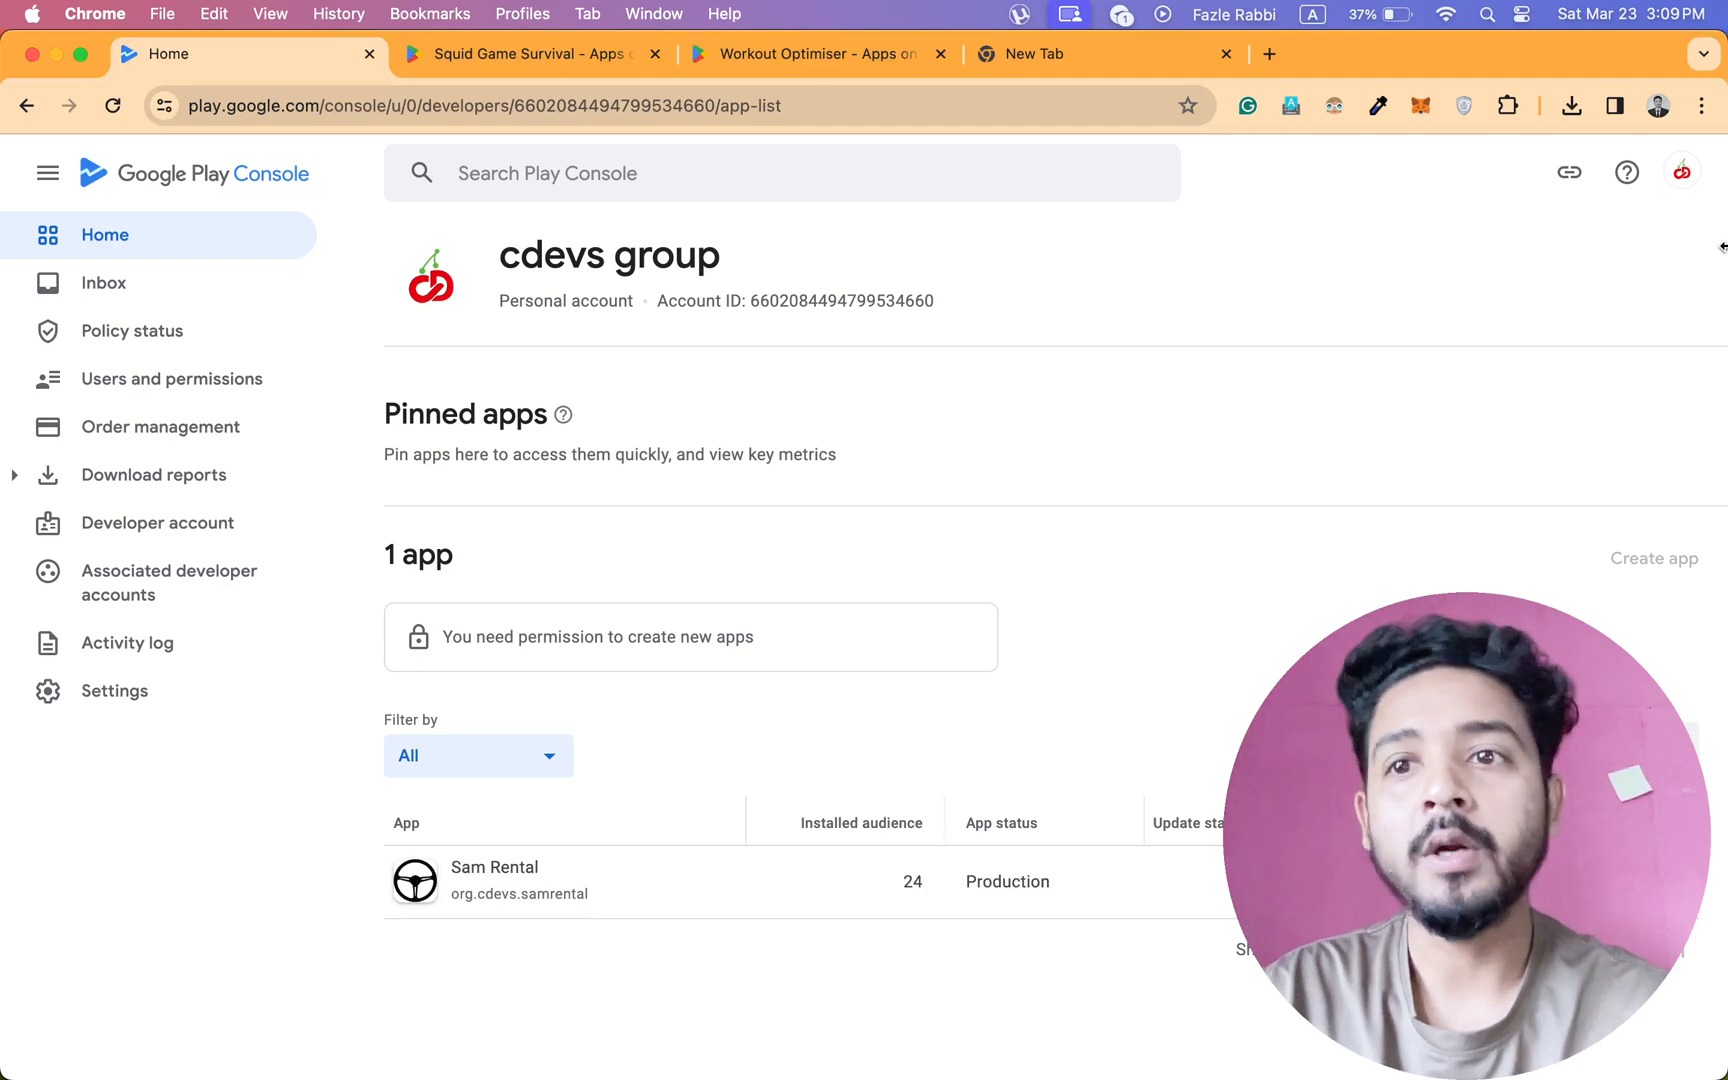
{"action": "left_click", "coordinate": [1682, 173]}
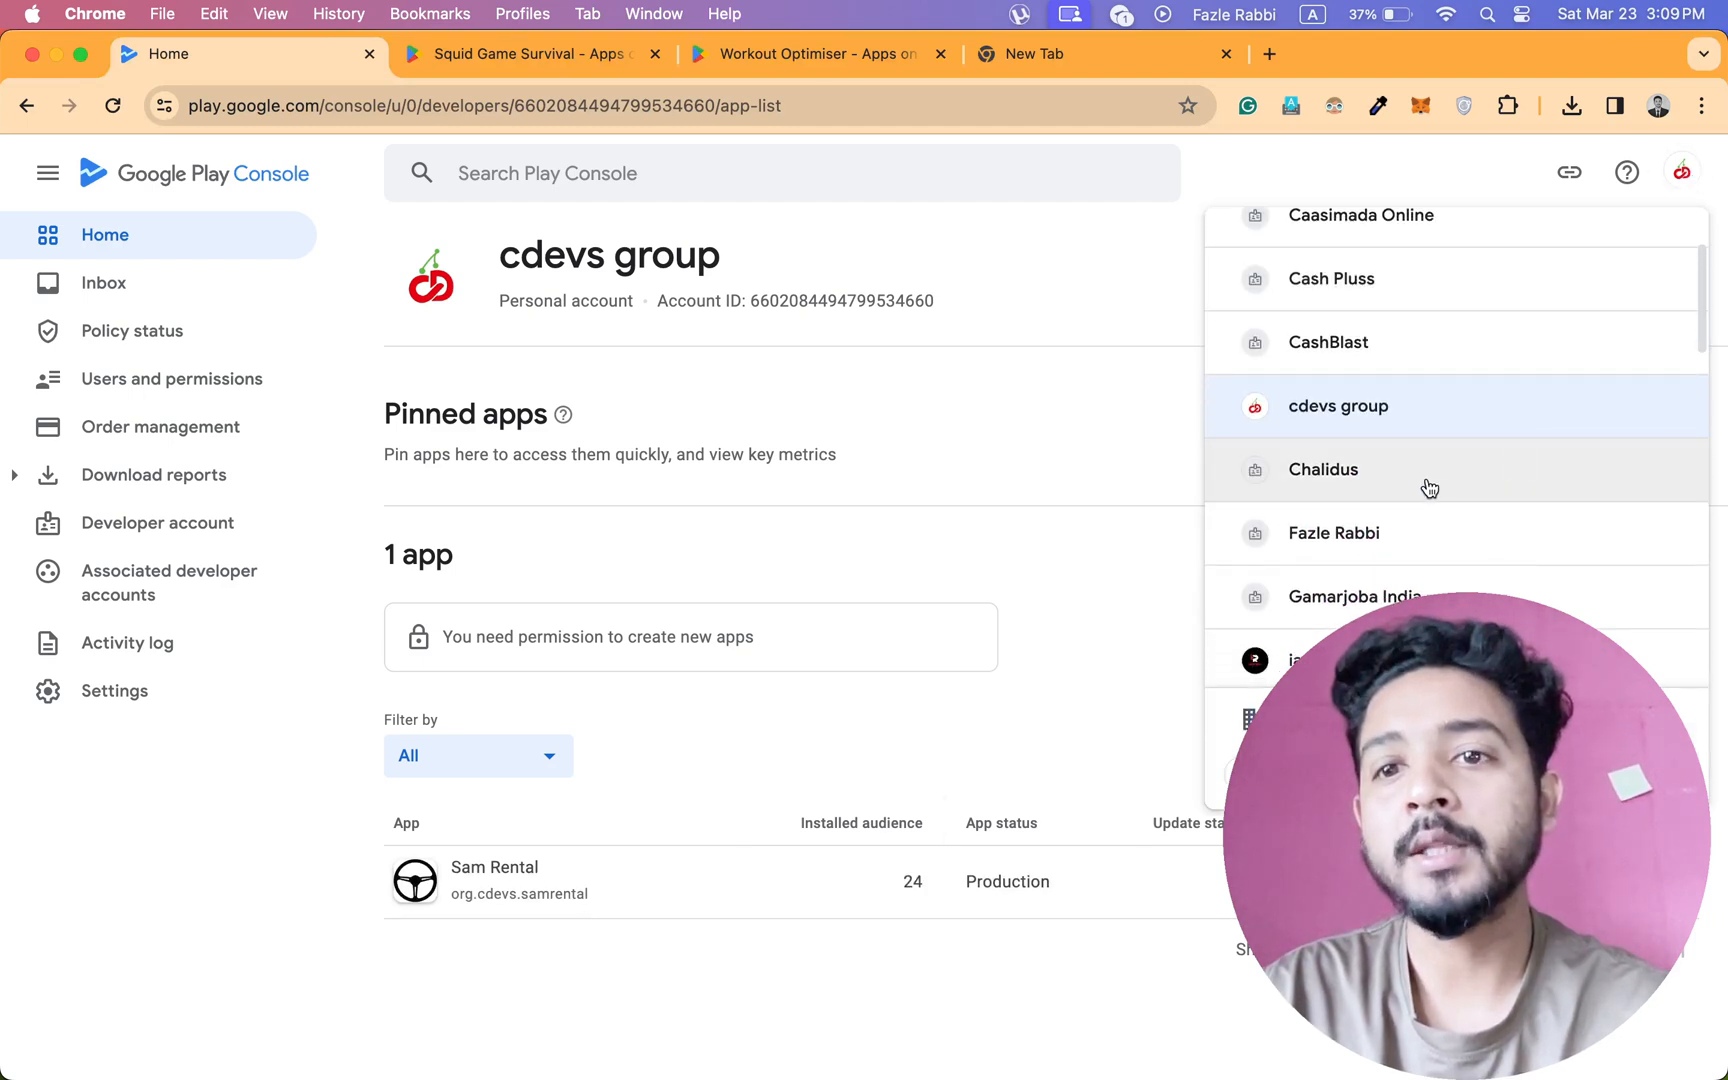
{"action": "scroll", "scroll_direction": "down", "scroll_amount": 3}
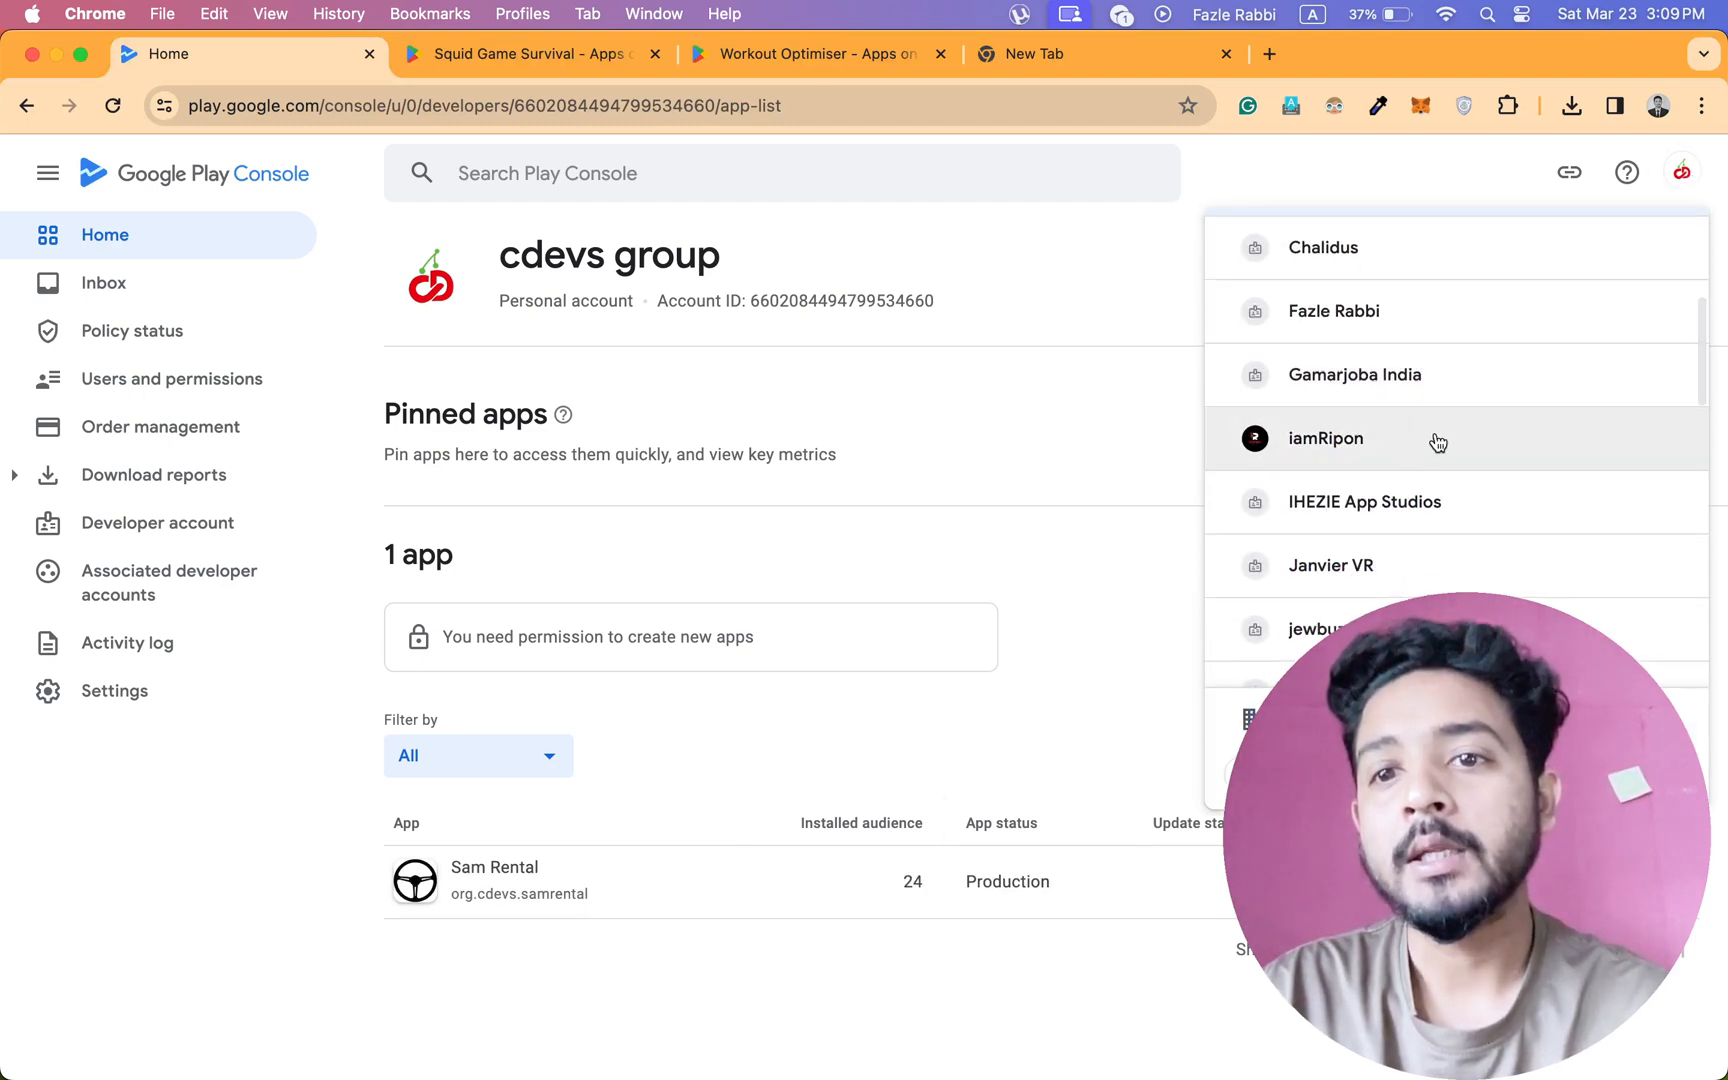
{"action": "left_click", "coordinate": [1326, 438]}
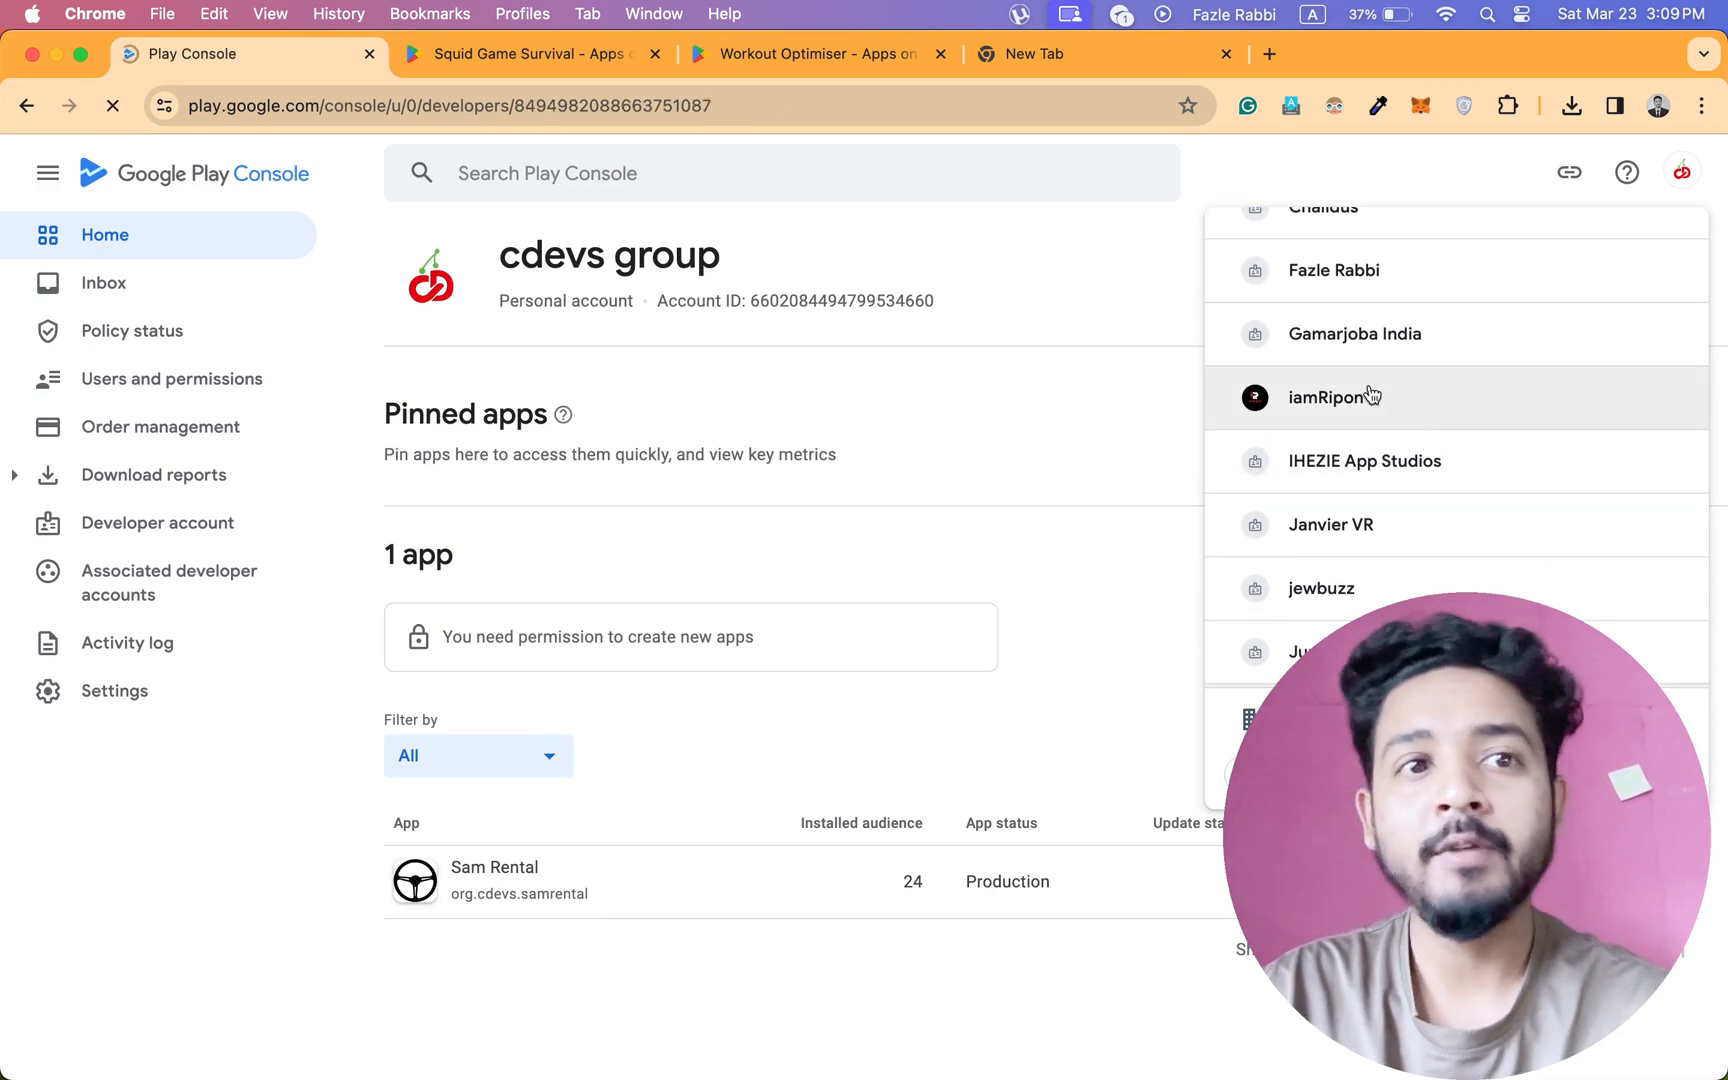
{"action": "left_click", "coordinate": [1335, 398]}
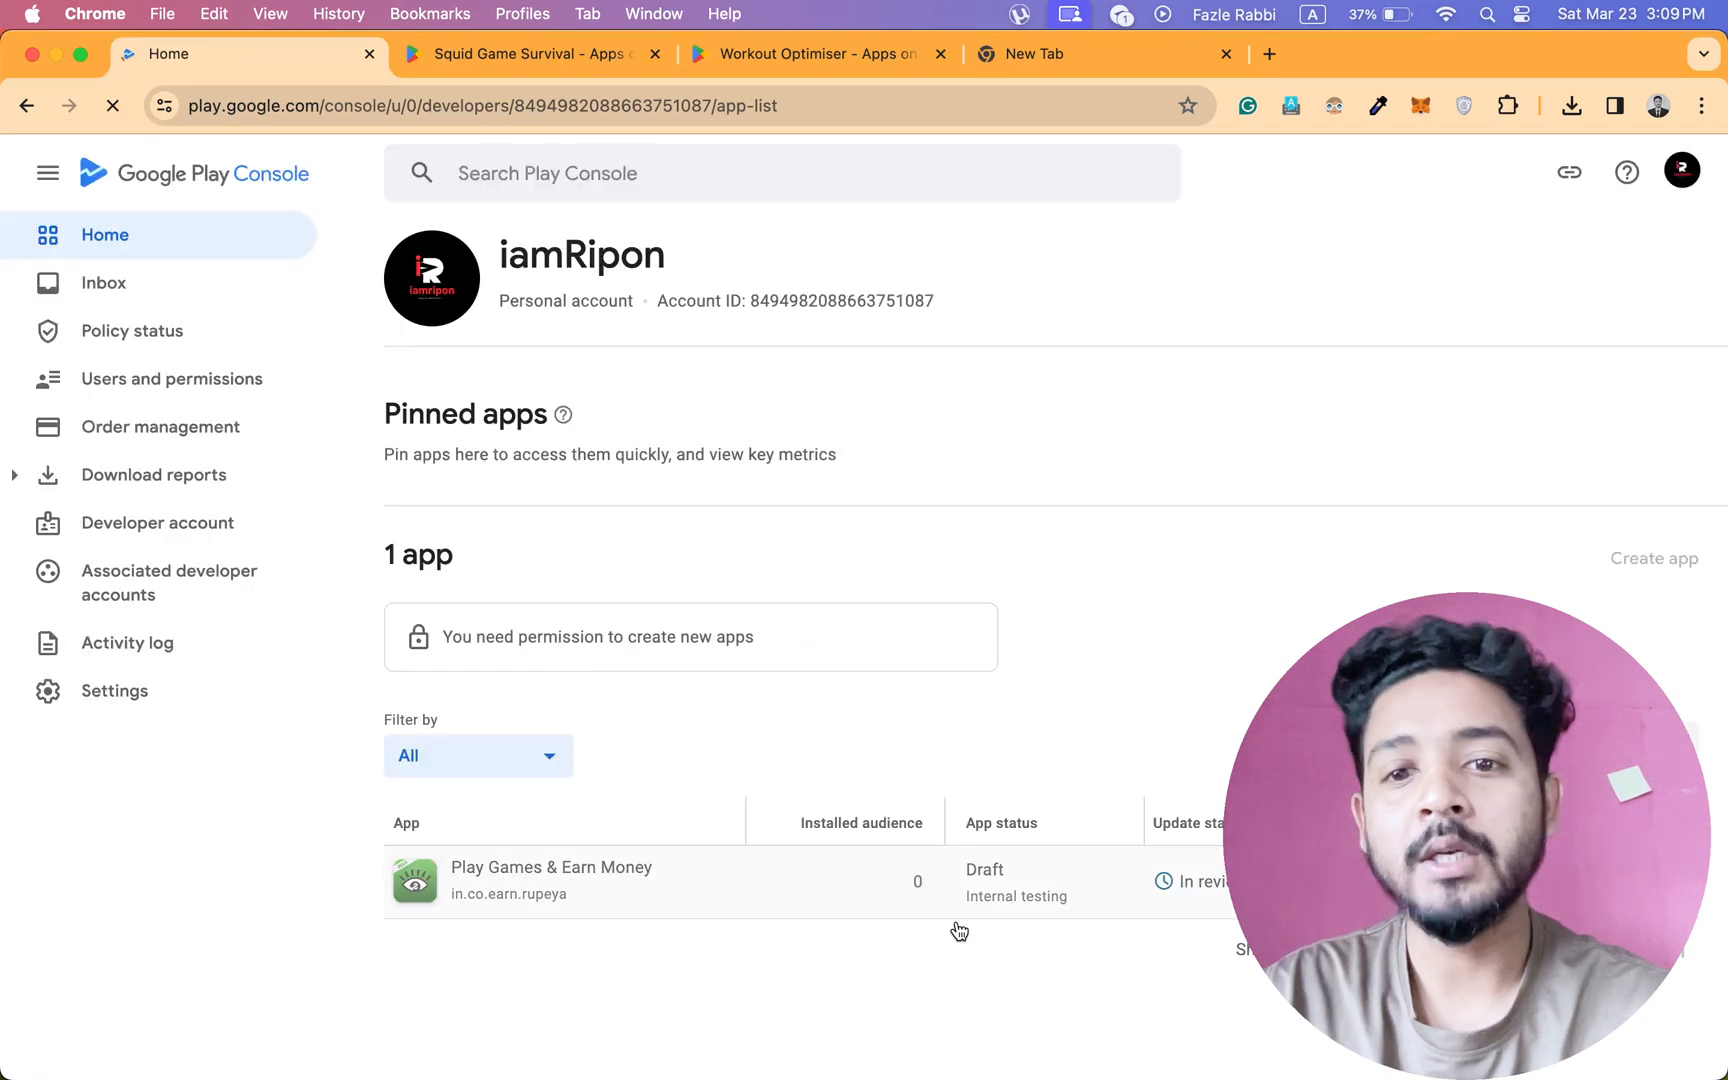
{"action": "left_click", "coordinate": [1681, 172]}
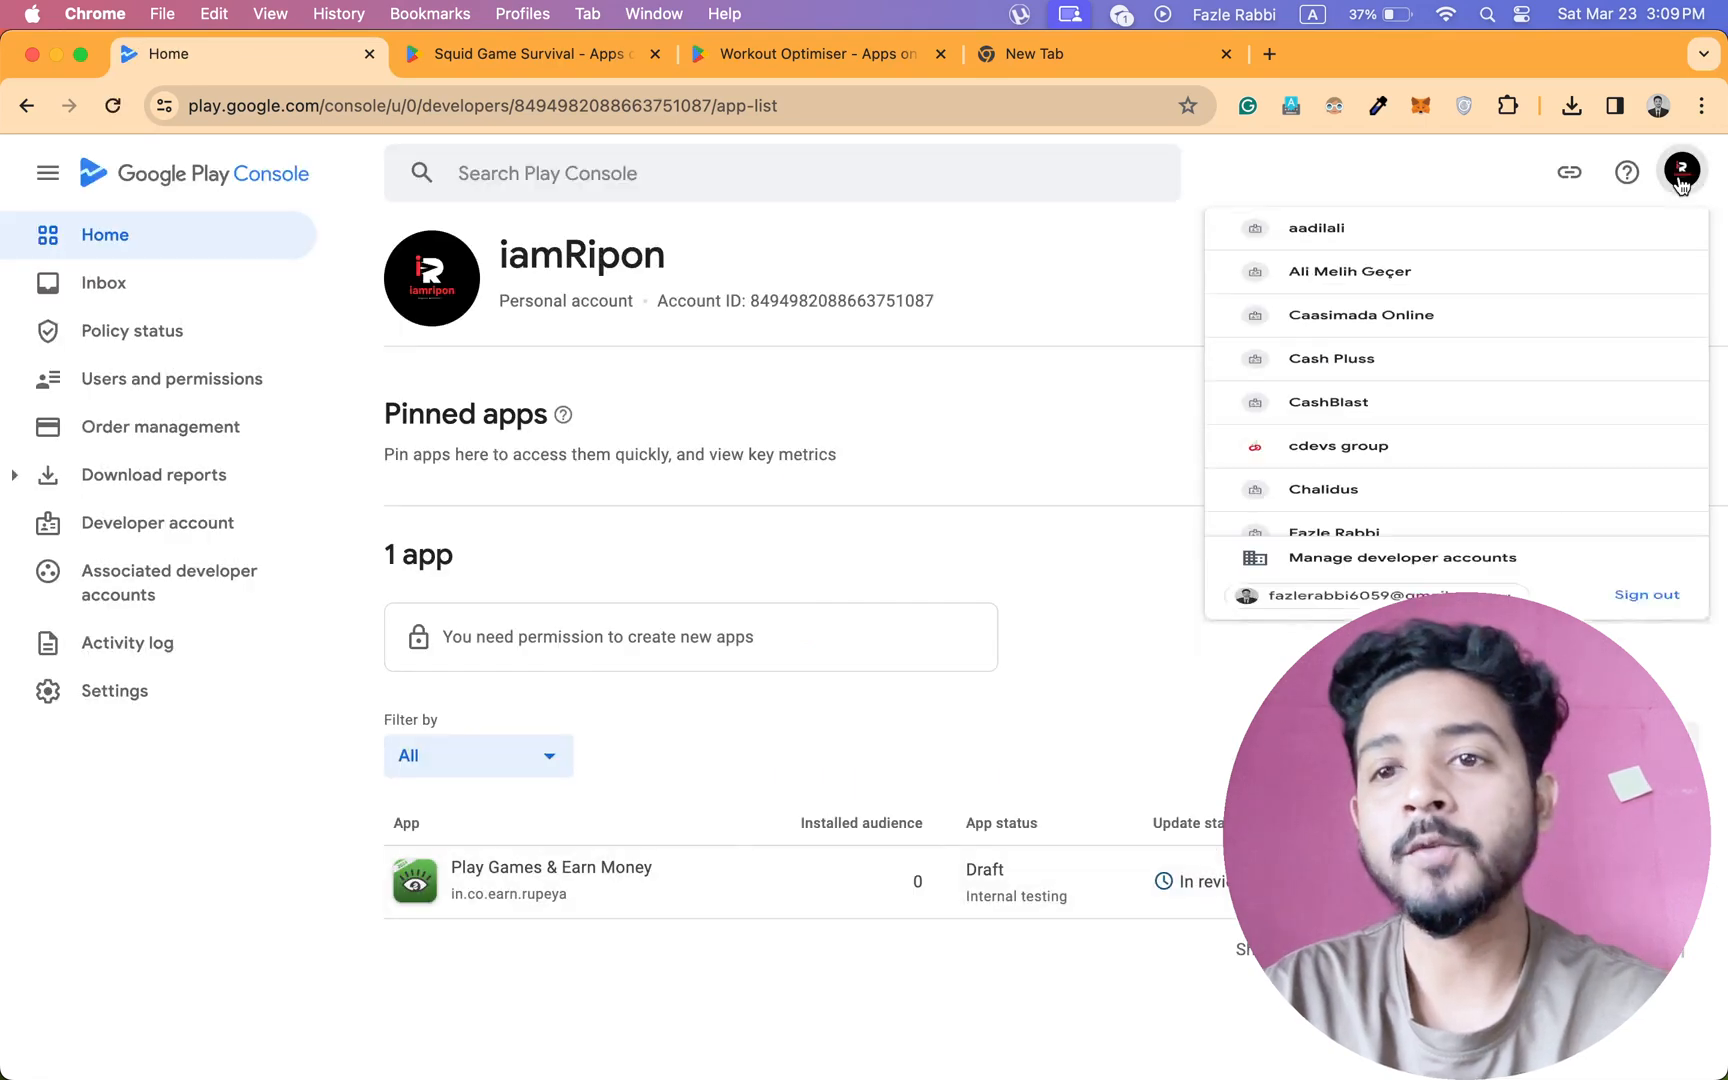
{"action": "scroll", "scroll_direction": "down", "scroll_amount": 3}
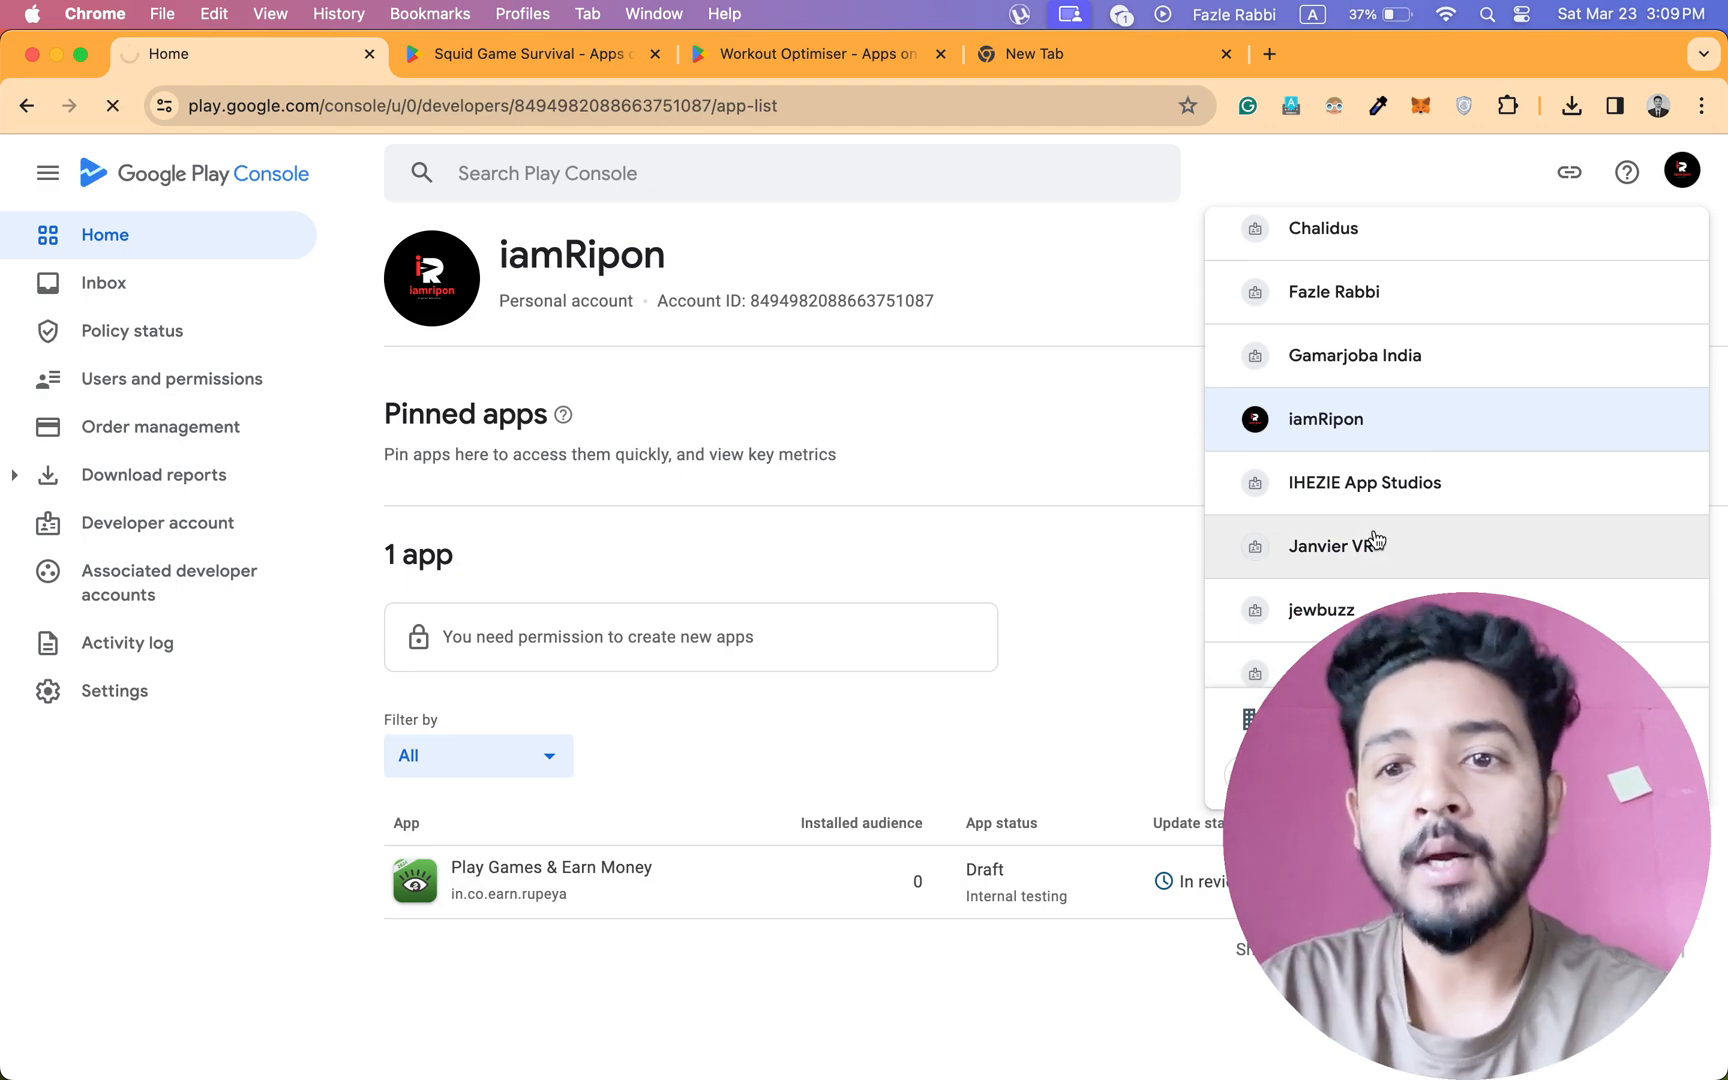
{"action": "left_click", "coordinate": [1337, 546]}
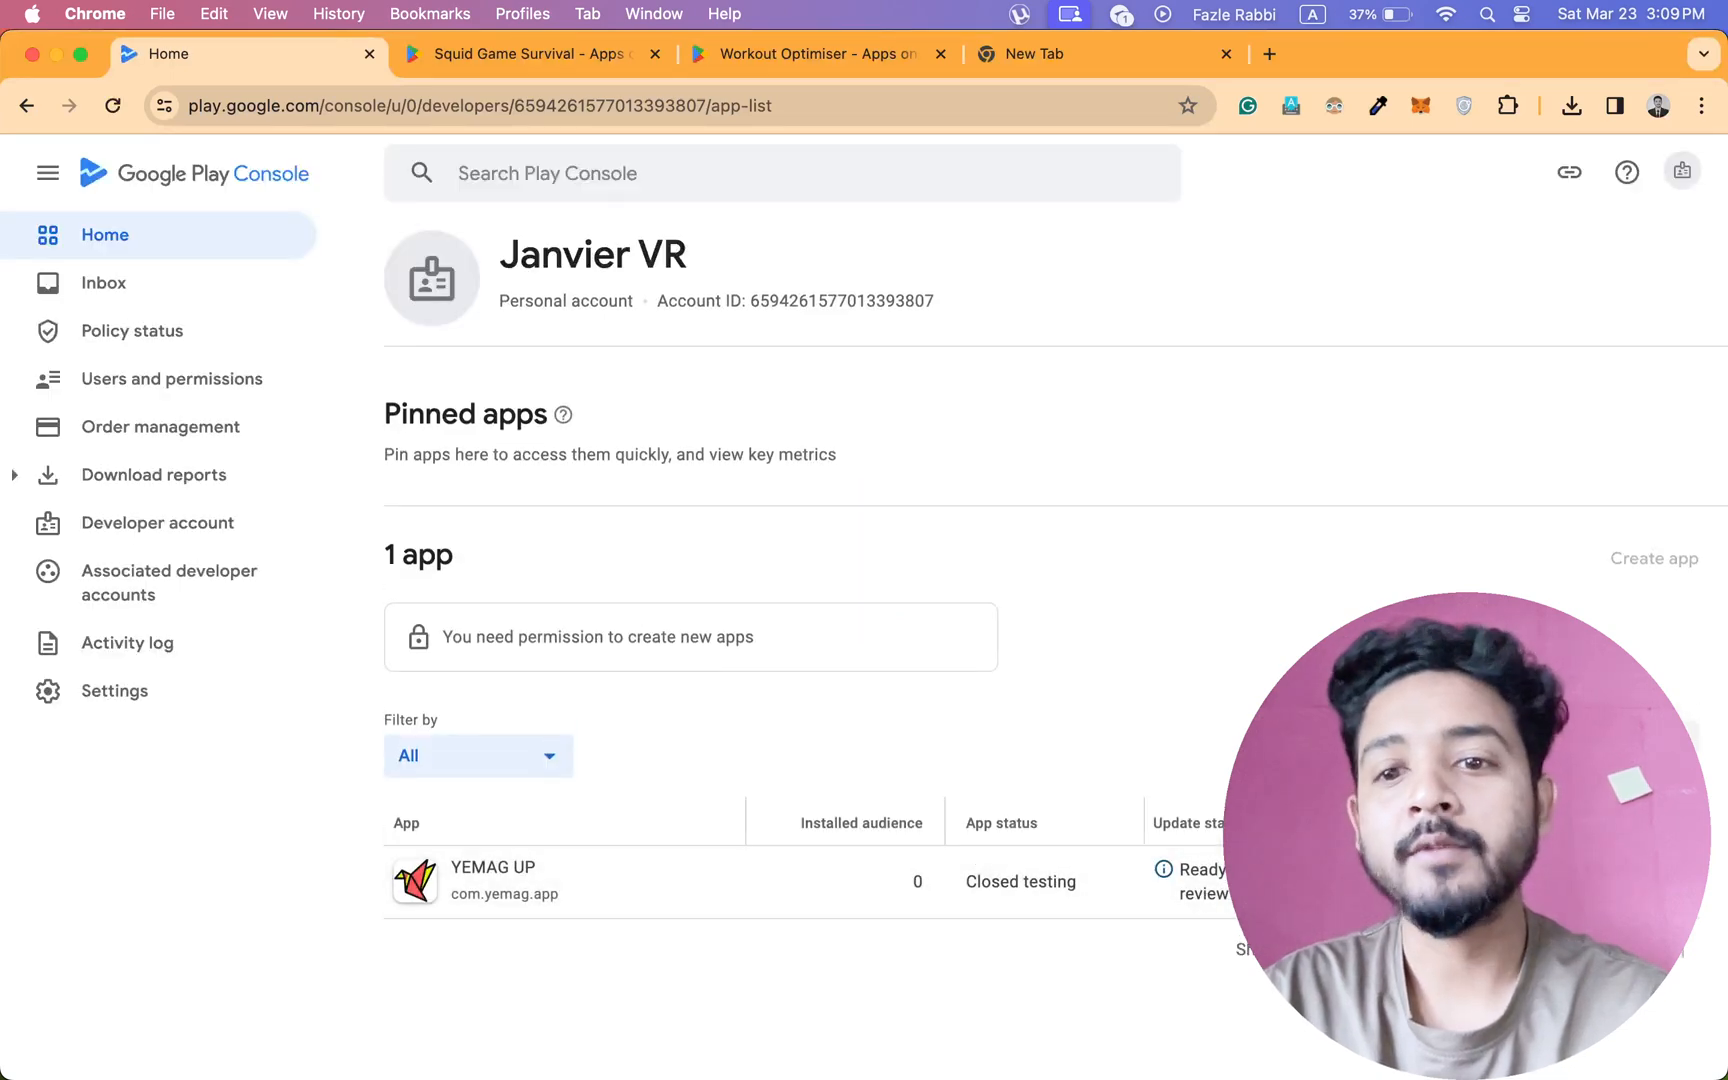
{"action": "left_click", "coordinate": [1682, 173]}
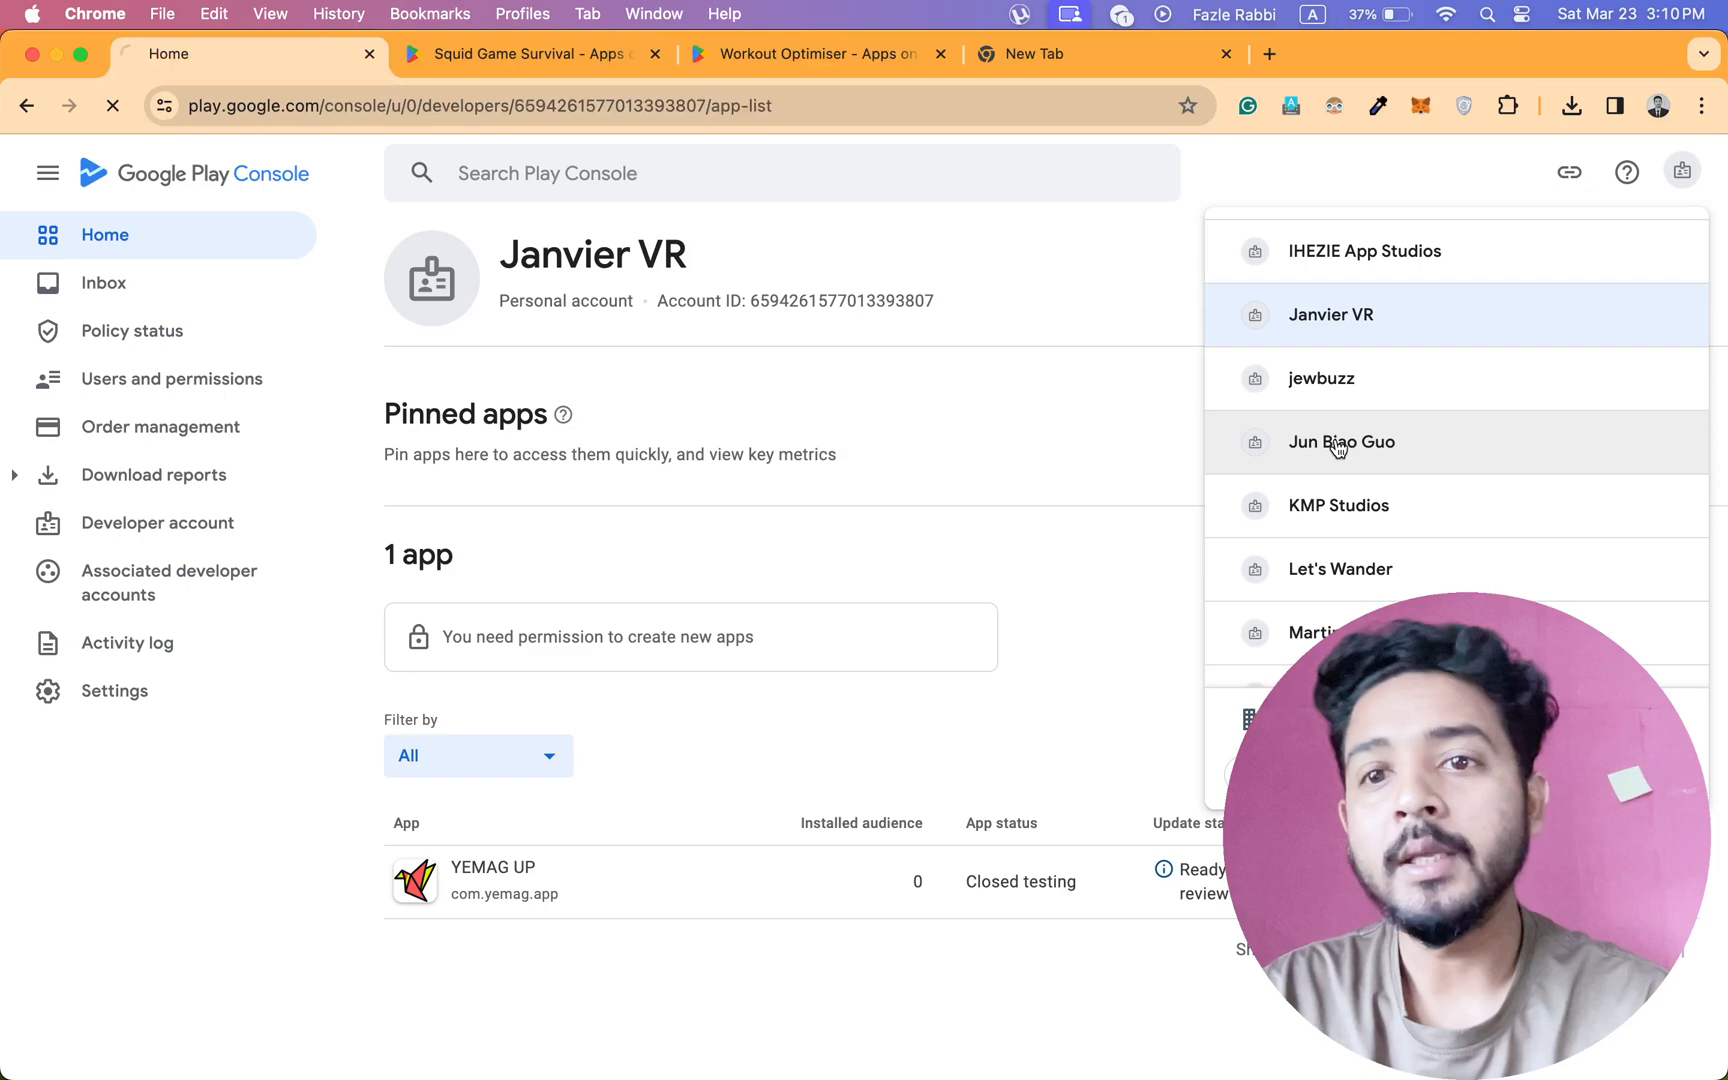
{"action": "left_click", "coordinate": [1342, 442]}
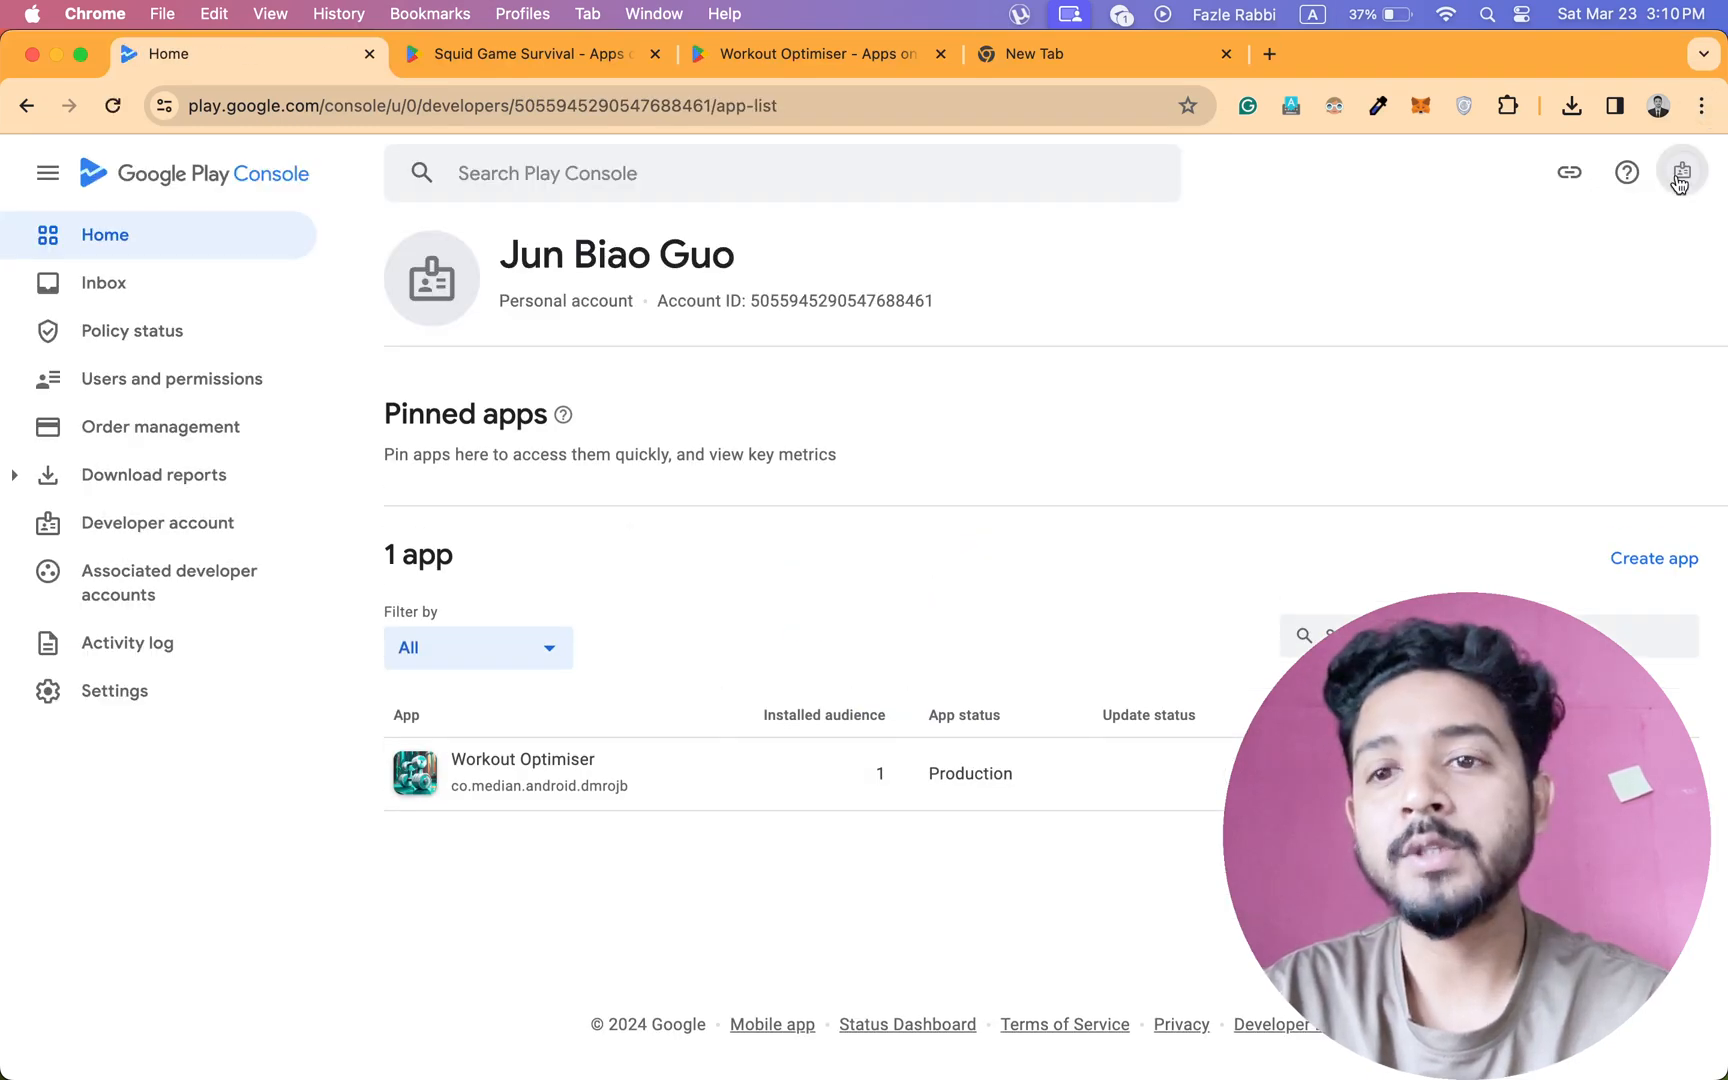
Switch to the Bazaar2 account, browse the account list, then show the Squid Game Survival tab.
{"action": "left_click", "coordinate": [1681, 173]}
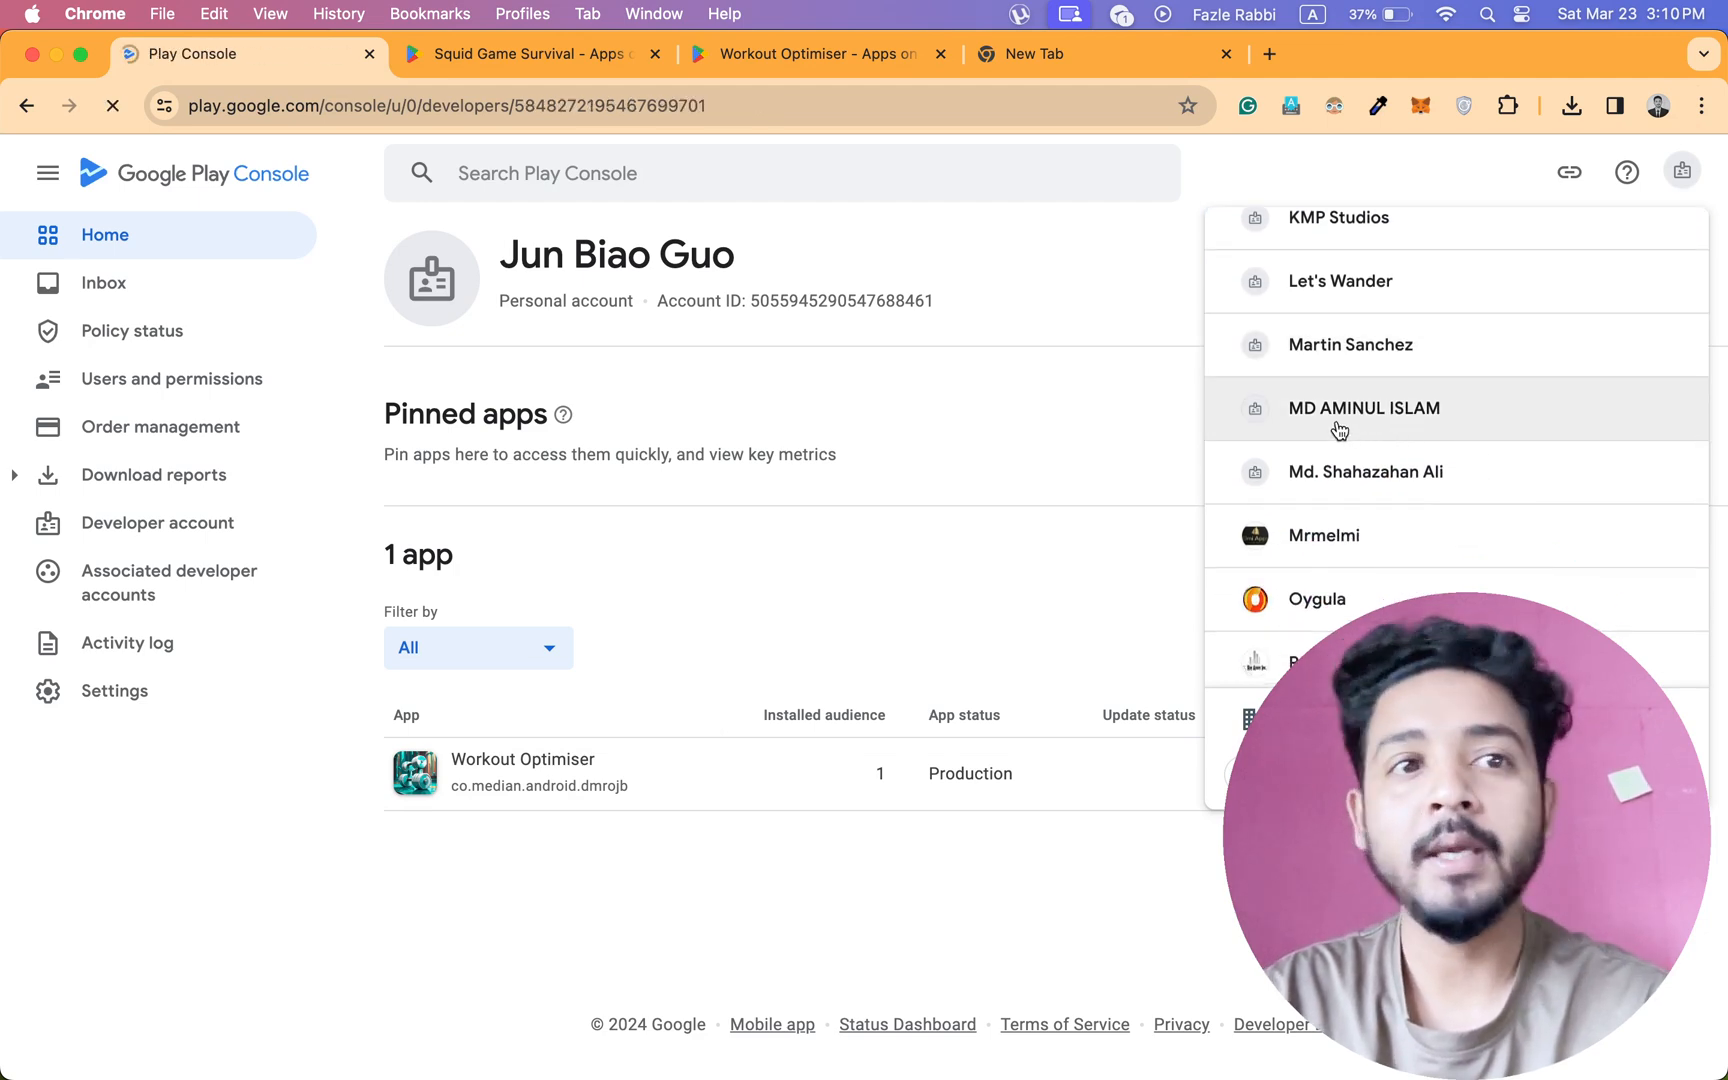
{"action": "left_click", "coordinate": [1364, 409]}
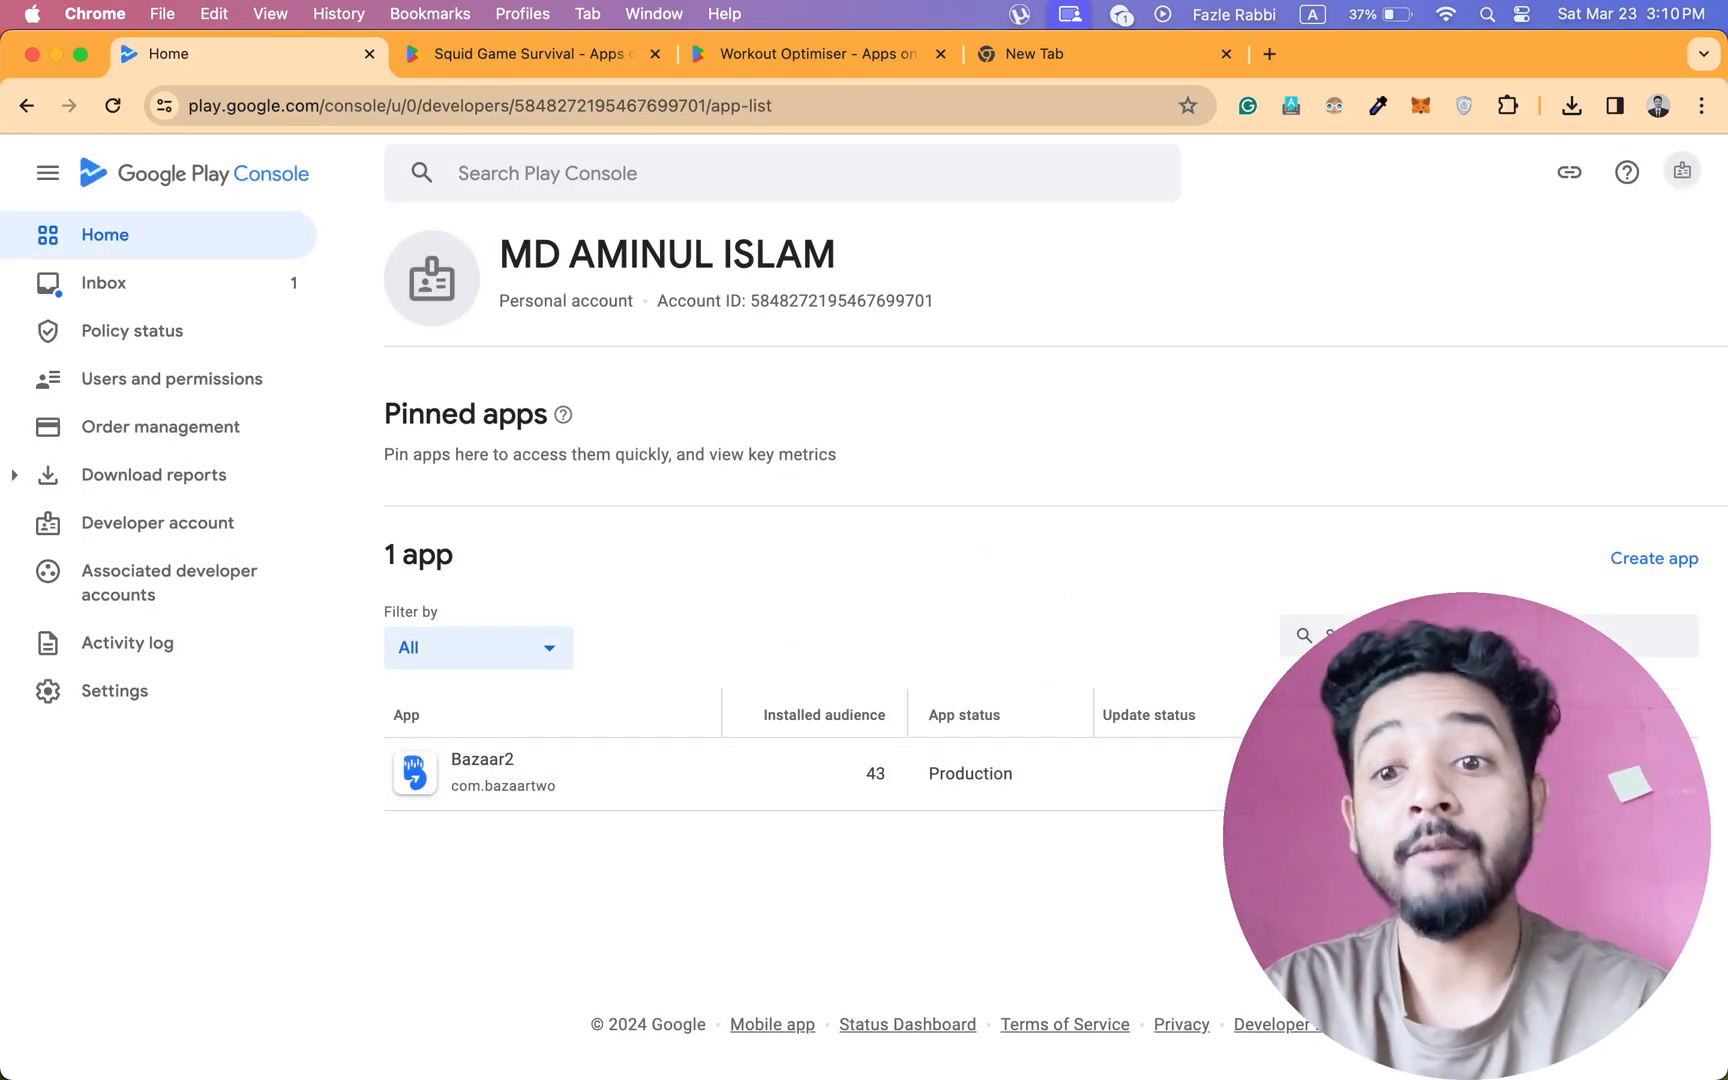
{"action": "left_click", "coordinate": [1680, 172]}
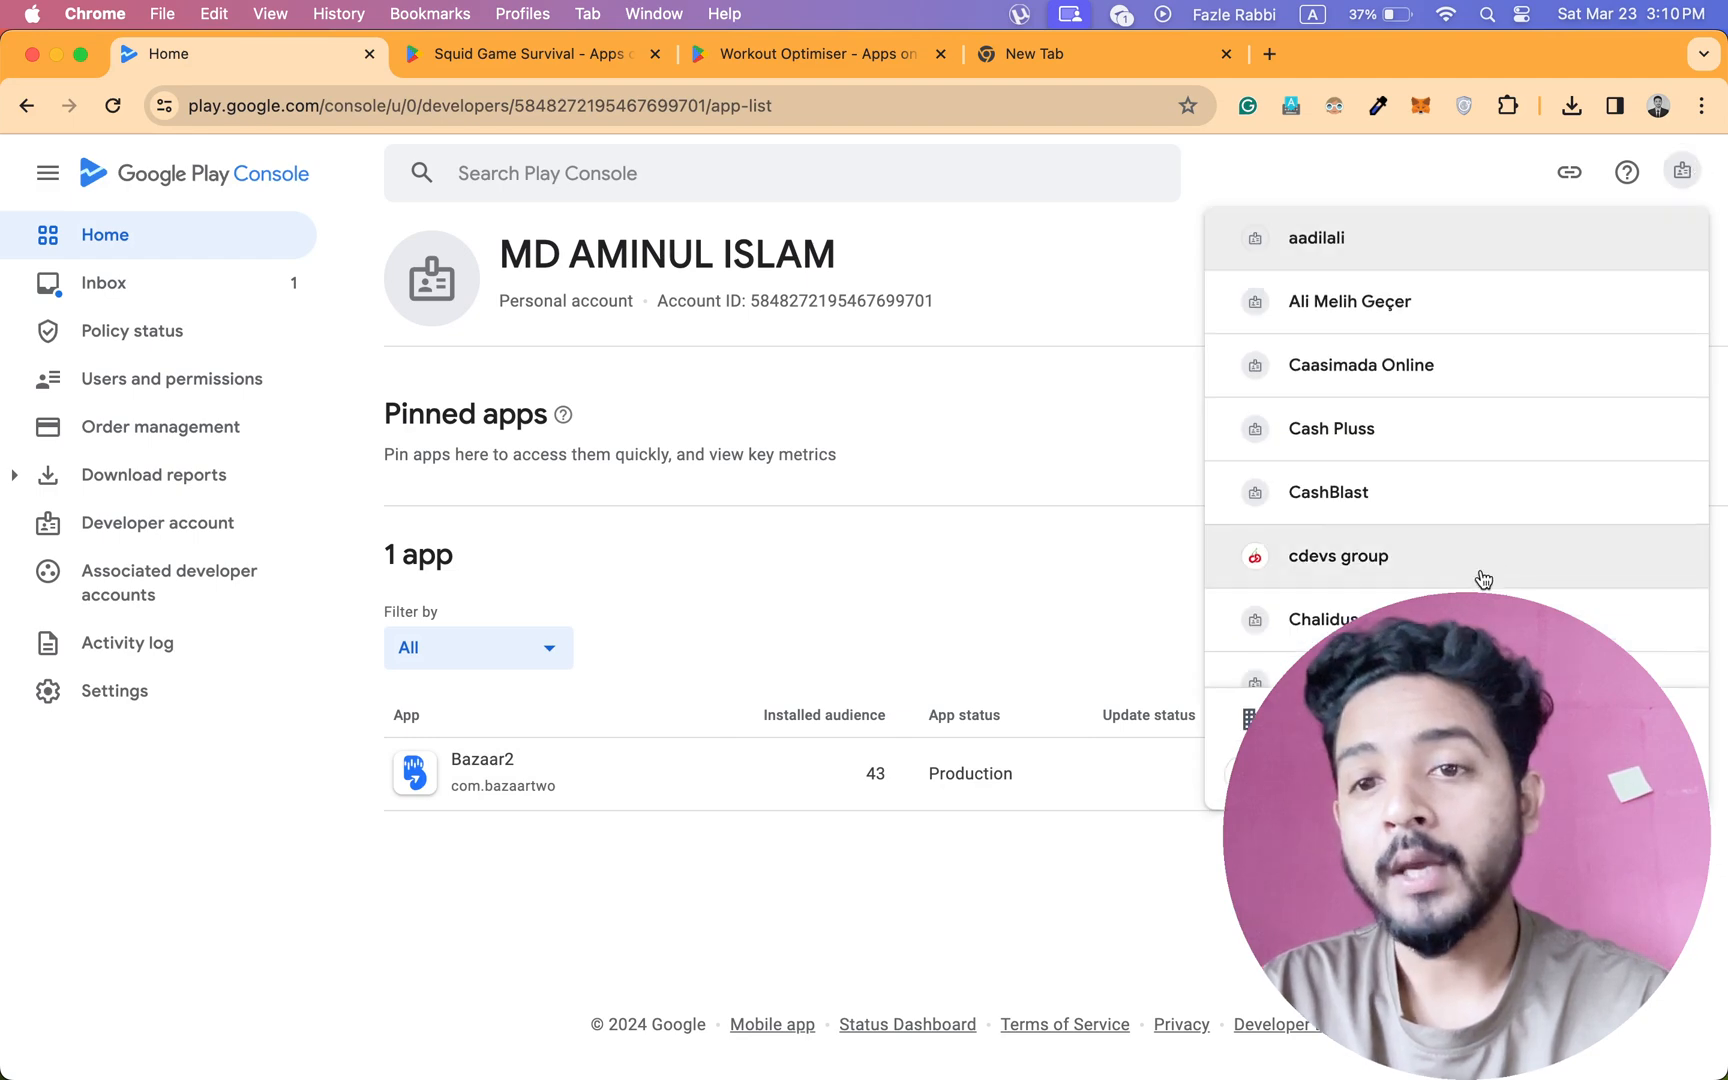
{"action": "scroll", "scroll_direction": "down", "scroll_amount": 3}
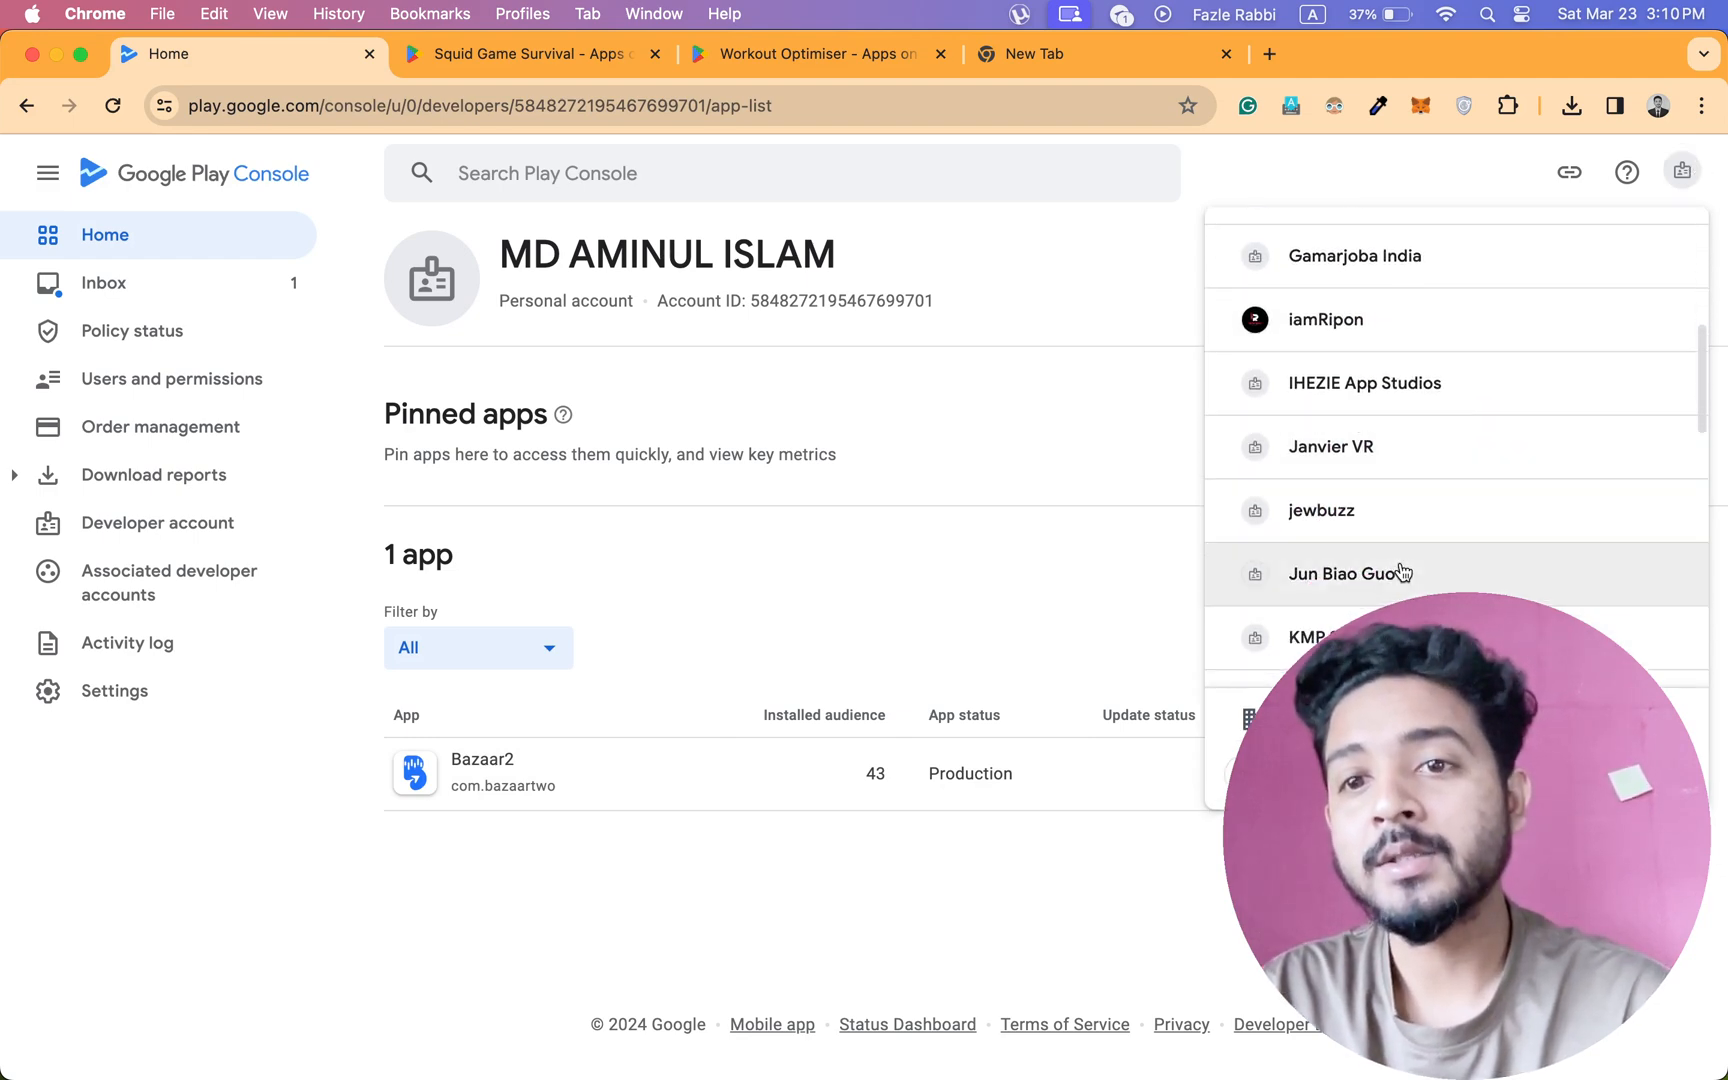
{"action": "scroll", "scroll_direction": "down", "scroll_amount": 3}
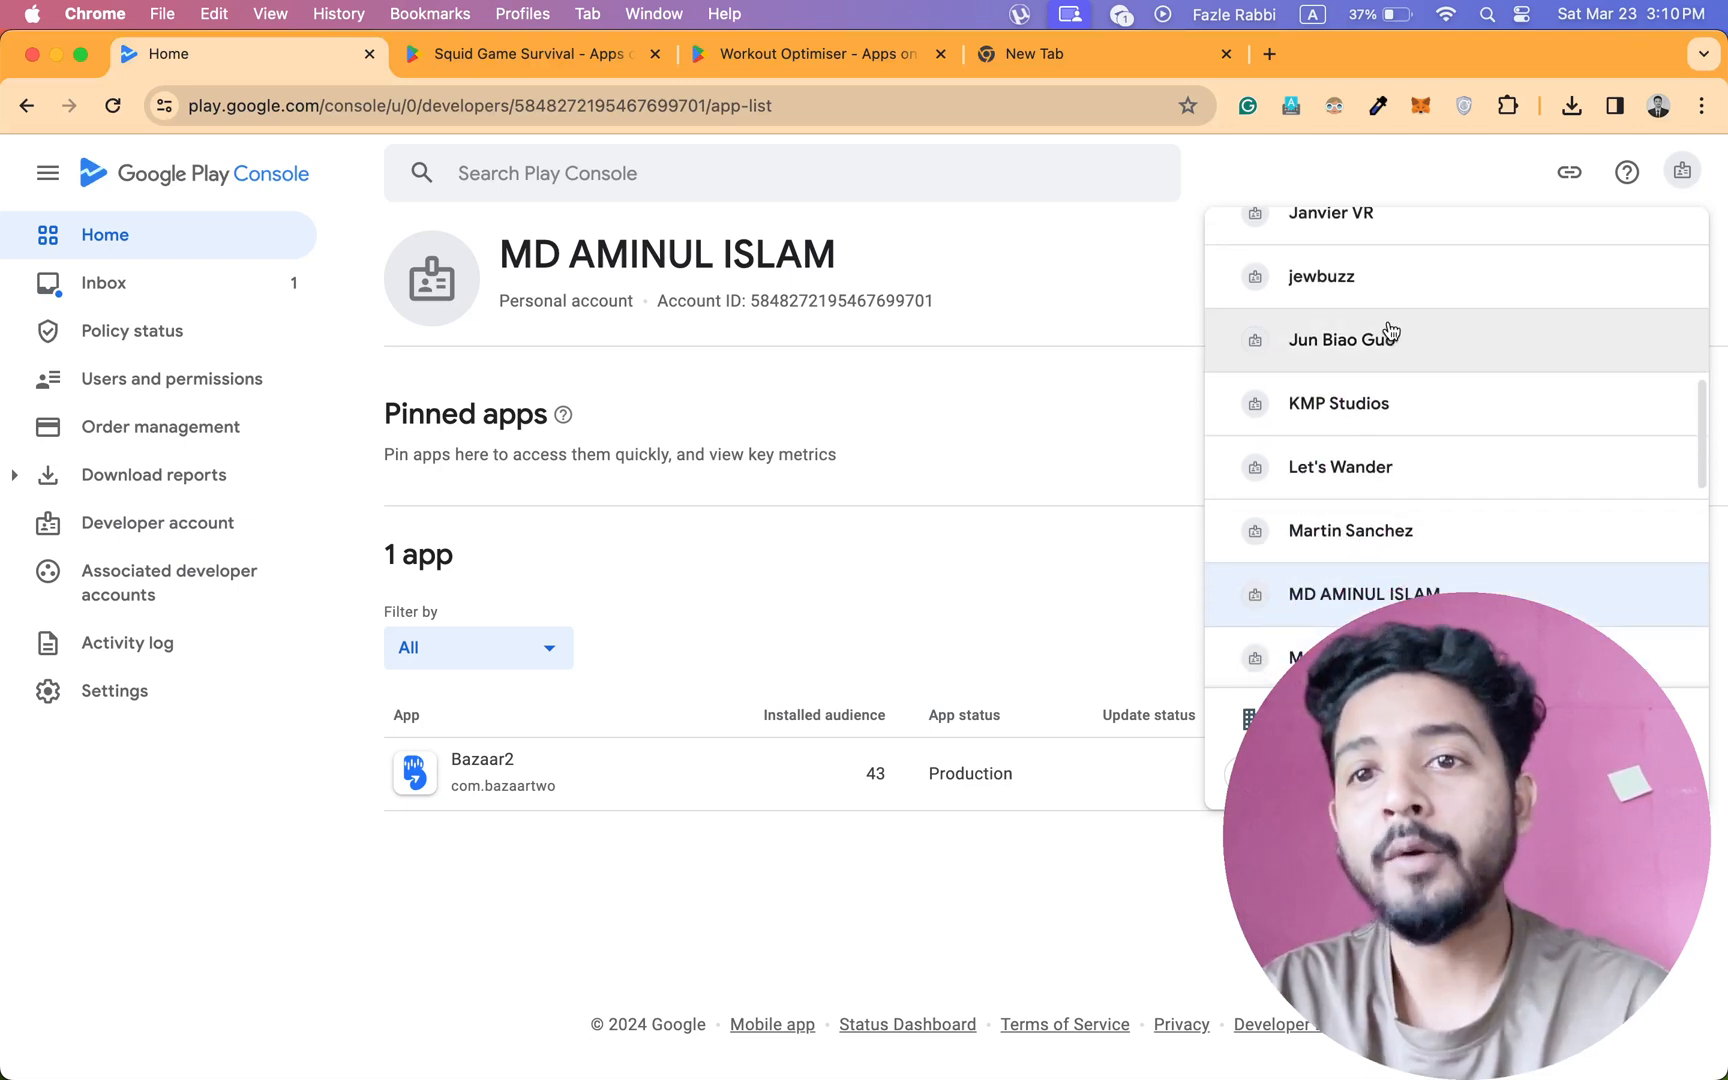
{"action": "scroll", "scroll_direction": "down", "scroll_amount": 3}
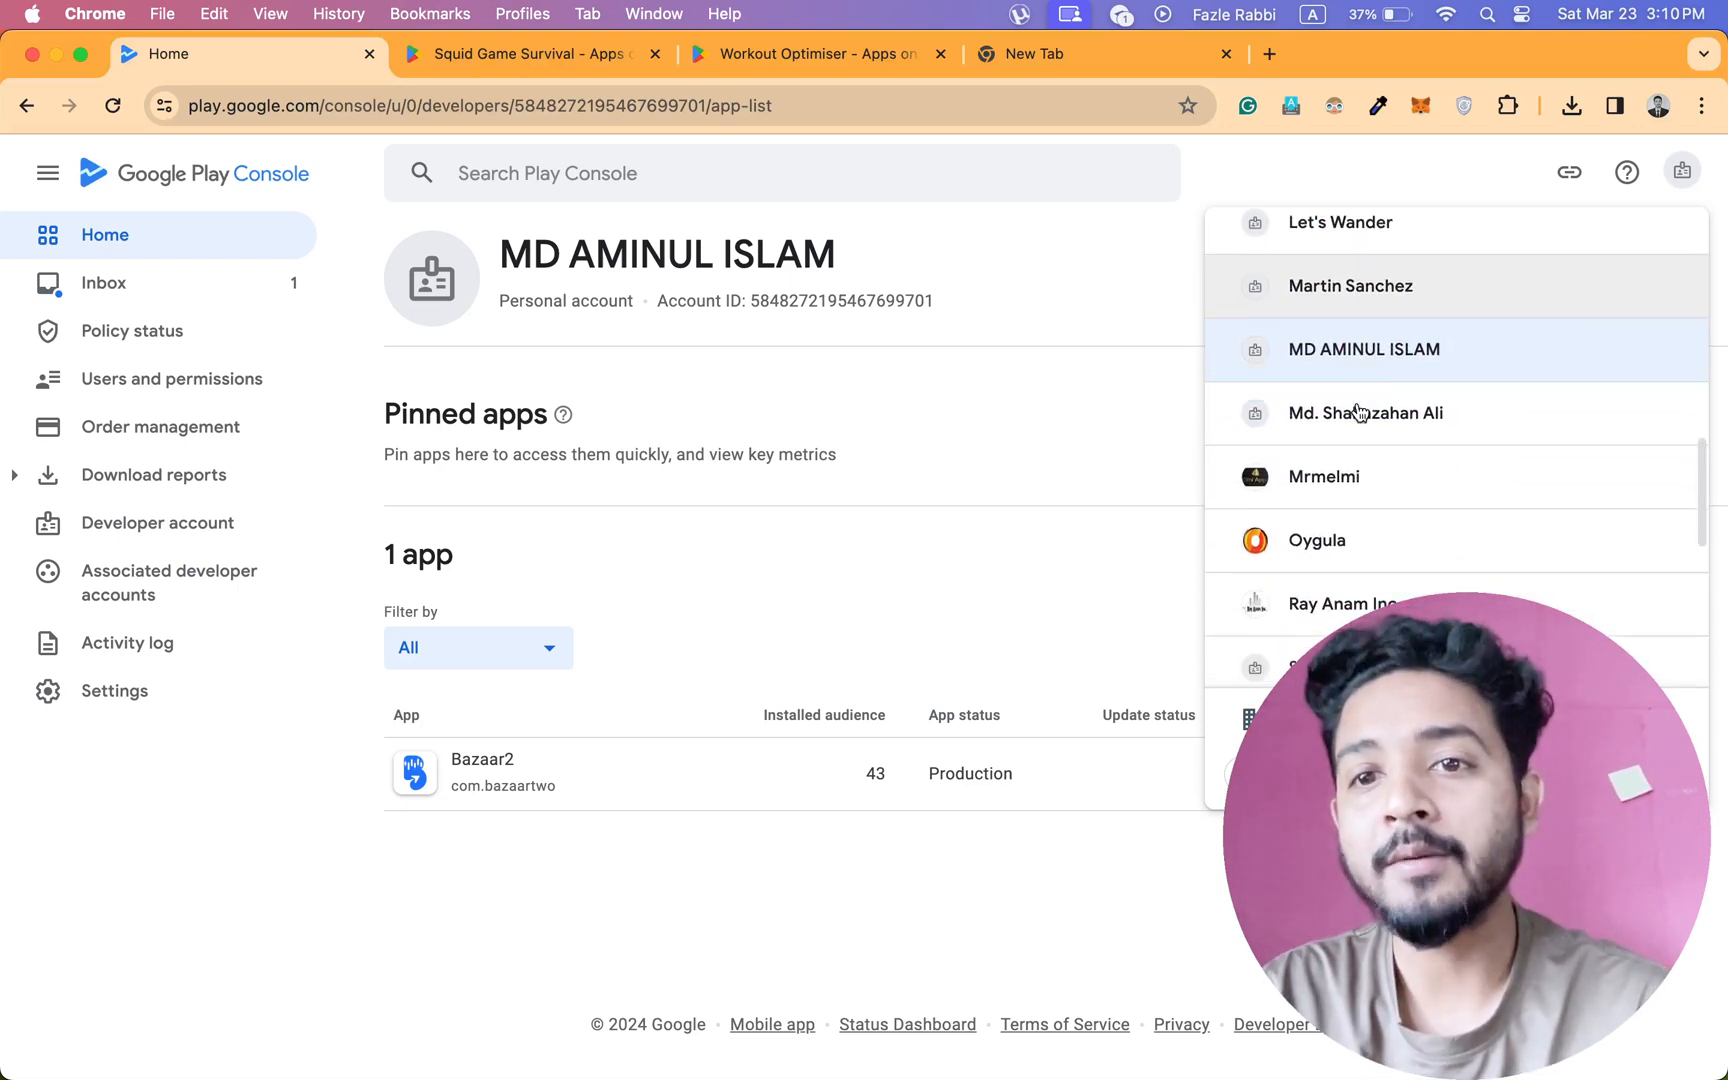
{"action": "scroll", "scroll_direction": "down", "scroll_amount": 3}
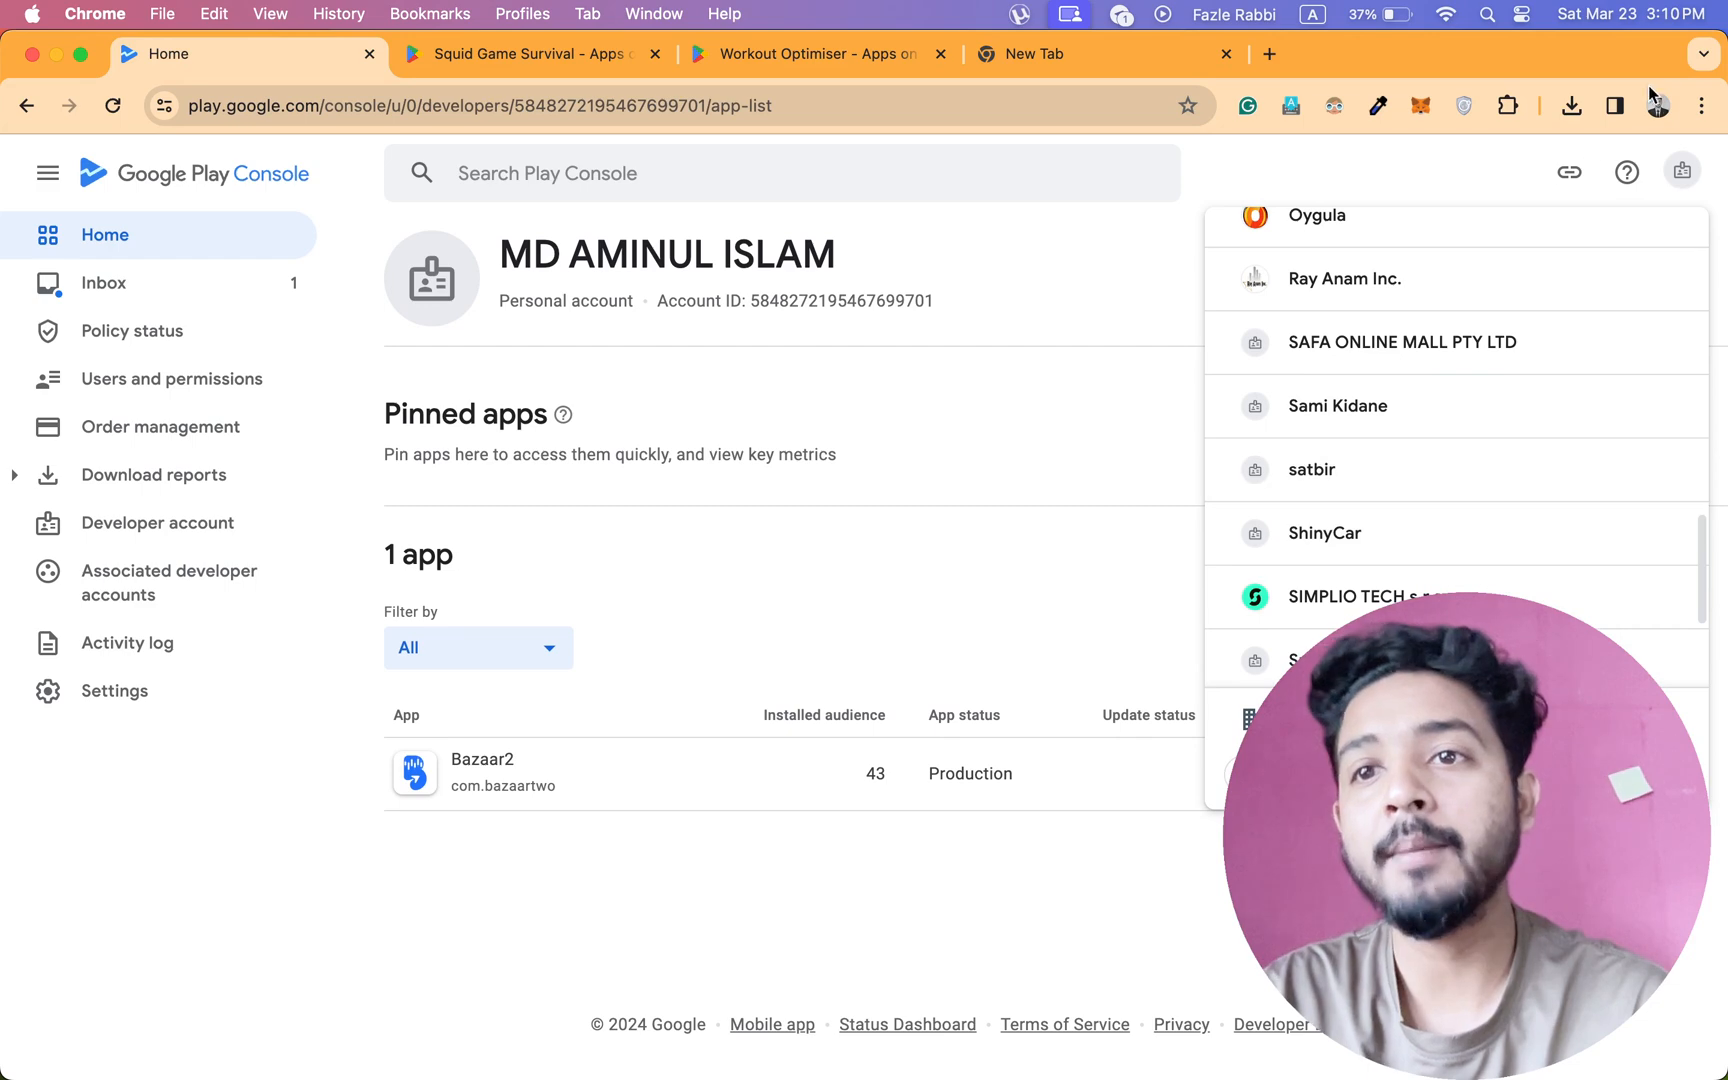
{"action": "left_click", "coordinate": [529, 54]}
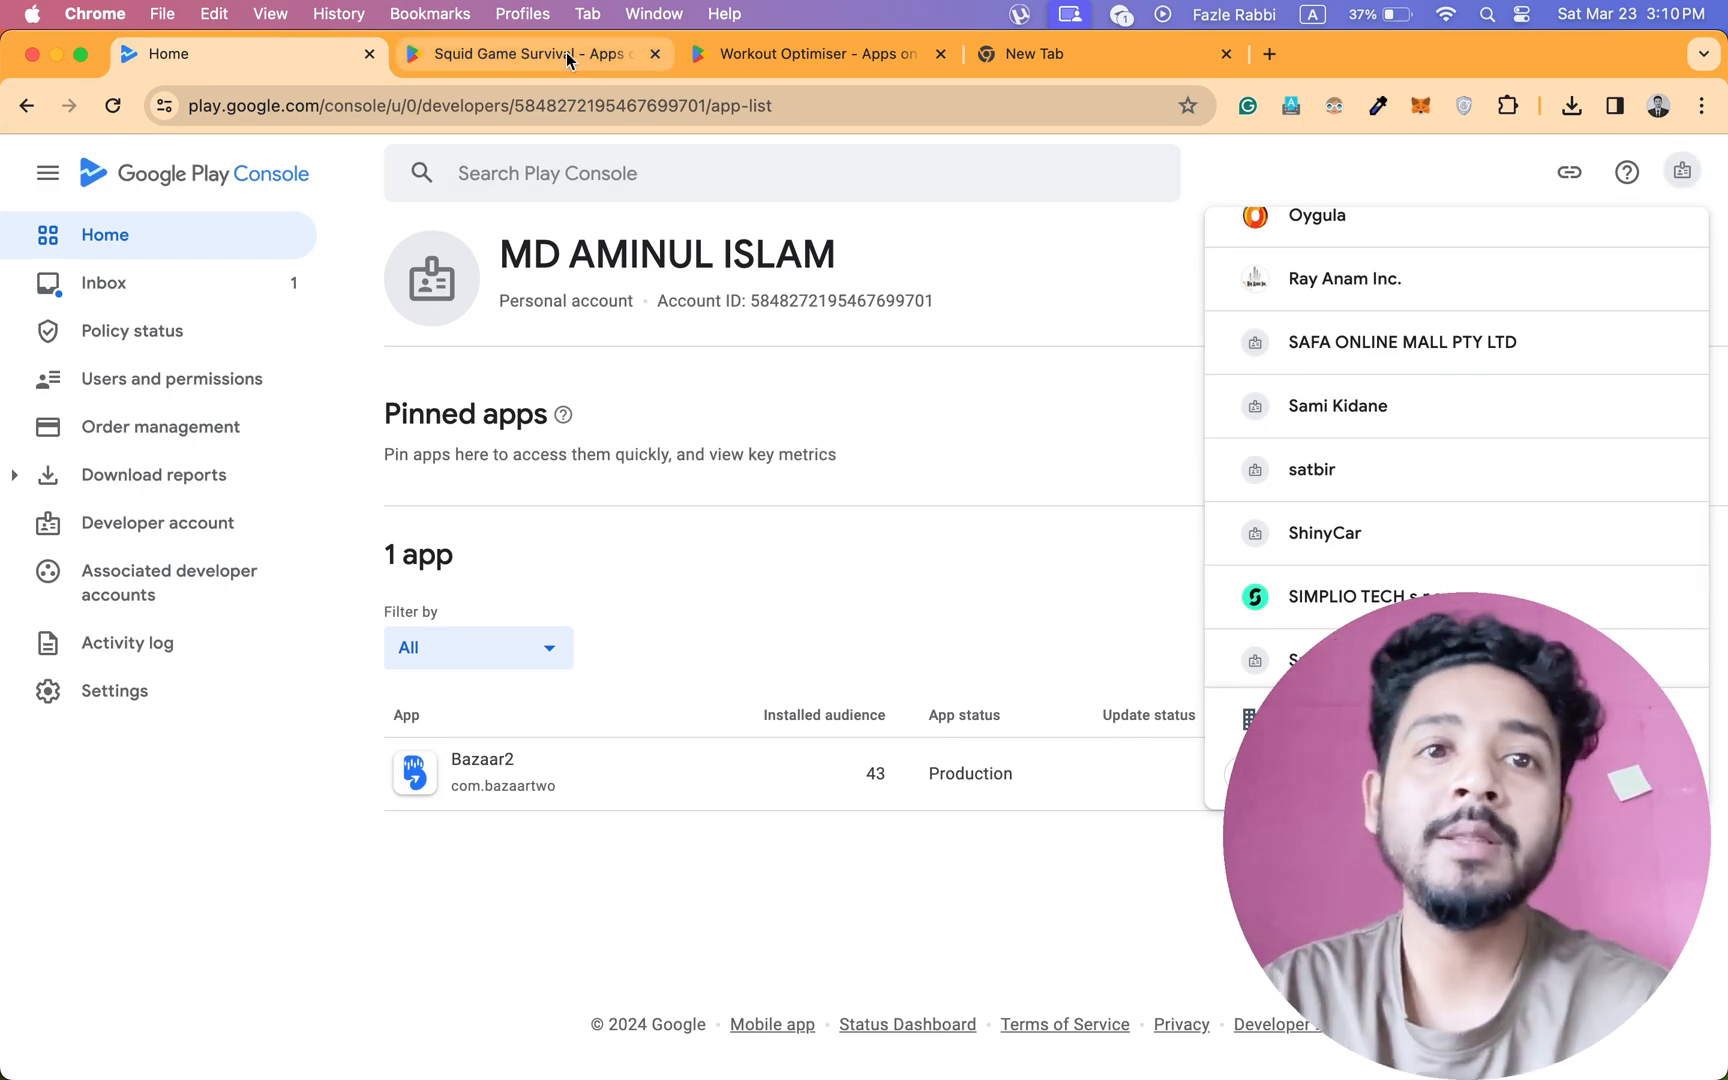
{"action": "left_click", "coordinate": [523, 54]}
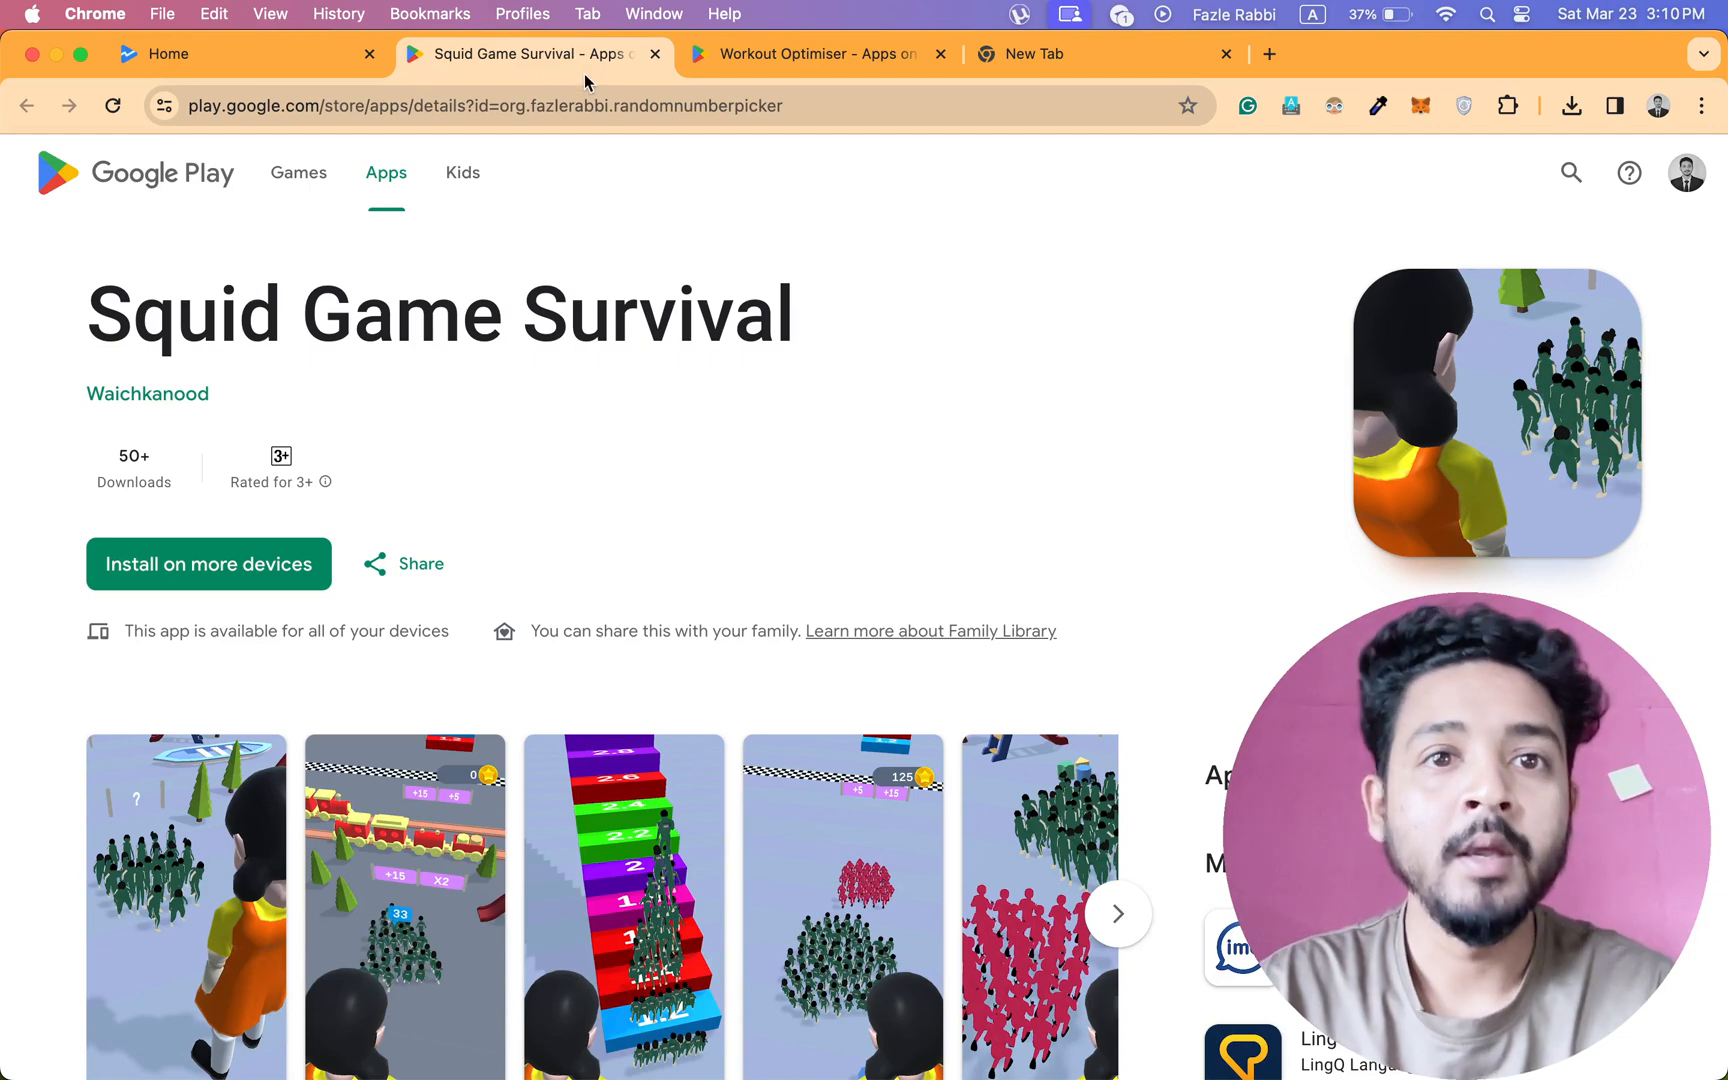
Close the Squid Game Survival and Workout Optimiser store tabs, returning to the Bazaar2 home.
{"action": "left_click", "coordinate": [655, 53]}
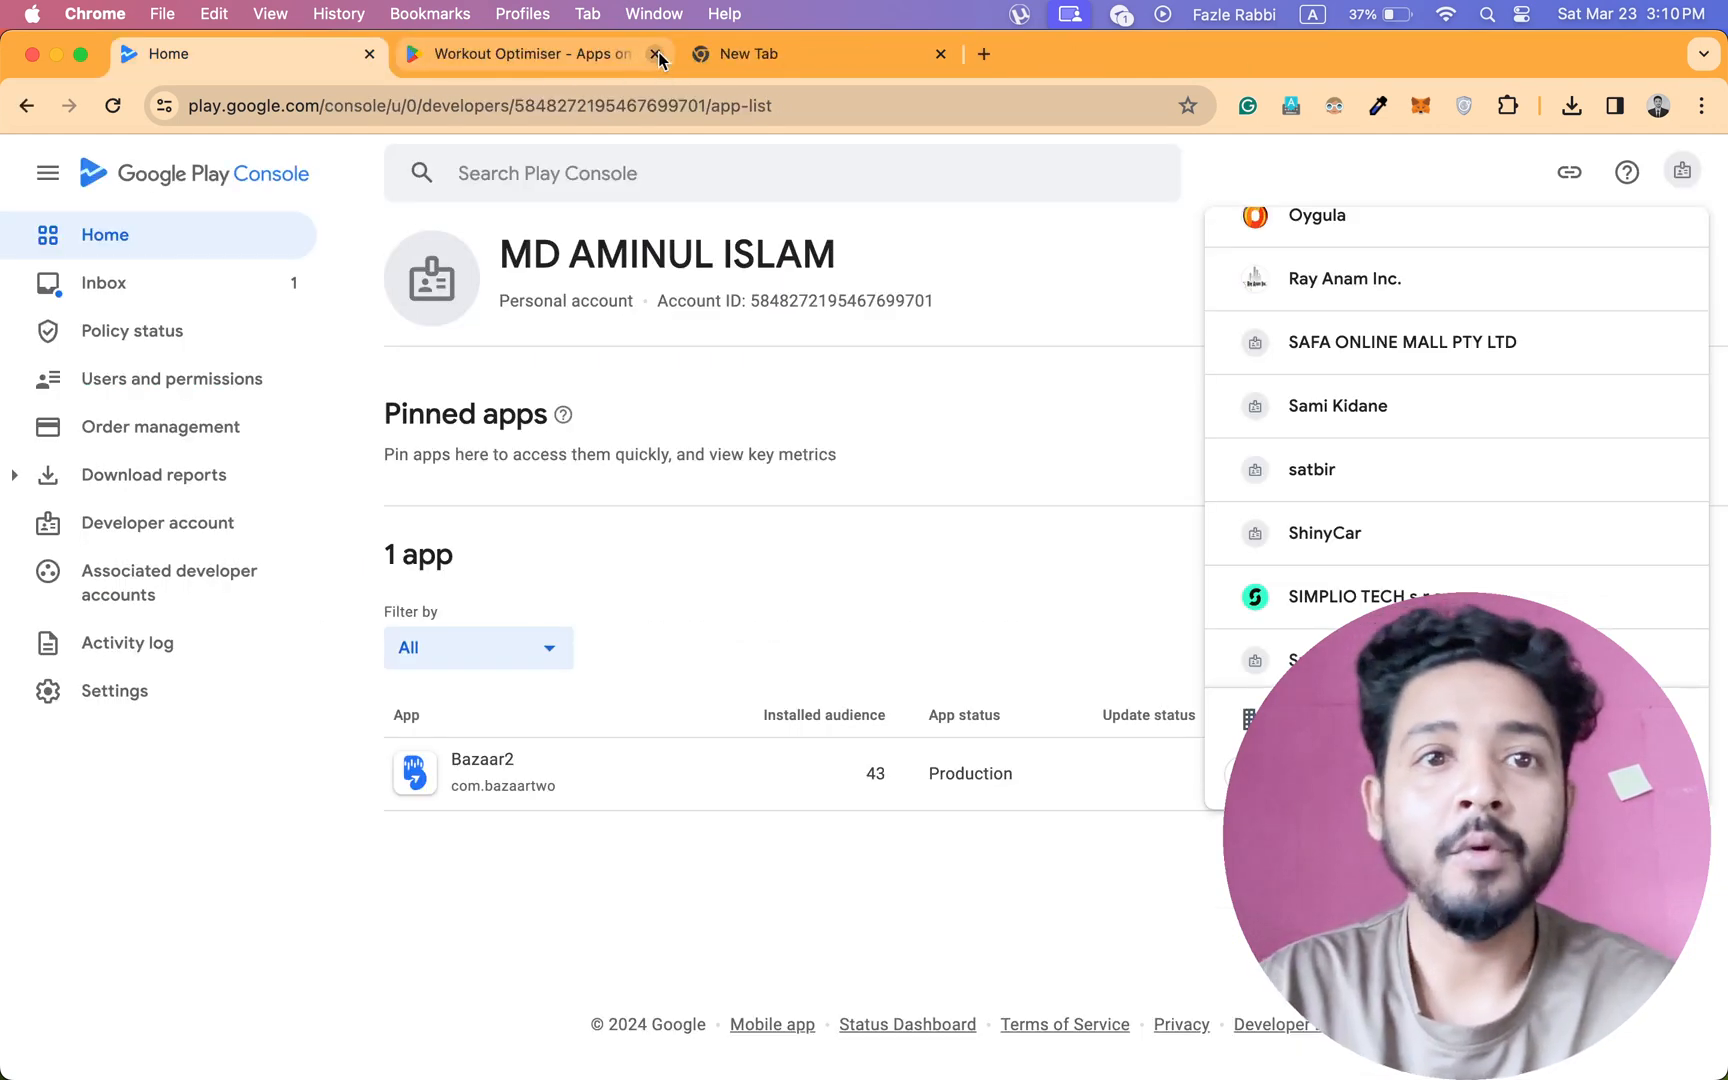
{"action": "left_click", "coordinate": [658, 54]}
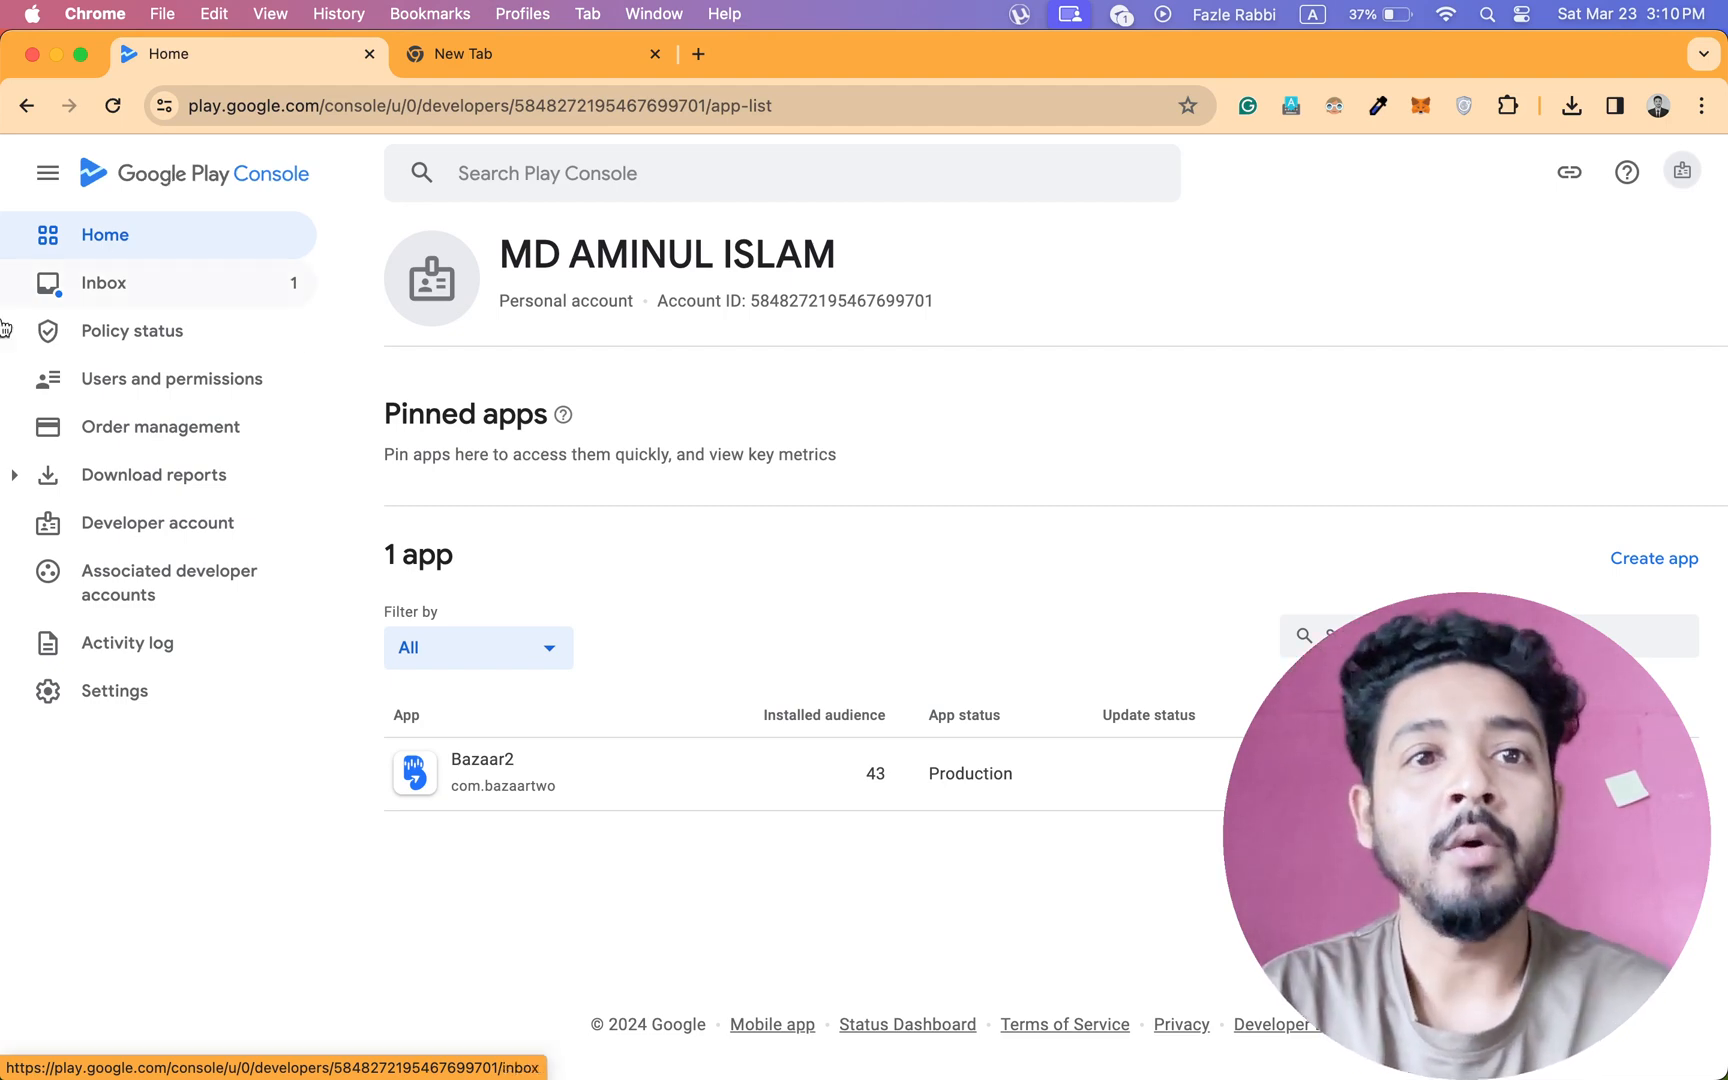
{"action": "left_click", "coordinate": [529, 53]}
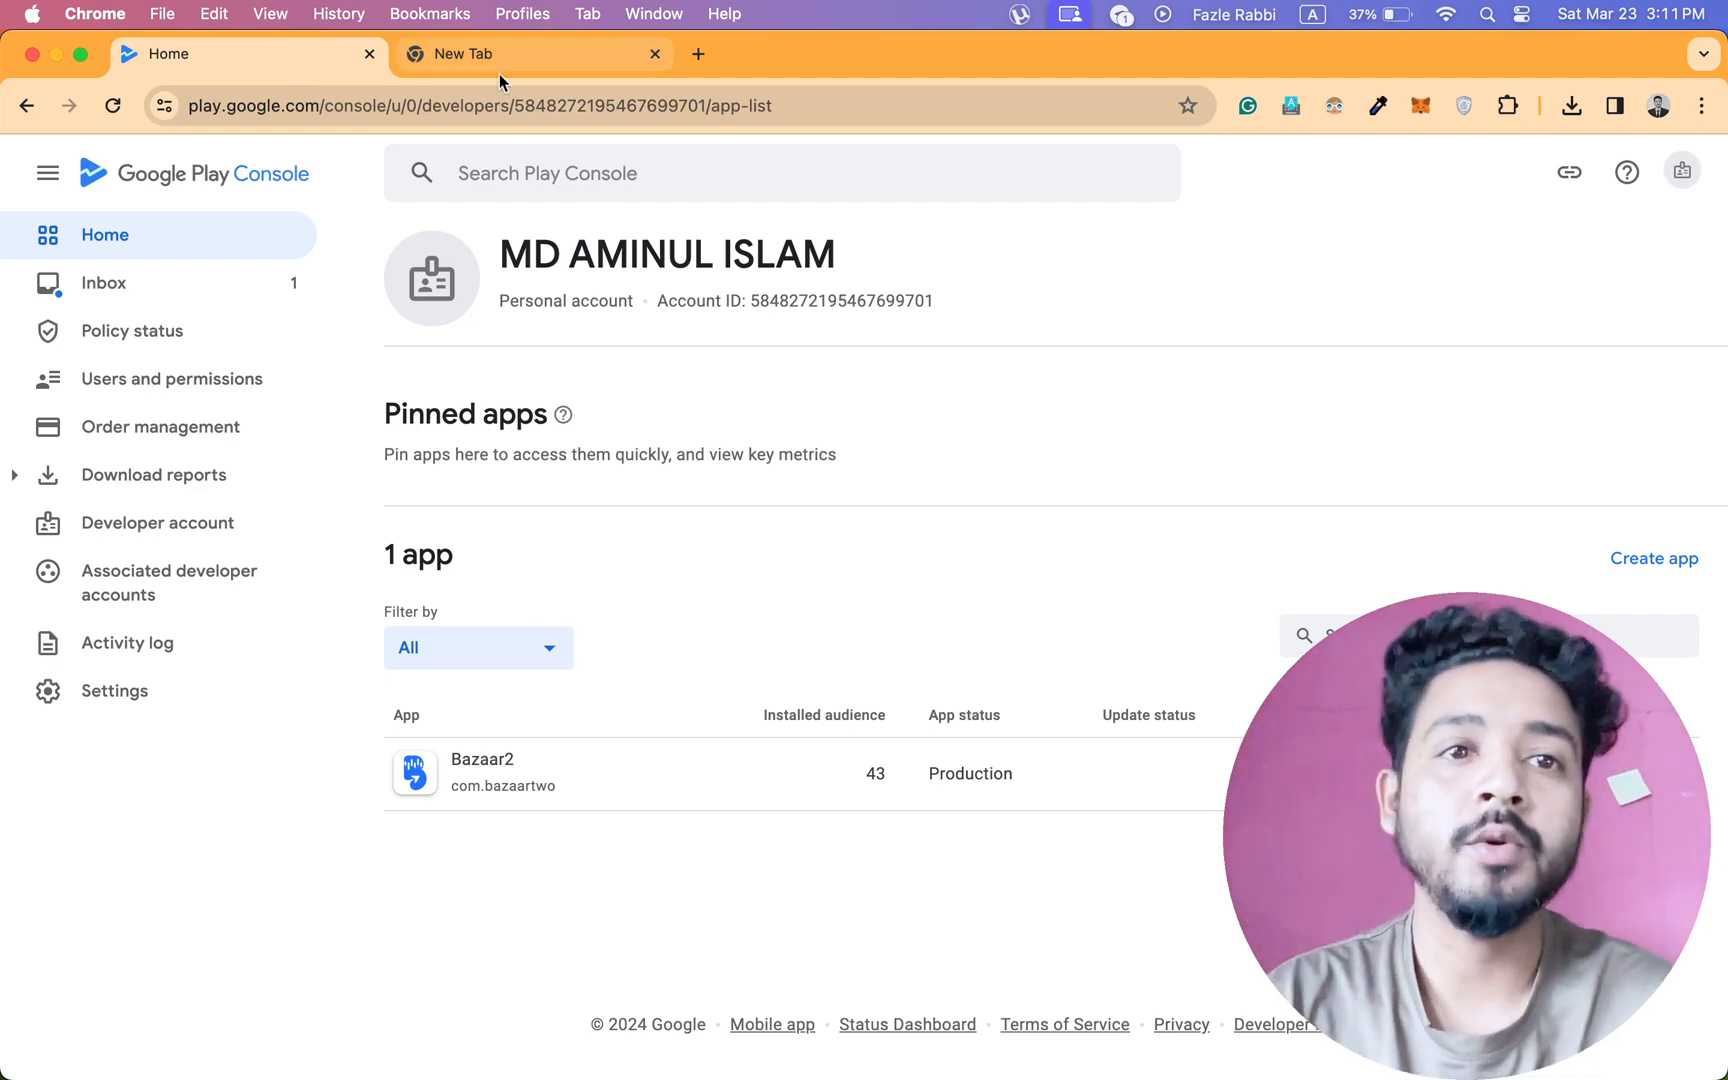
{"action": "mouse_move", "coordinate": [501, 54]}
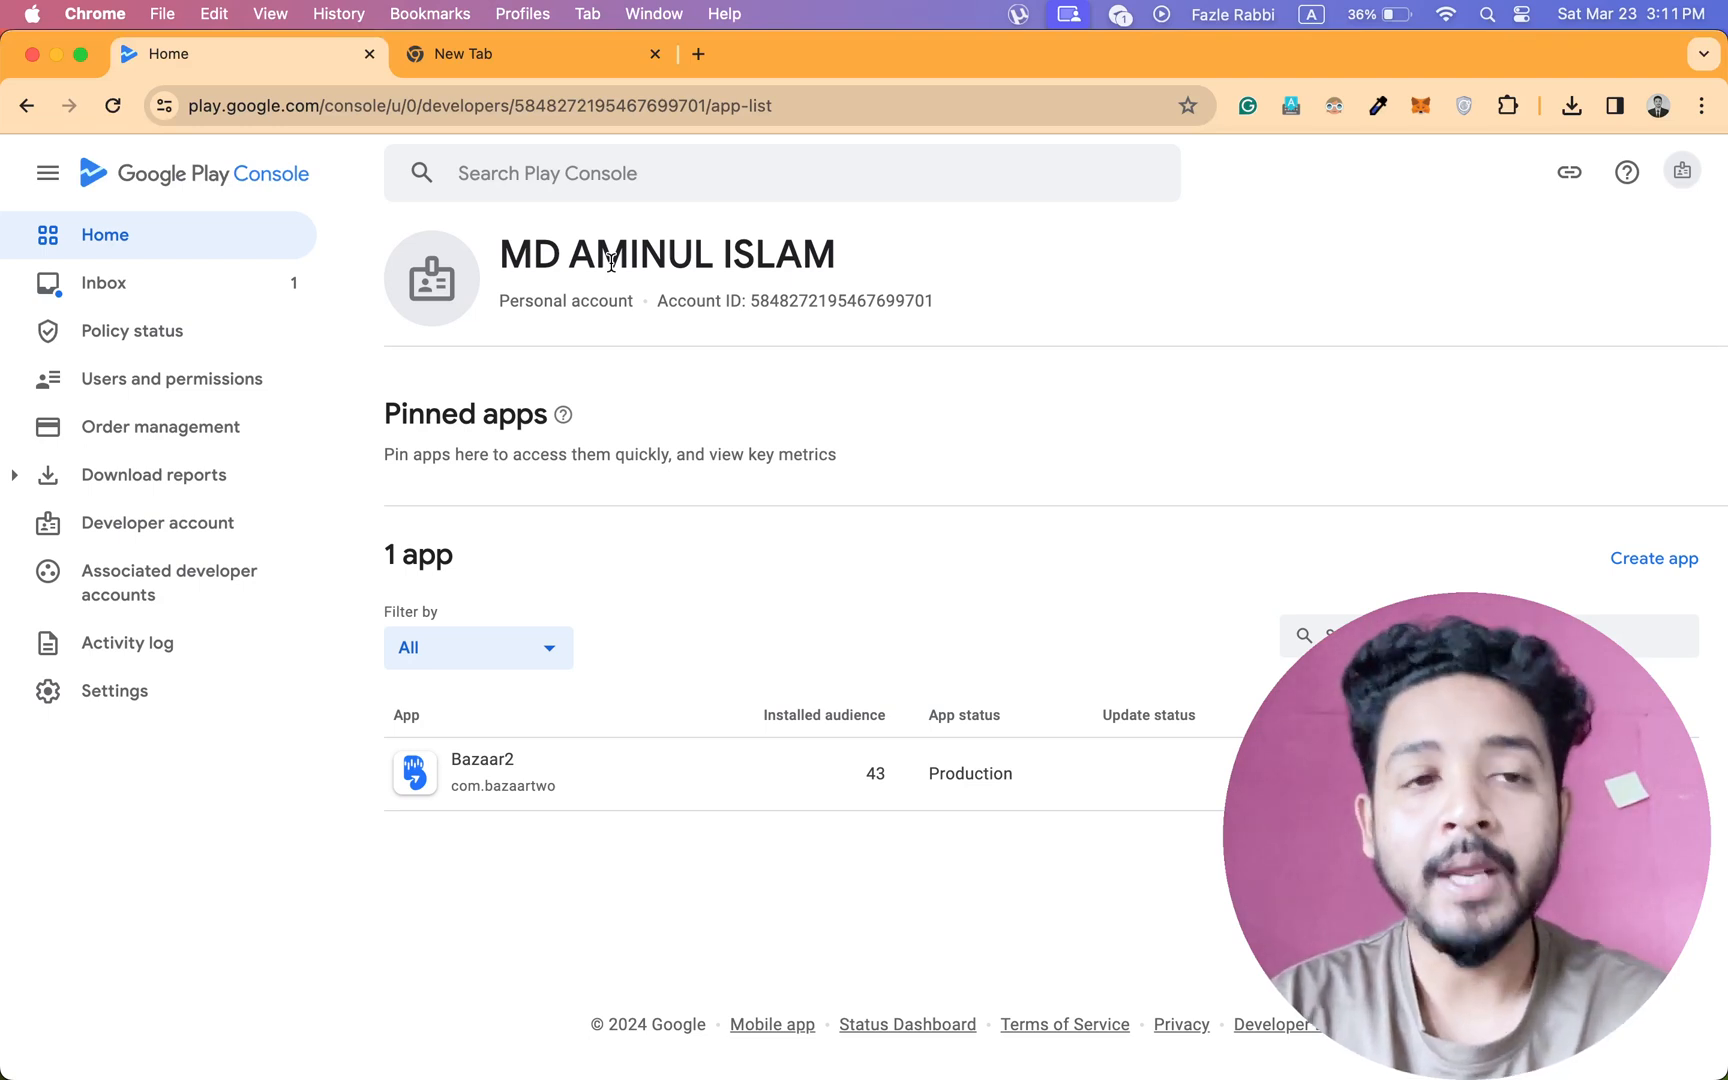
{"action": "mouse_move", "coordinate": [171, 379]}
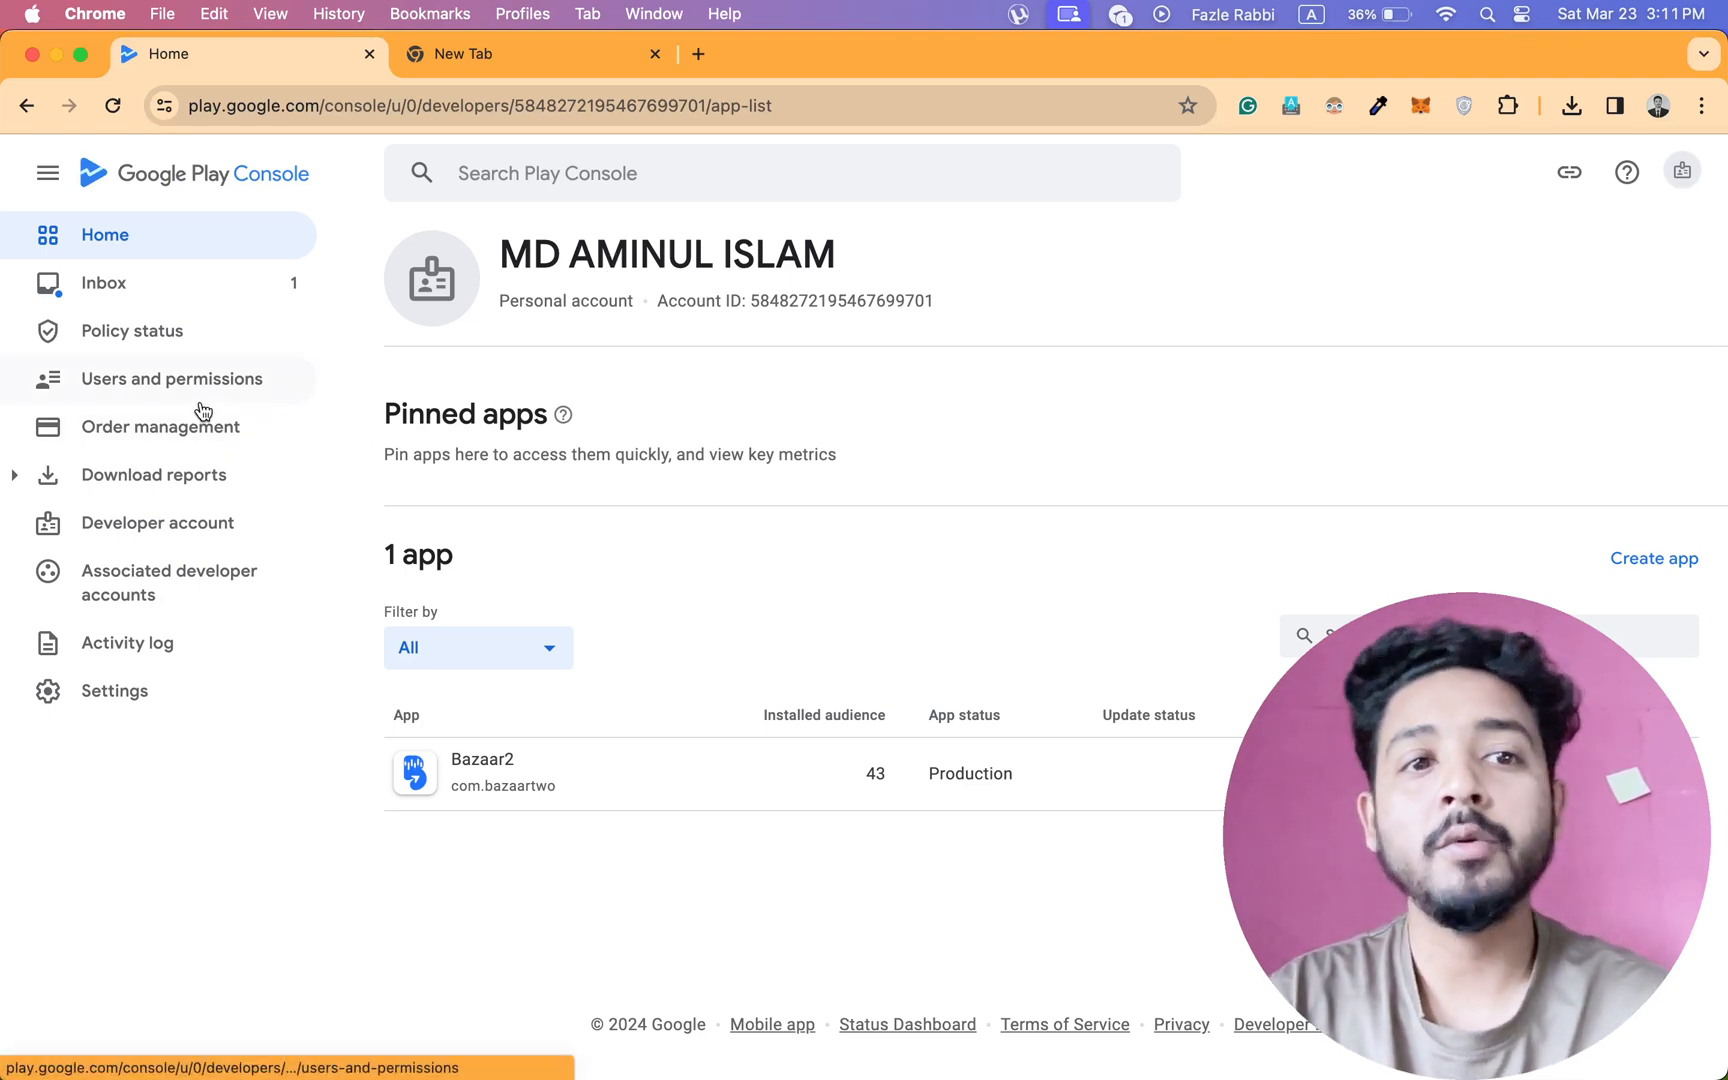
Open Users and permissions from the left menu to see the two active users.
{"action": "left_click", "coordinate": [171, 378]}
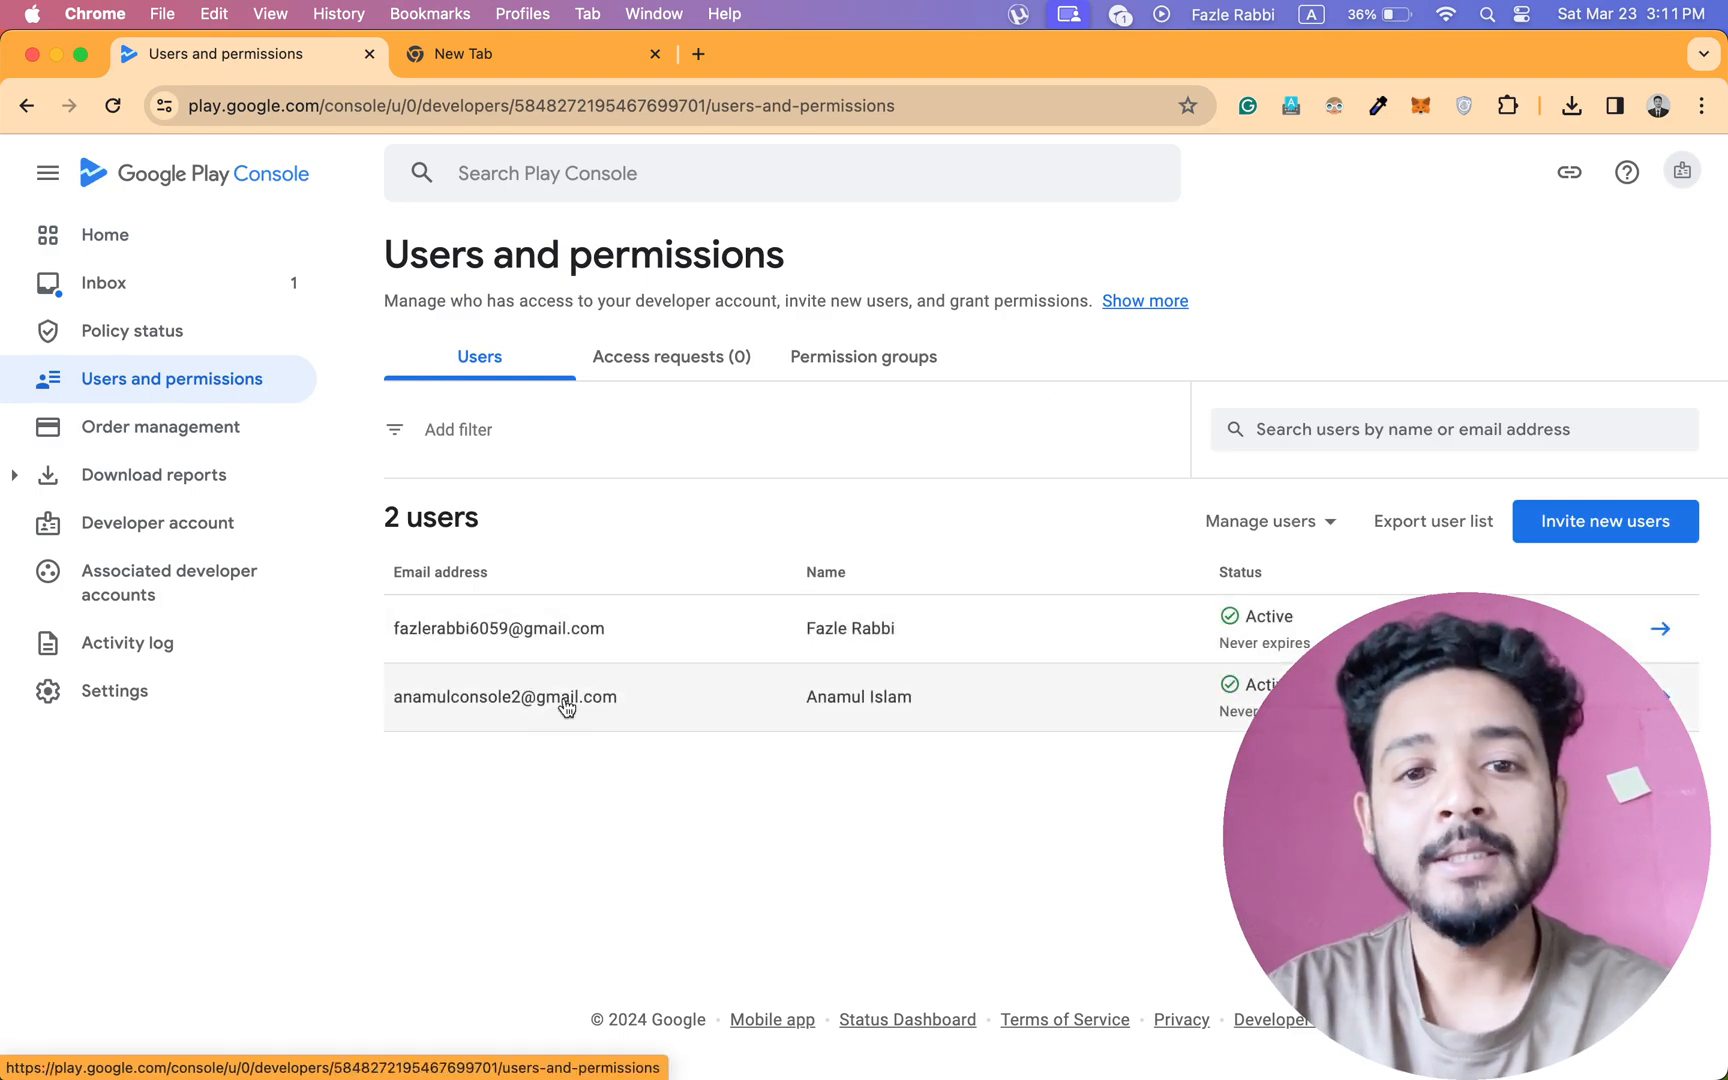
{"action": "mouse_move", "coordinate": [974, 849]}
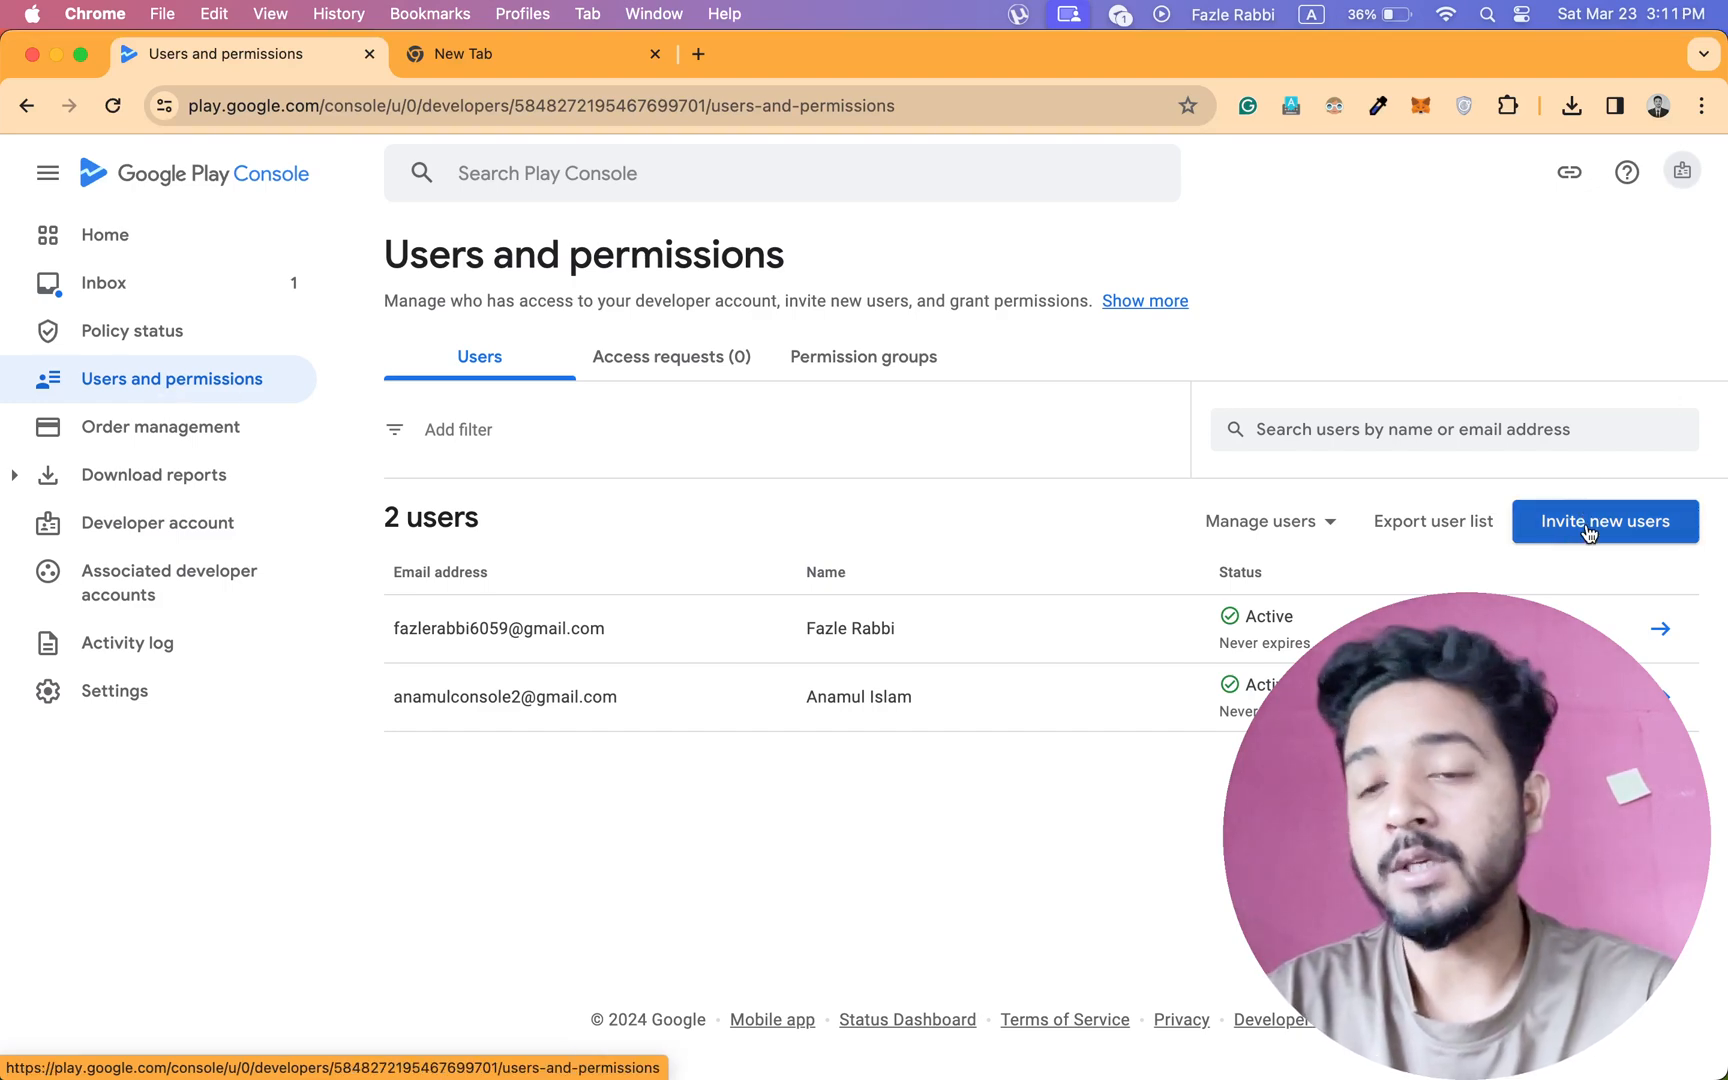
{"action": "left_click", "coordinate": [1603, 521]}
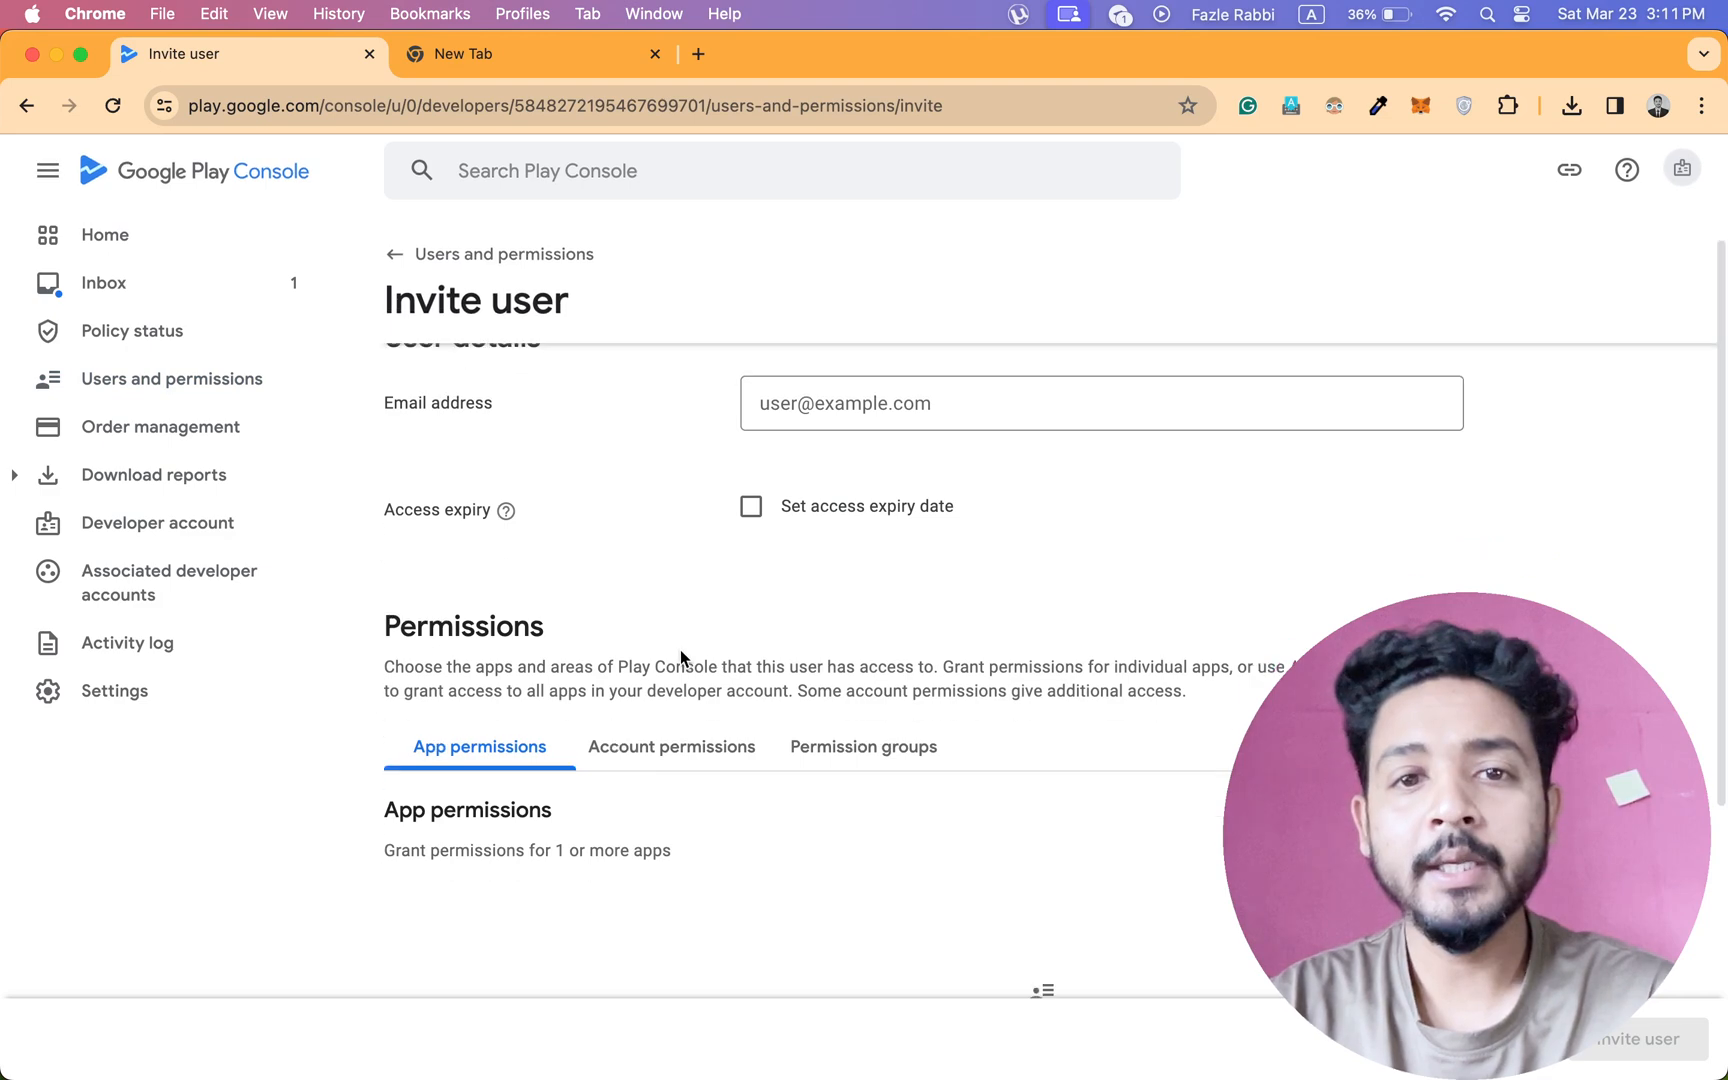
{"action": "type", "text": "24."}
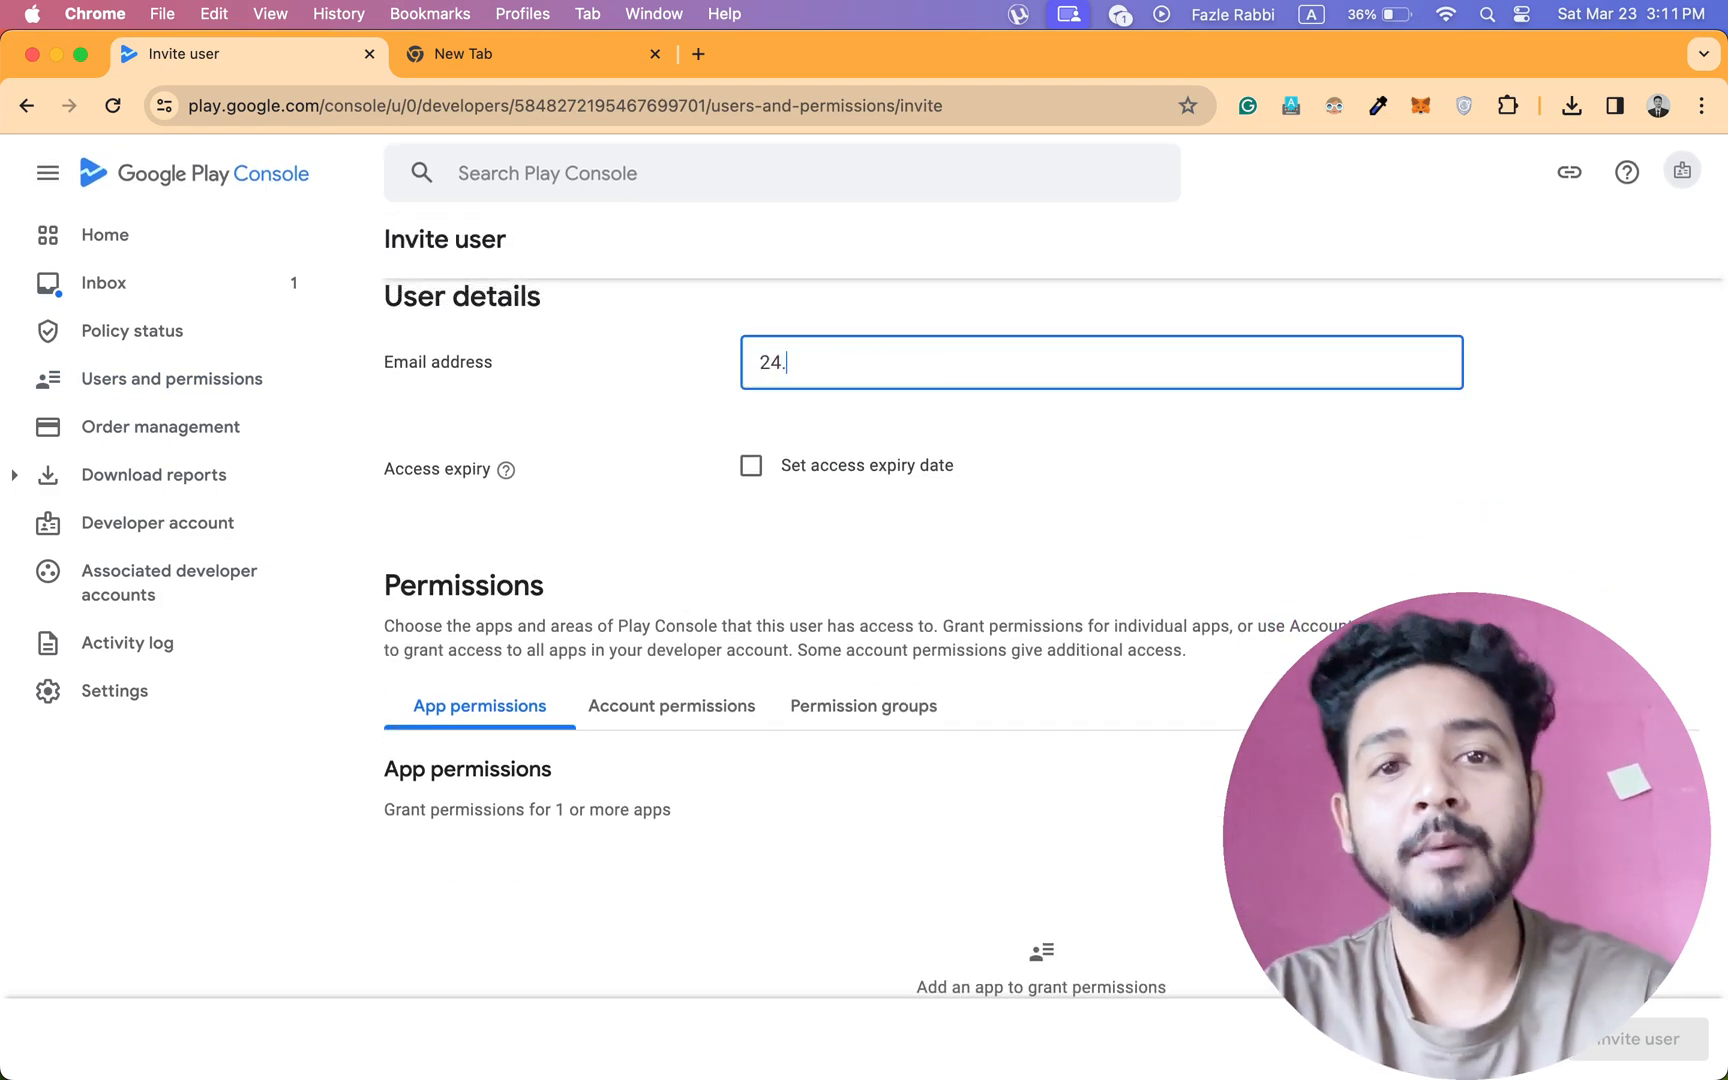
{"action": "type", "text": "fazlerabbi2"}
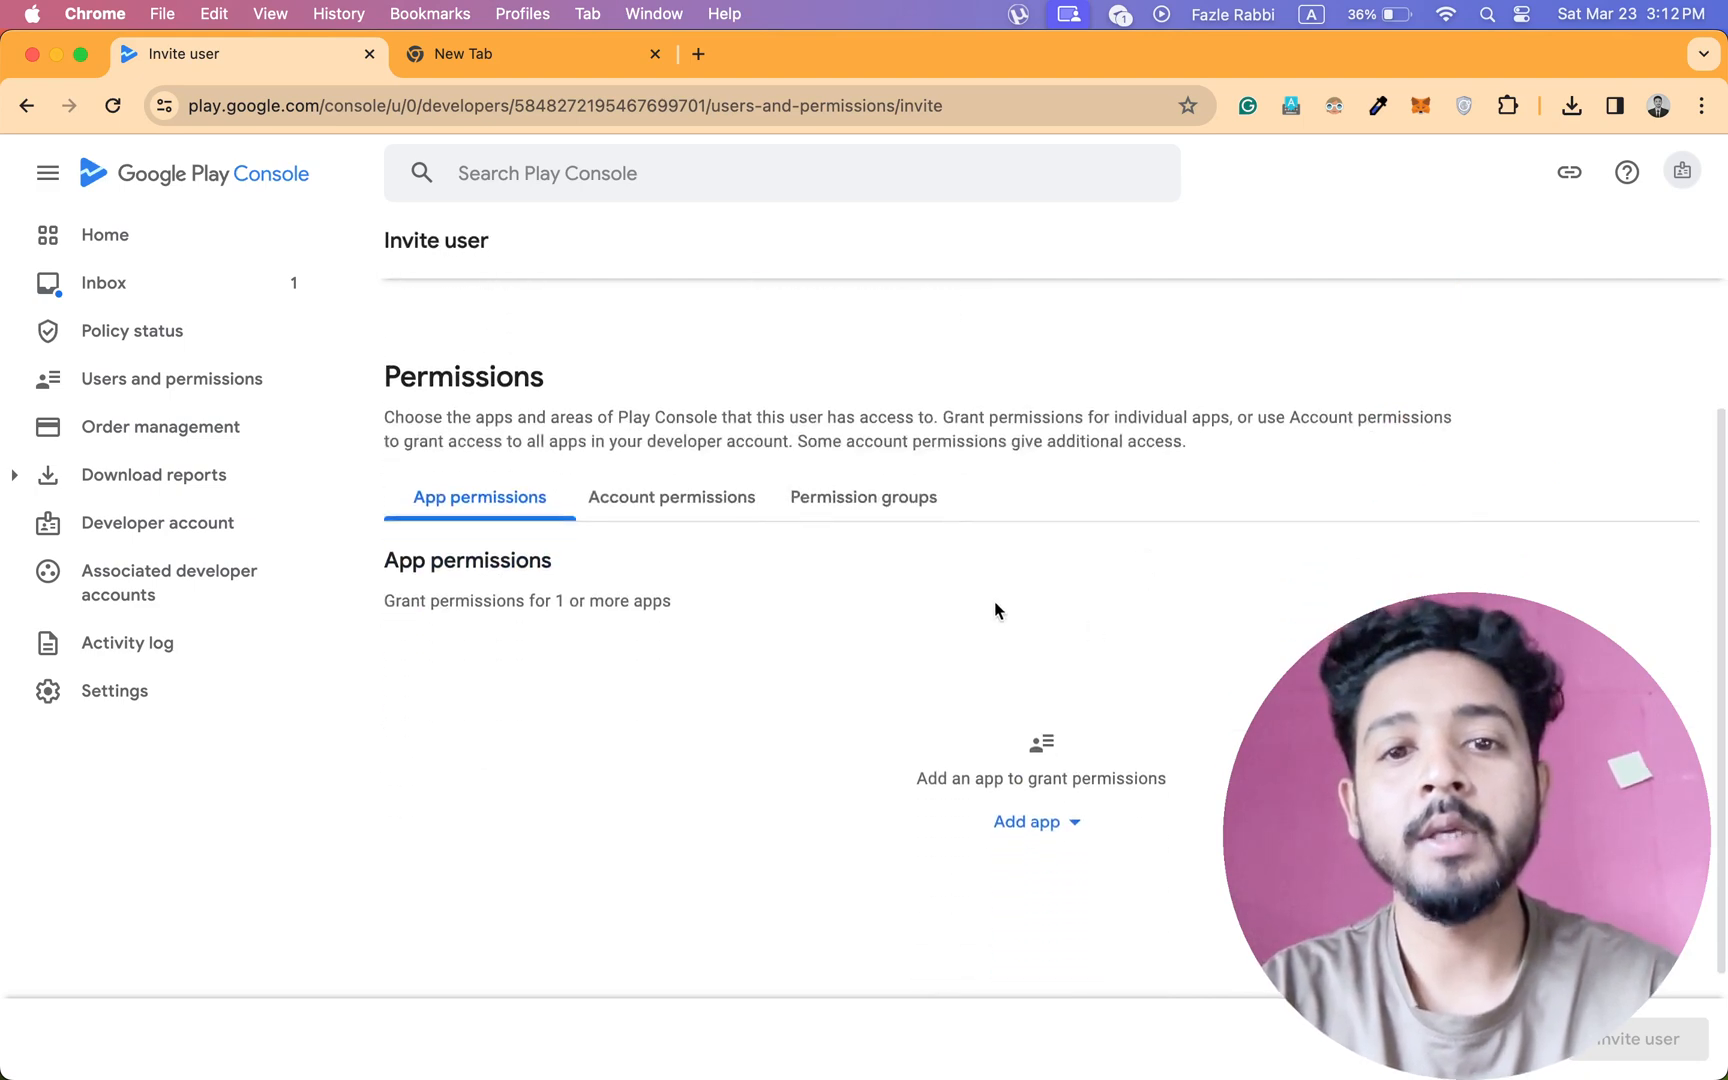
{"action": "left_click", "coordinate": [669, 497]}
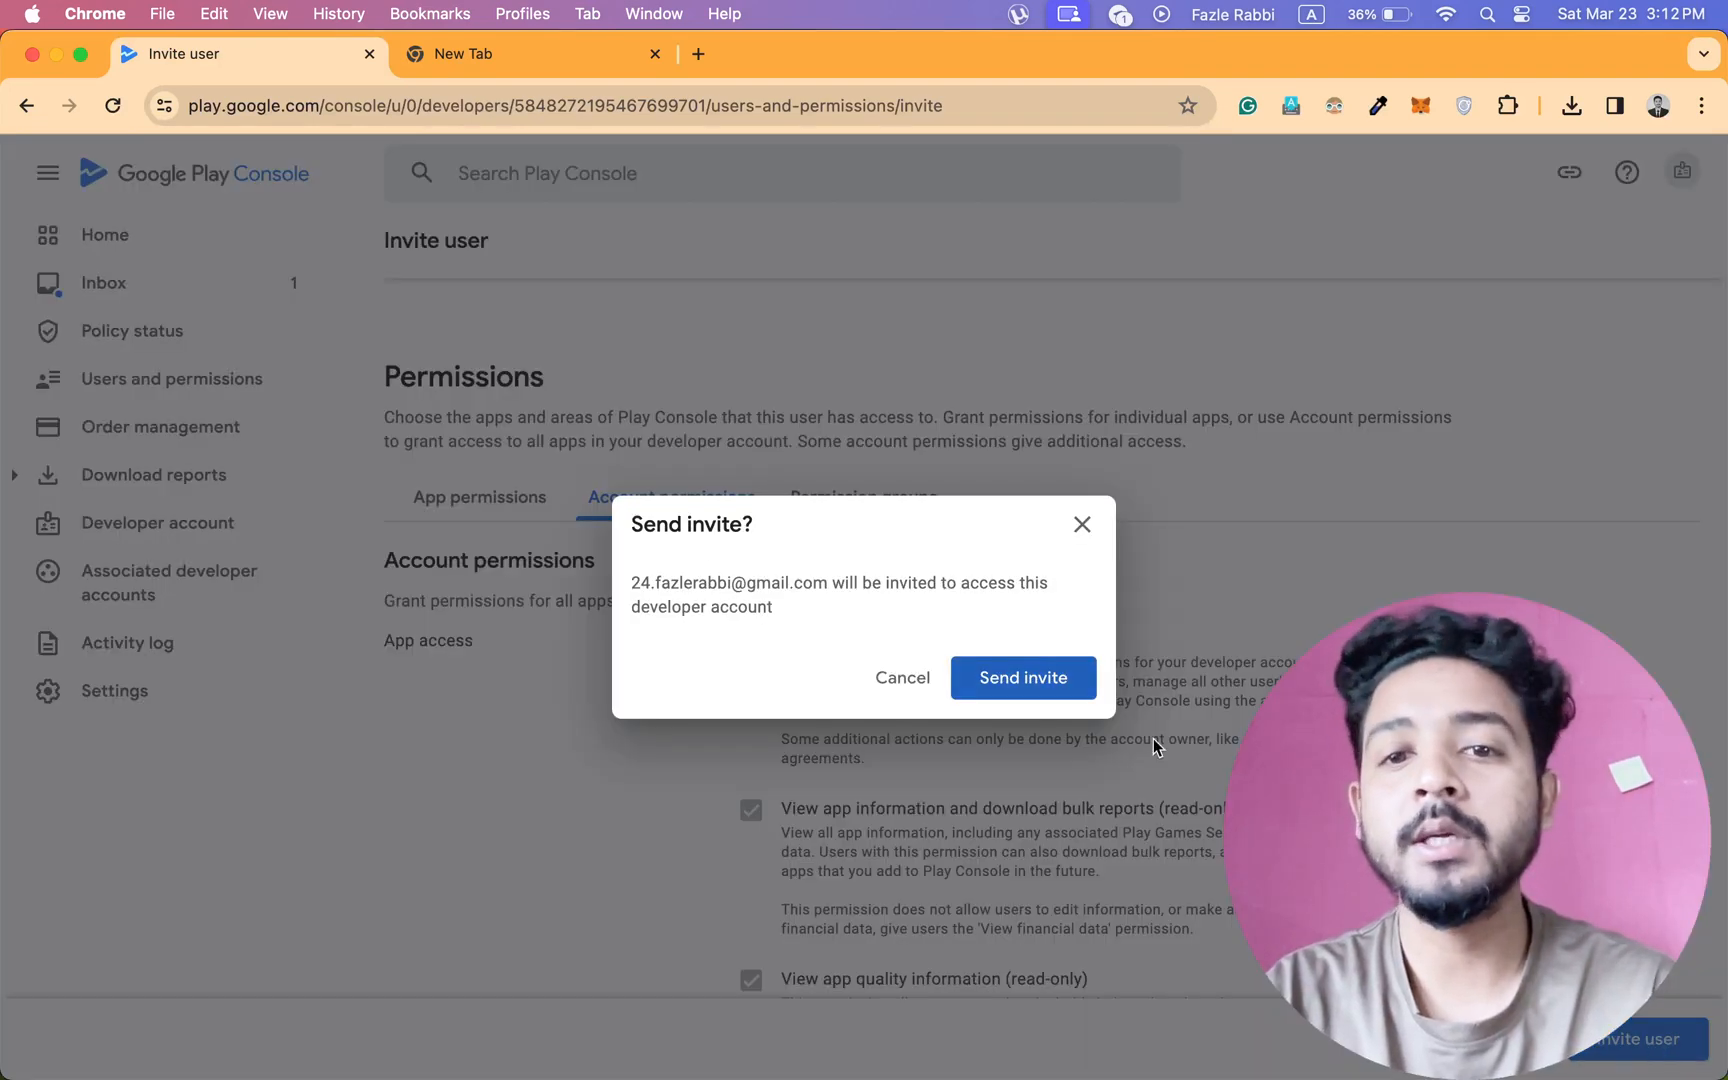
{"action": "left_click", "coordinate": [1022, 678]}
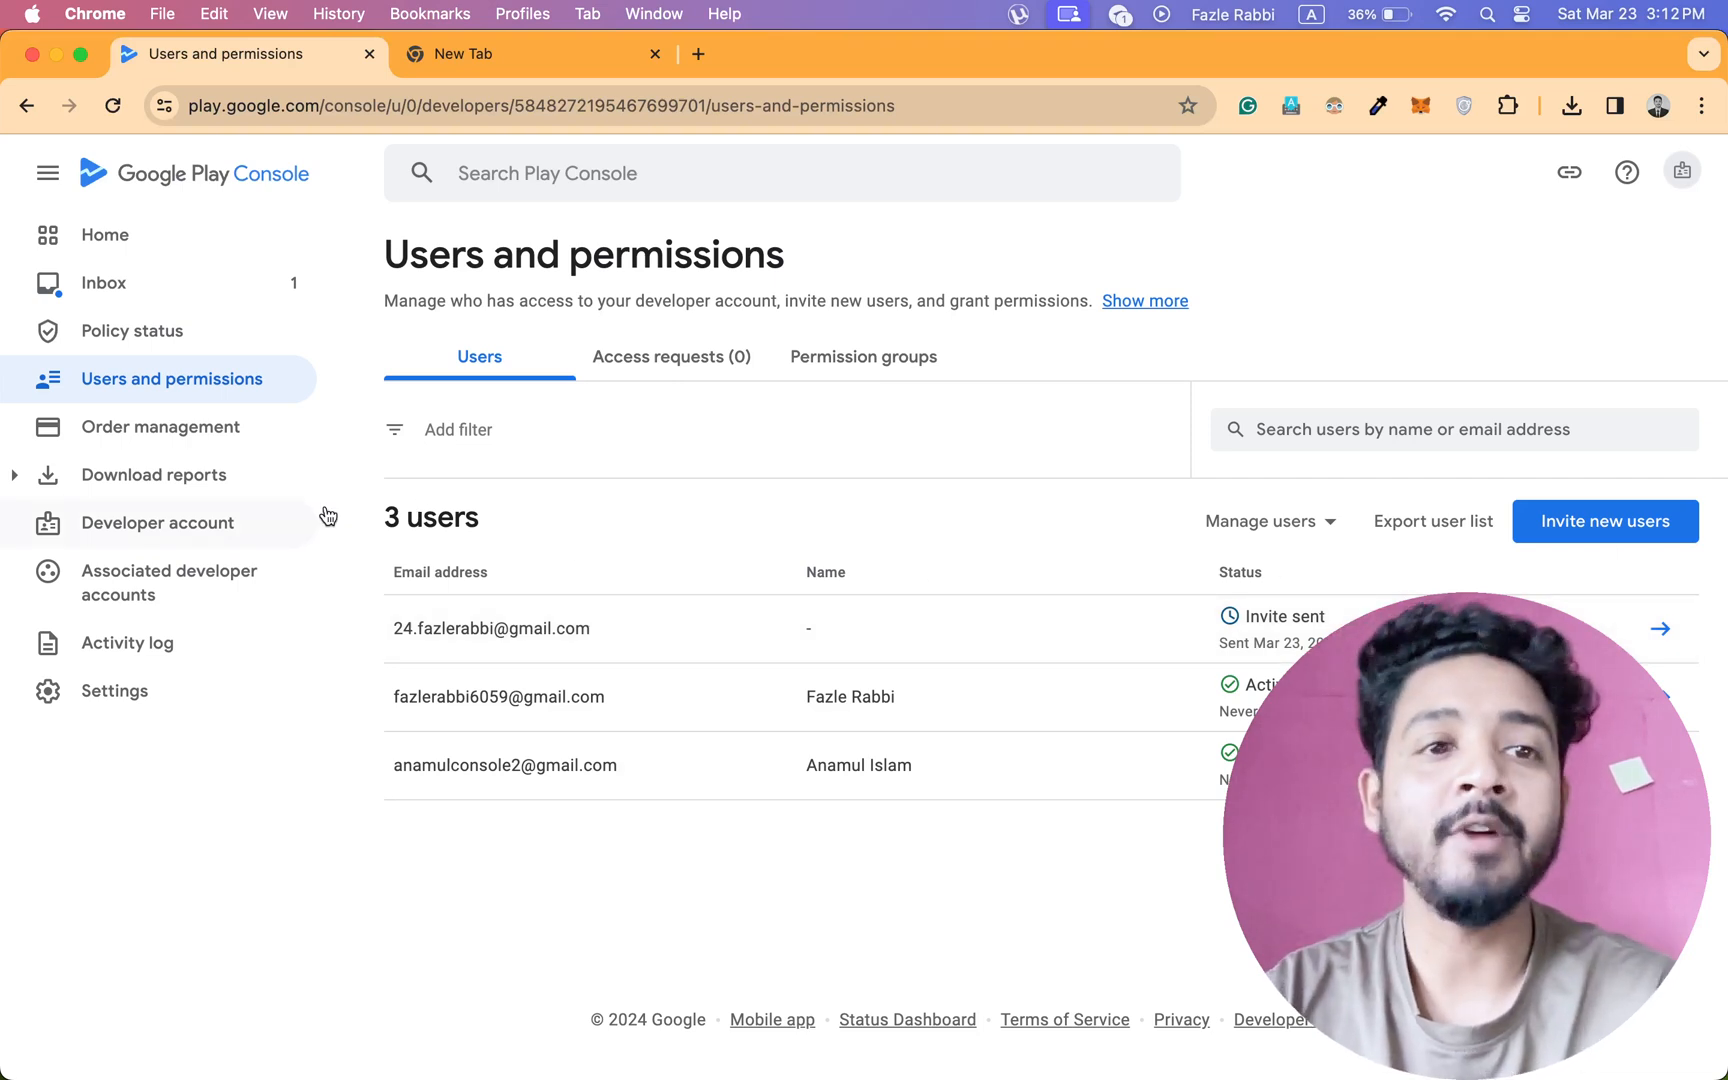
{"action": "mouse_move", "coordinate": [368, 420]}
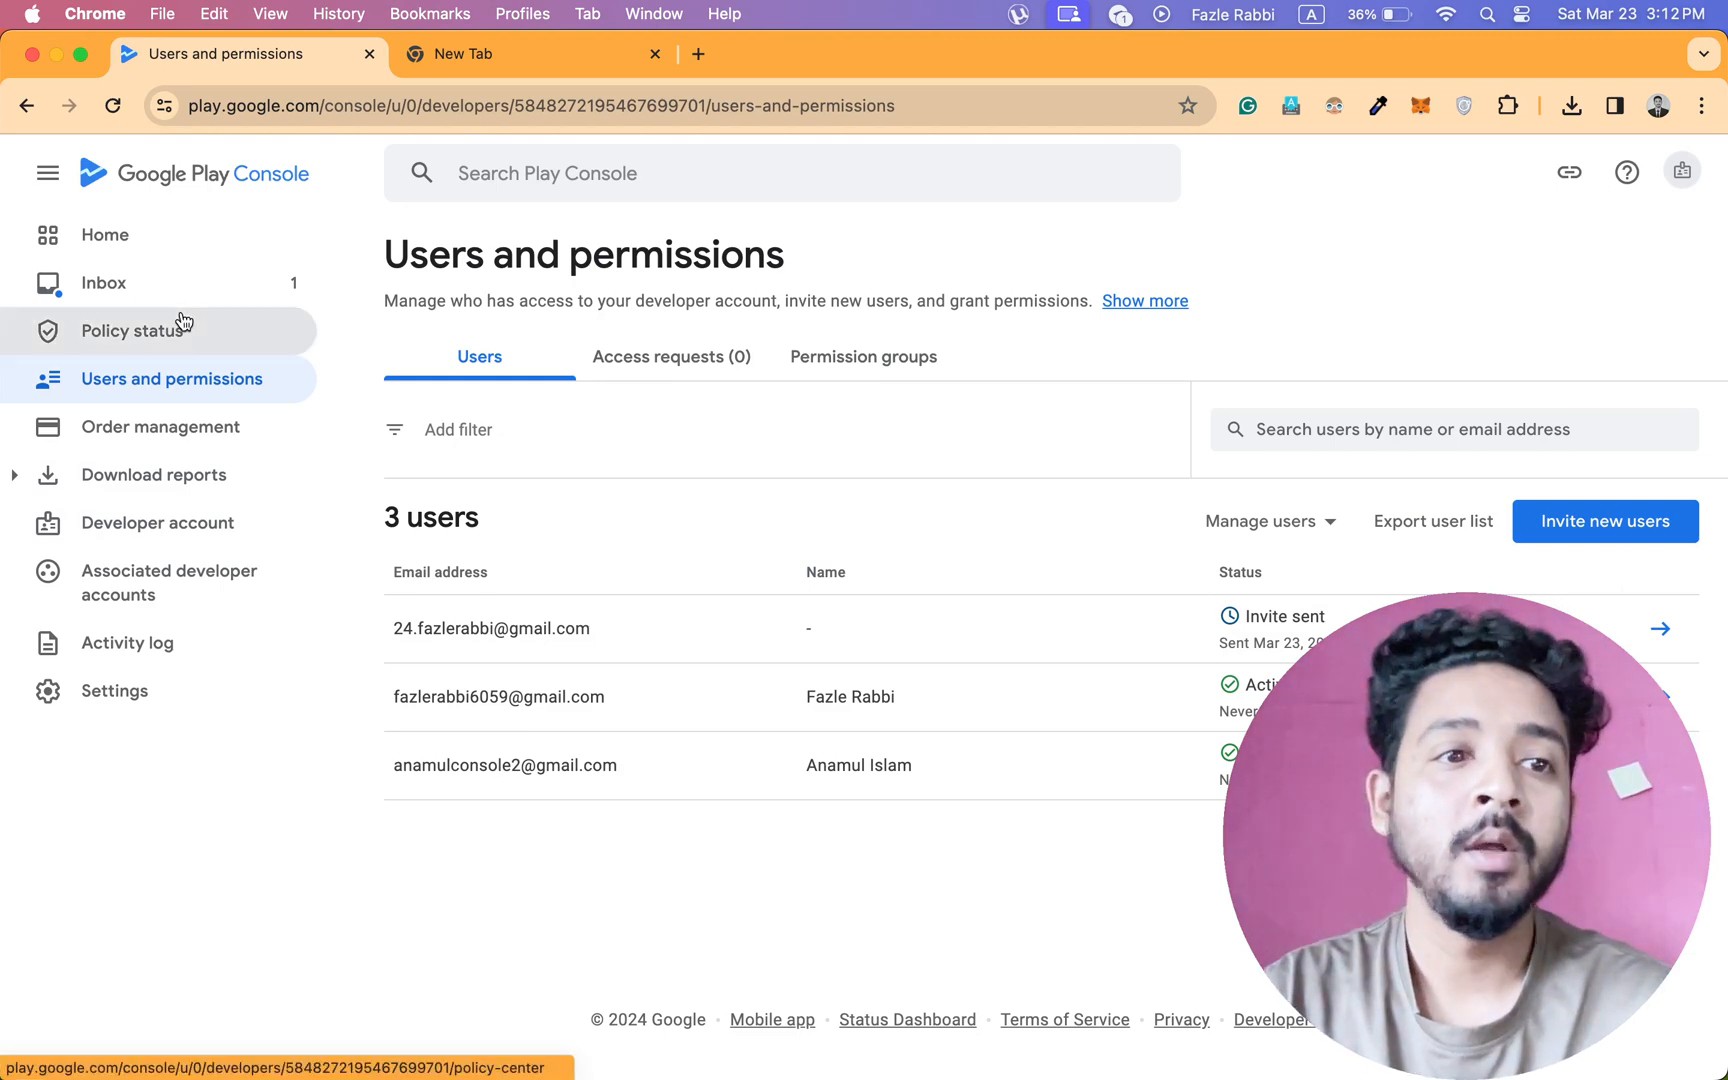
Visit Policy status and Inbox, then return to the account home listing Bazaar2.
{"action": "left_click", "coordinate": [131, 331]}
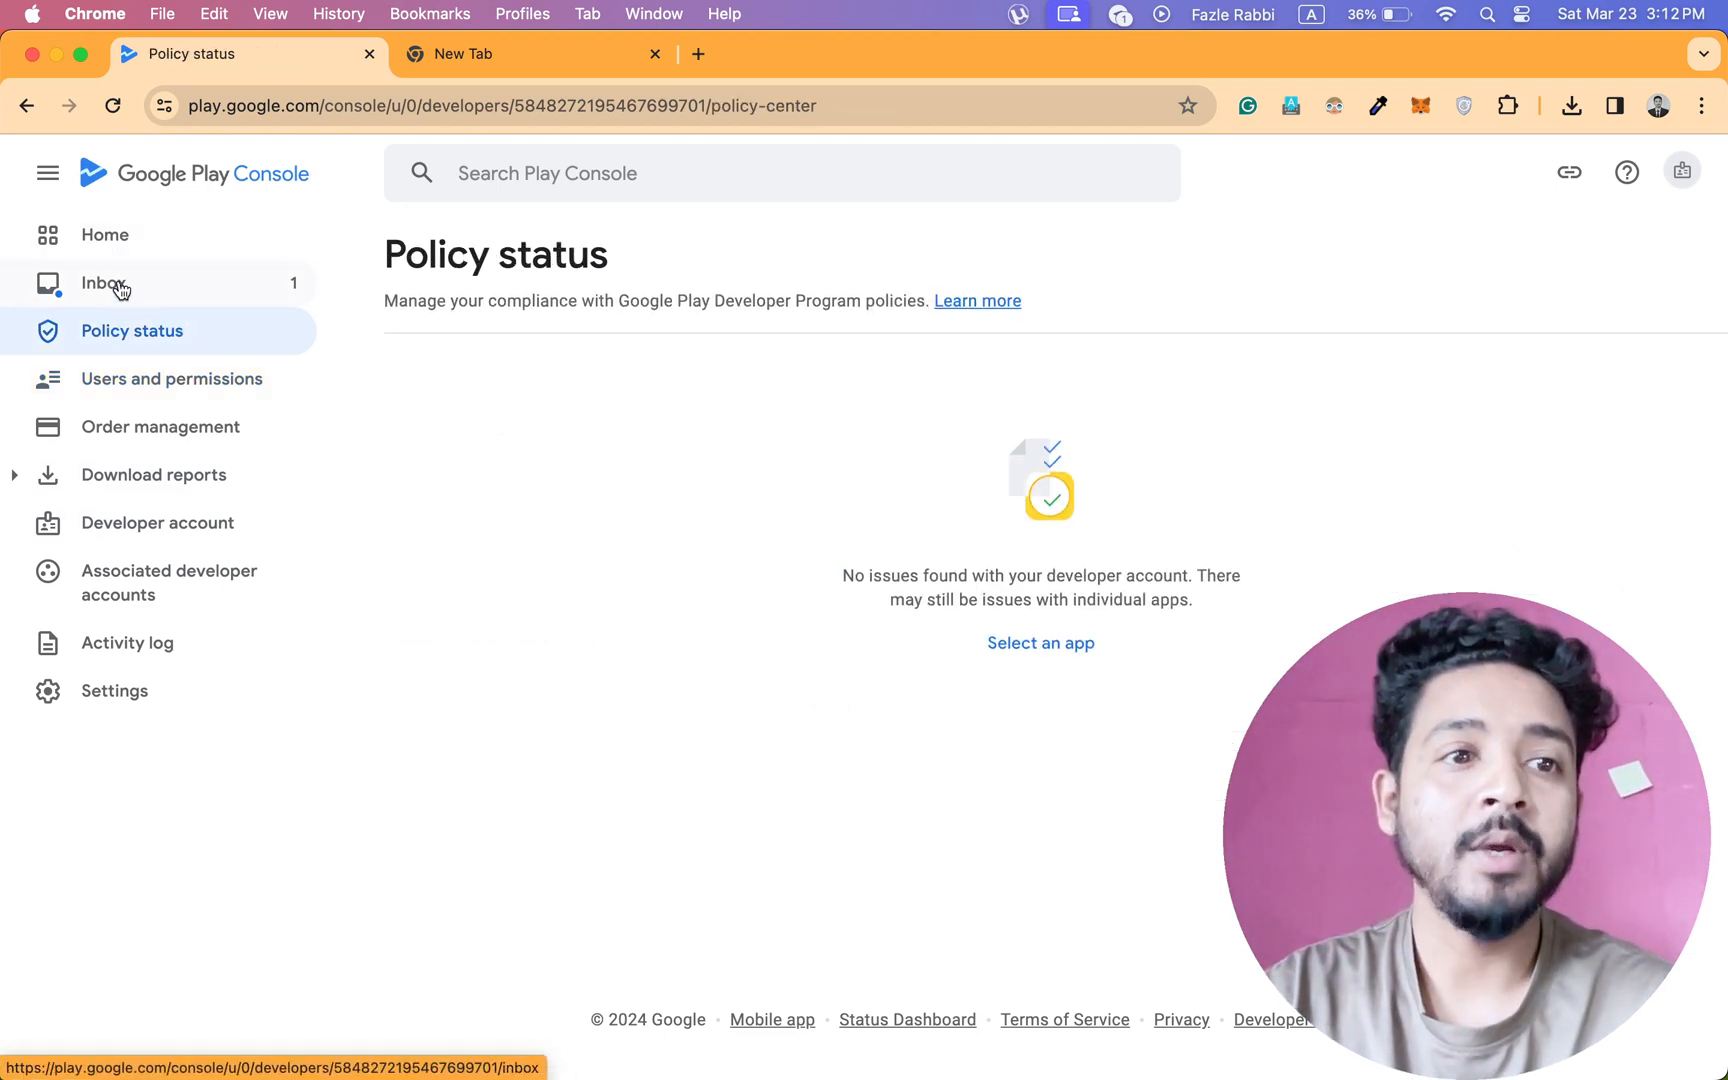
{"action": "left_click", "coordinate": [105, 283]}
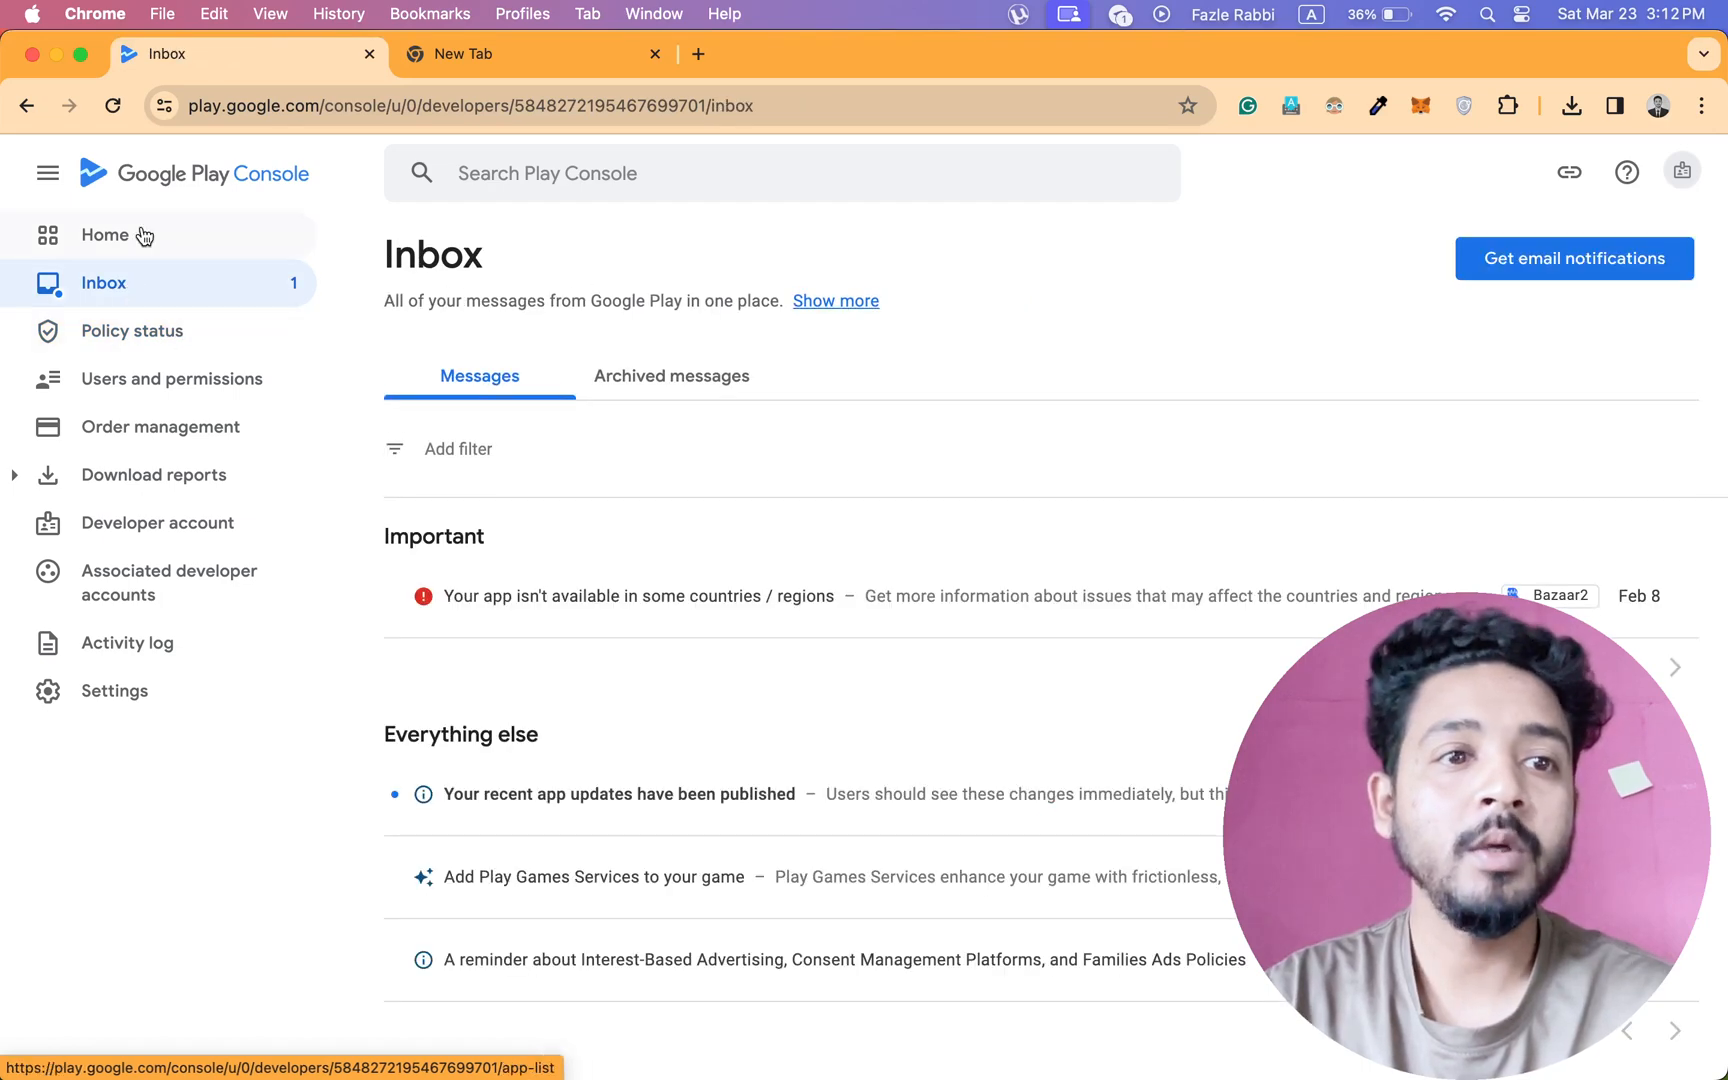
{"action": "left_click", "coordinate": [105, 235]}
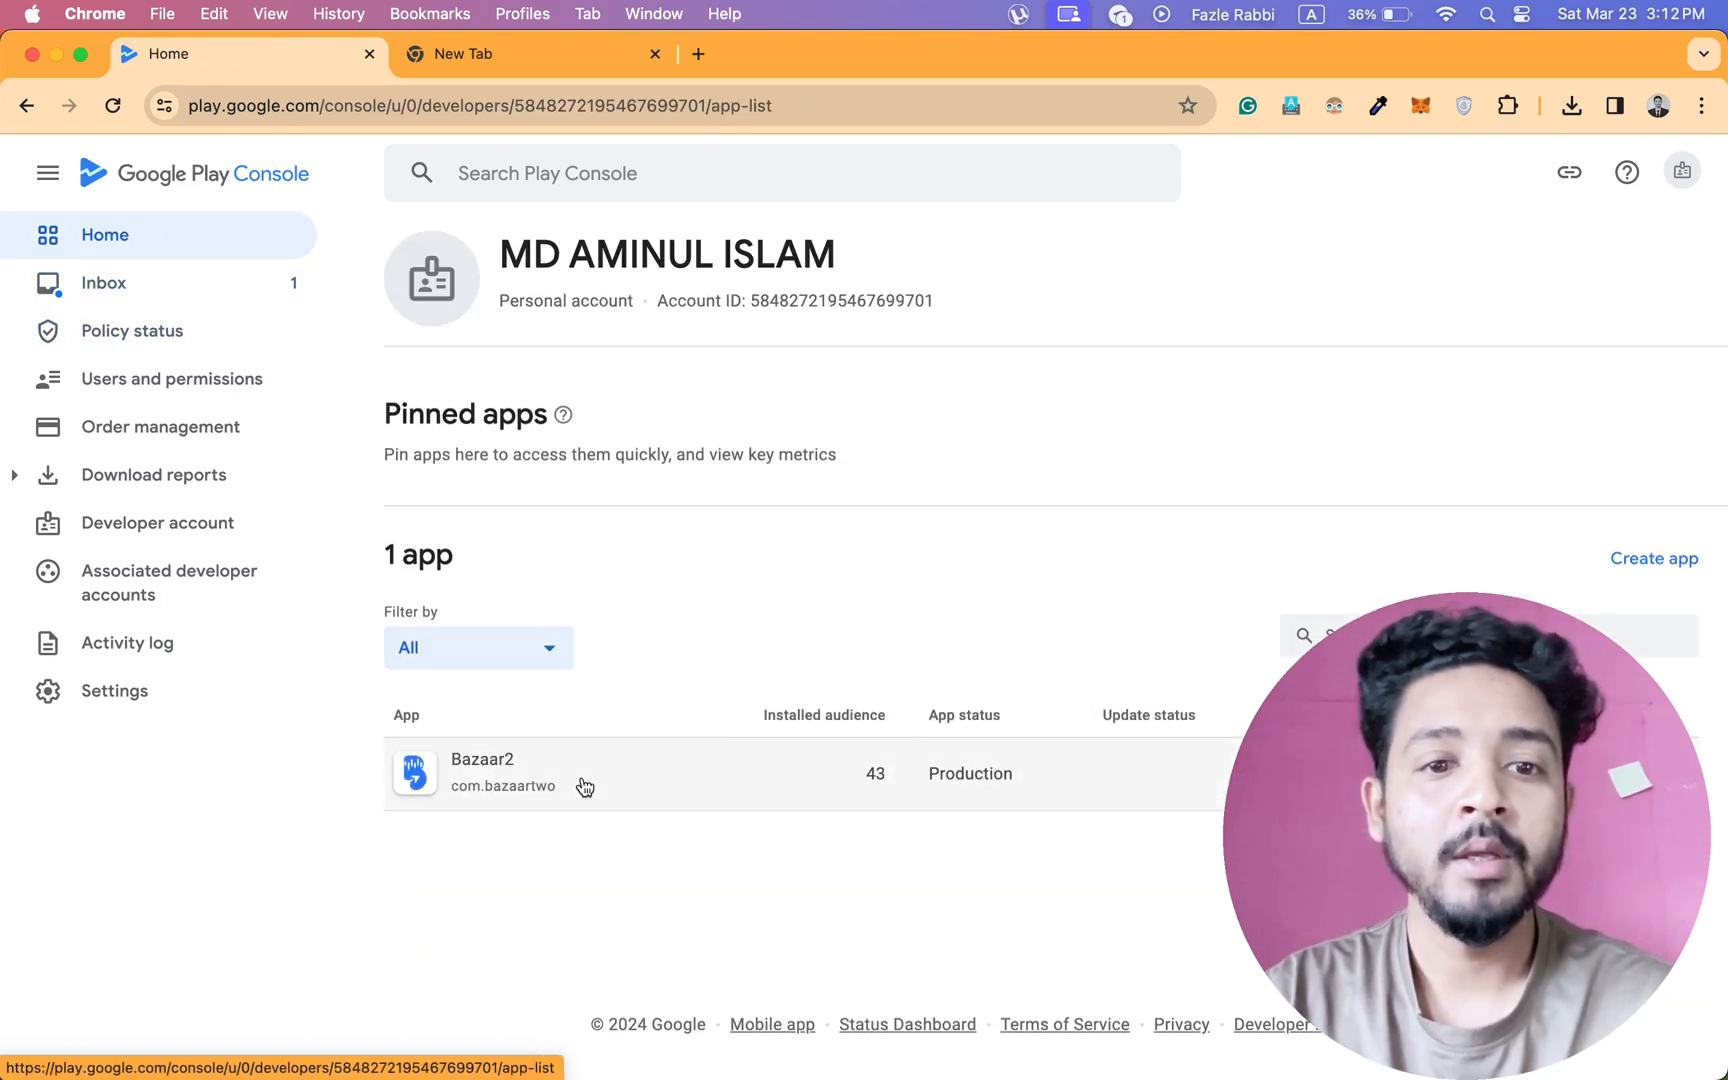
{"action": "left_click", "coordinate": [482, 773]}
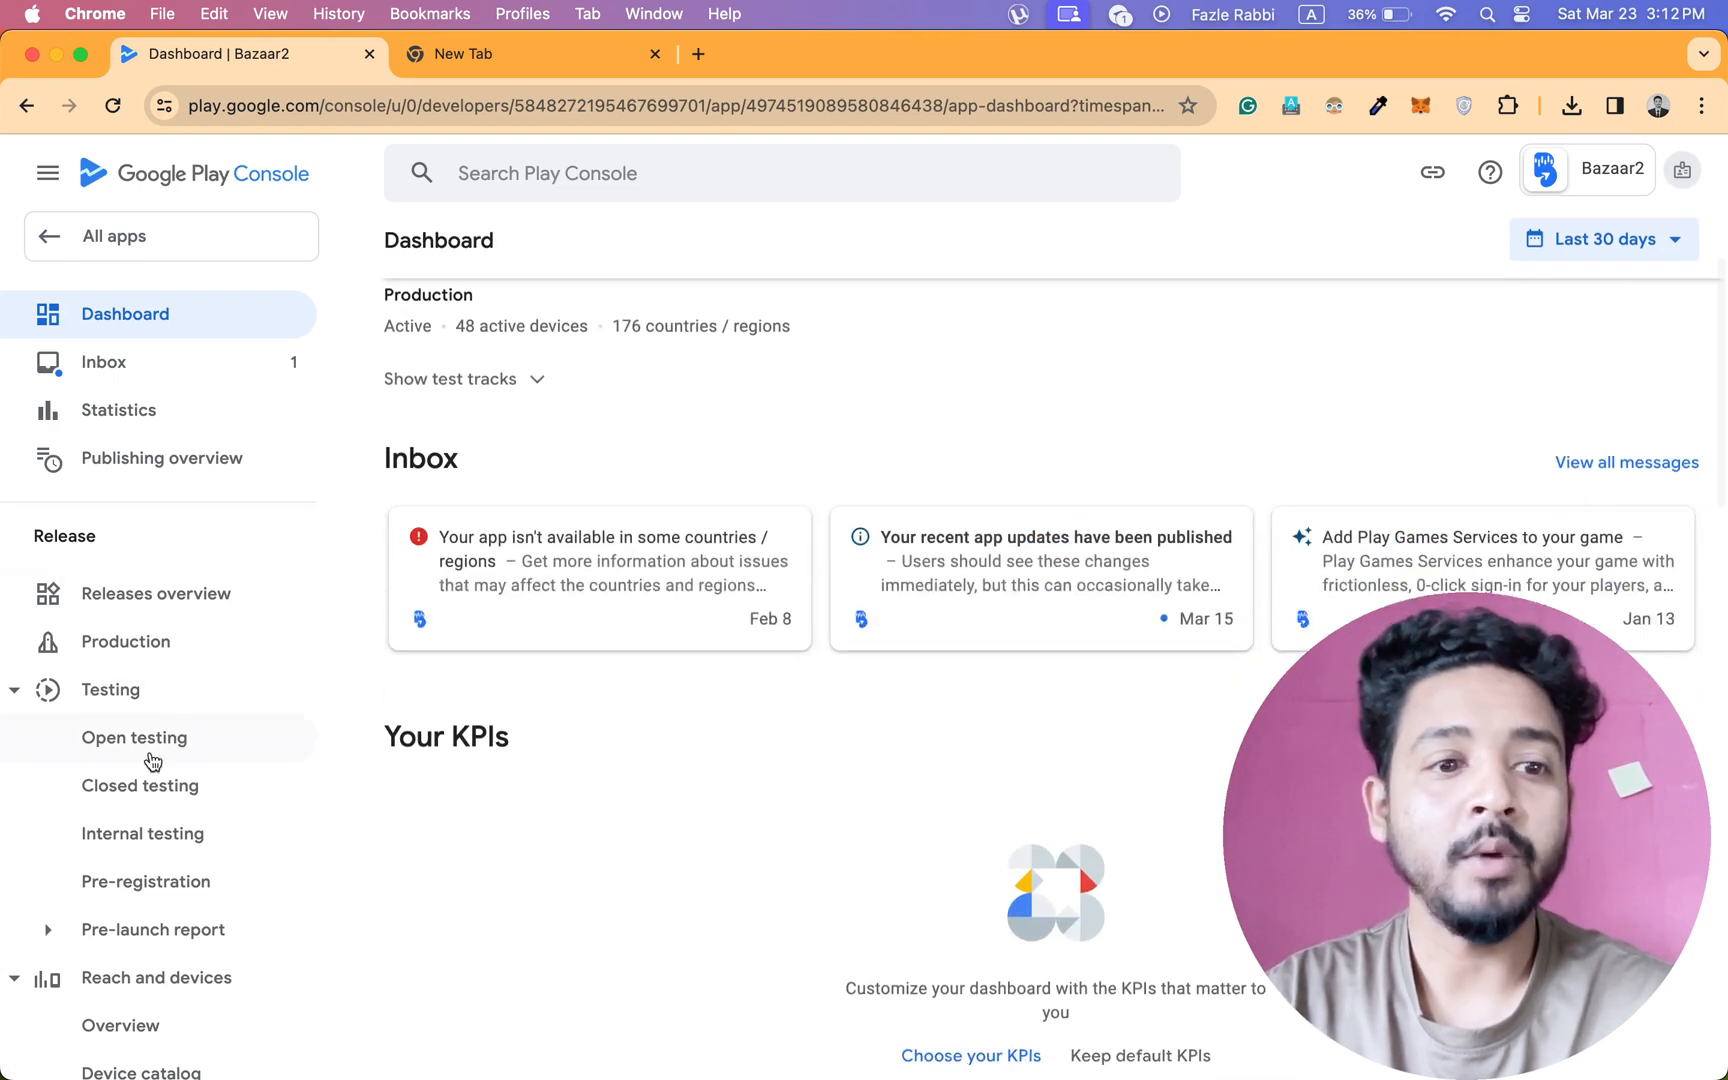
{"action": "left_click", "coordinate": [139, 785]}
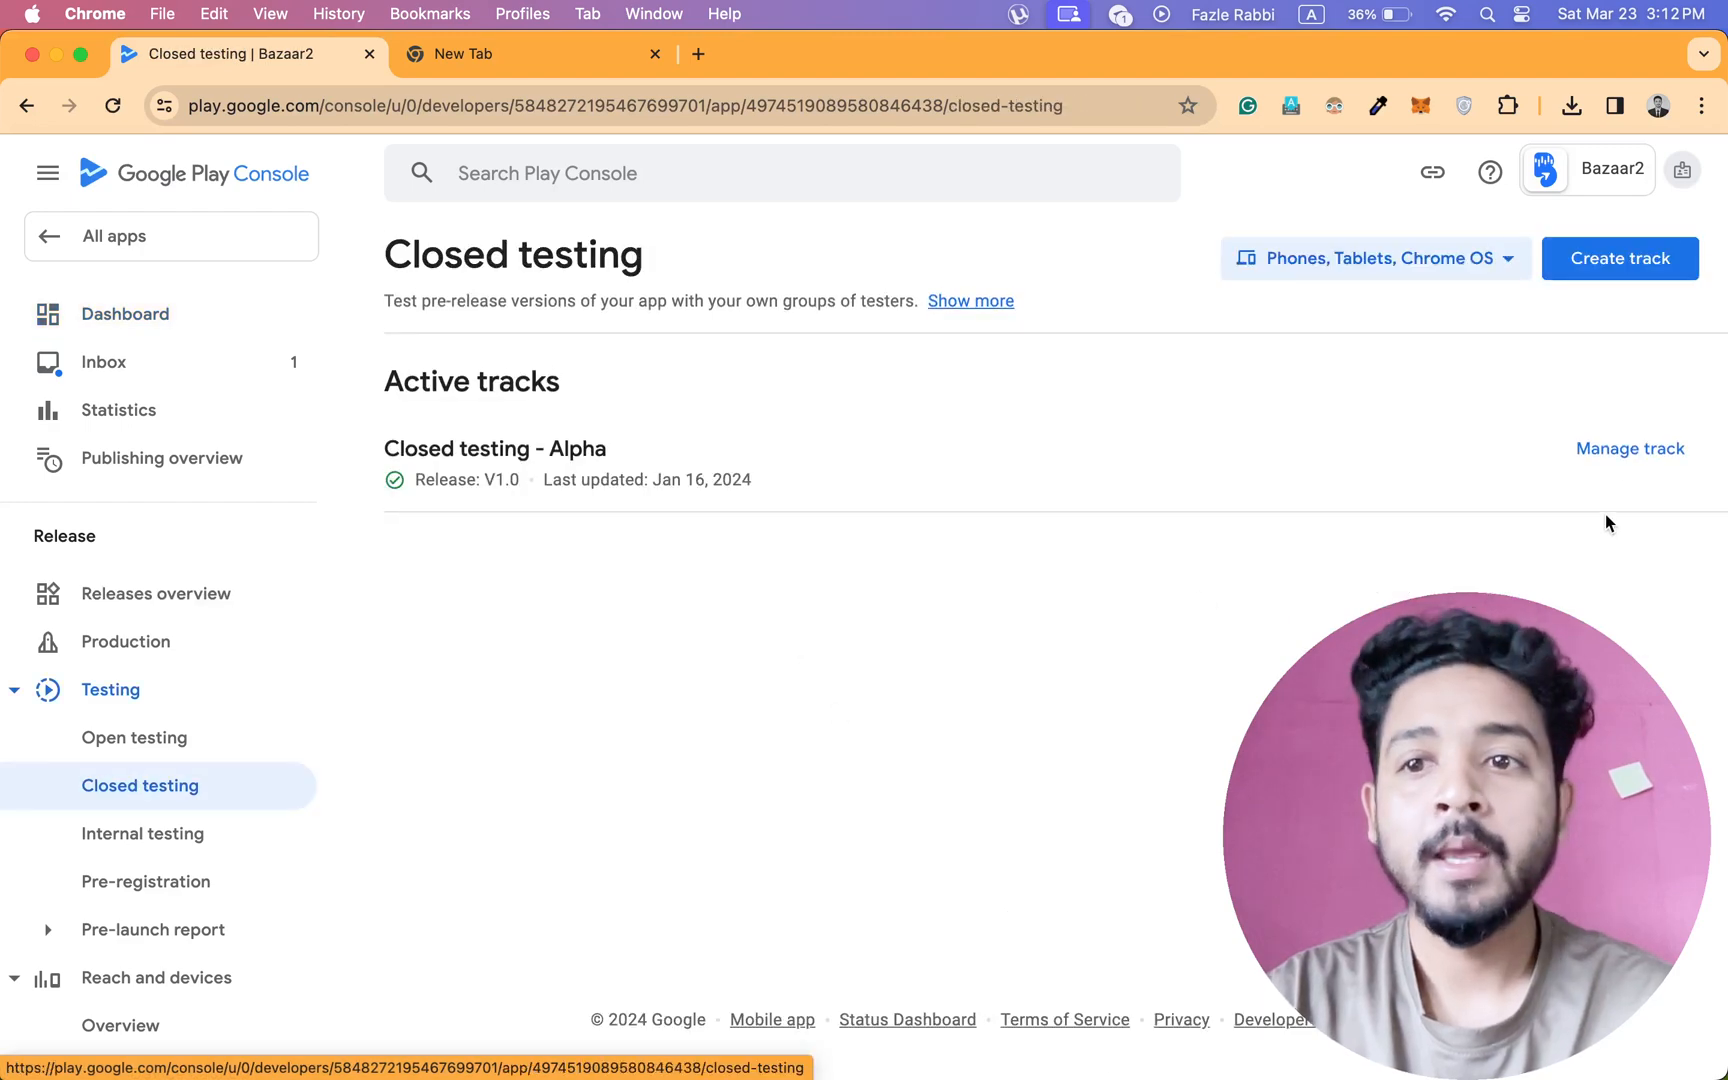
{"action": "left_click", "coordinate": [1629, 449]}
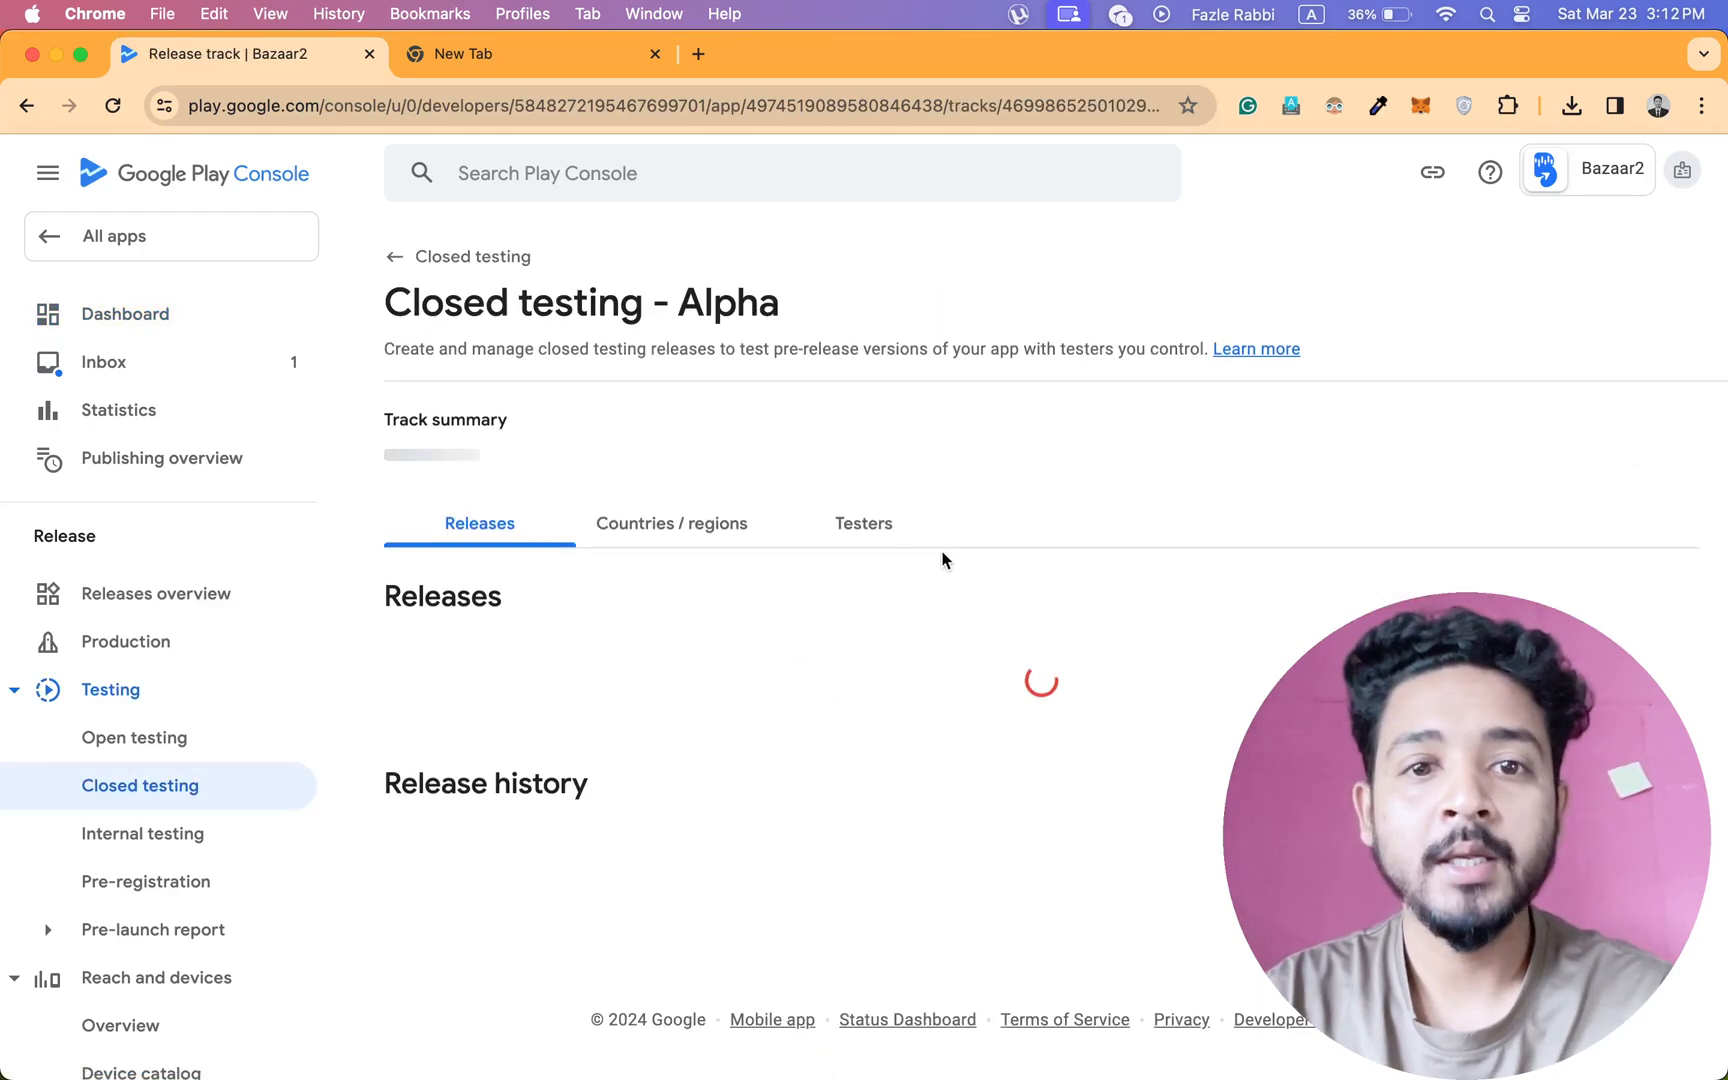
{"action": "left_click", "coordinate": [863, 522]}
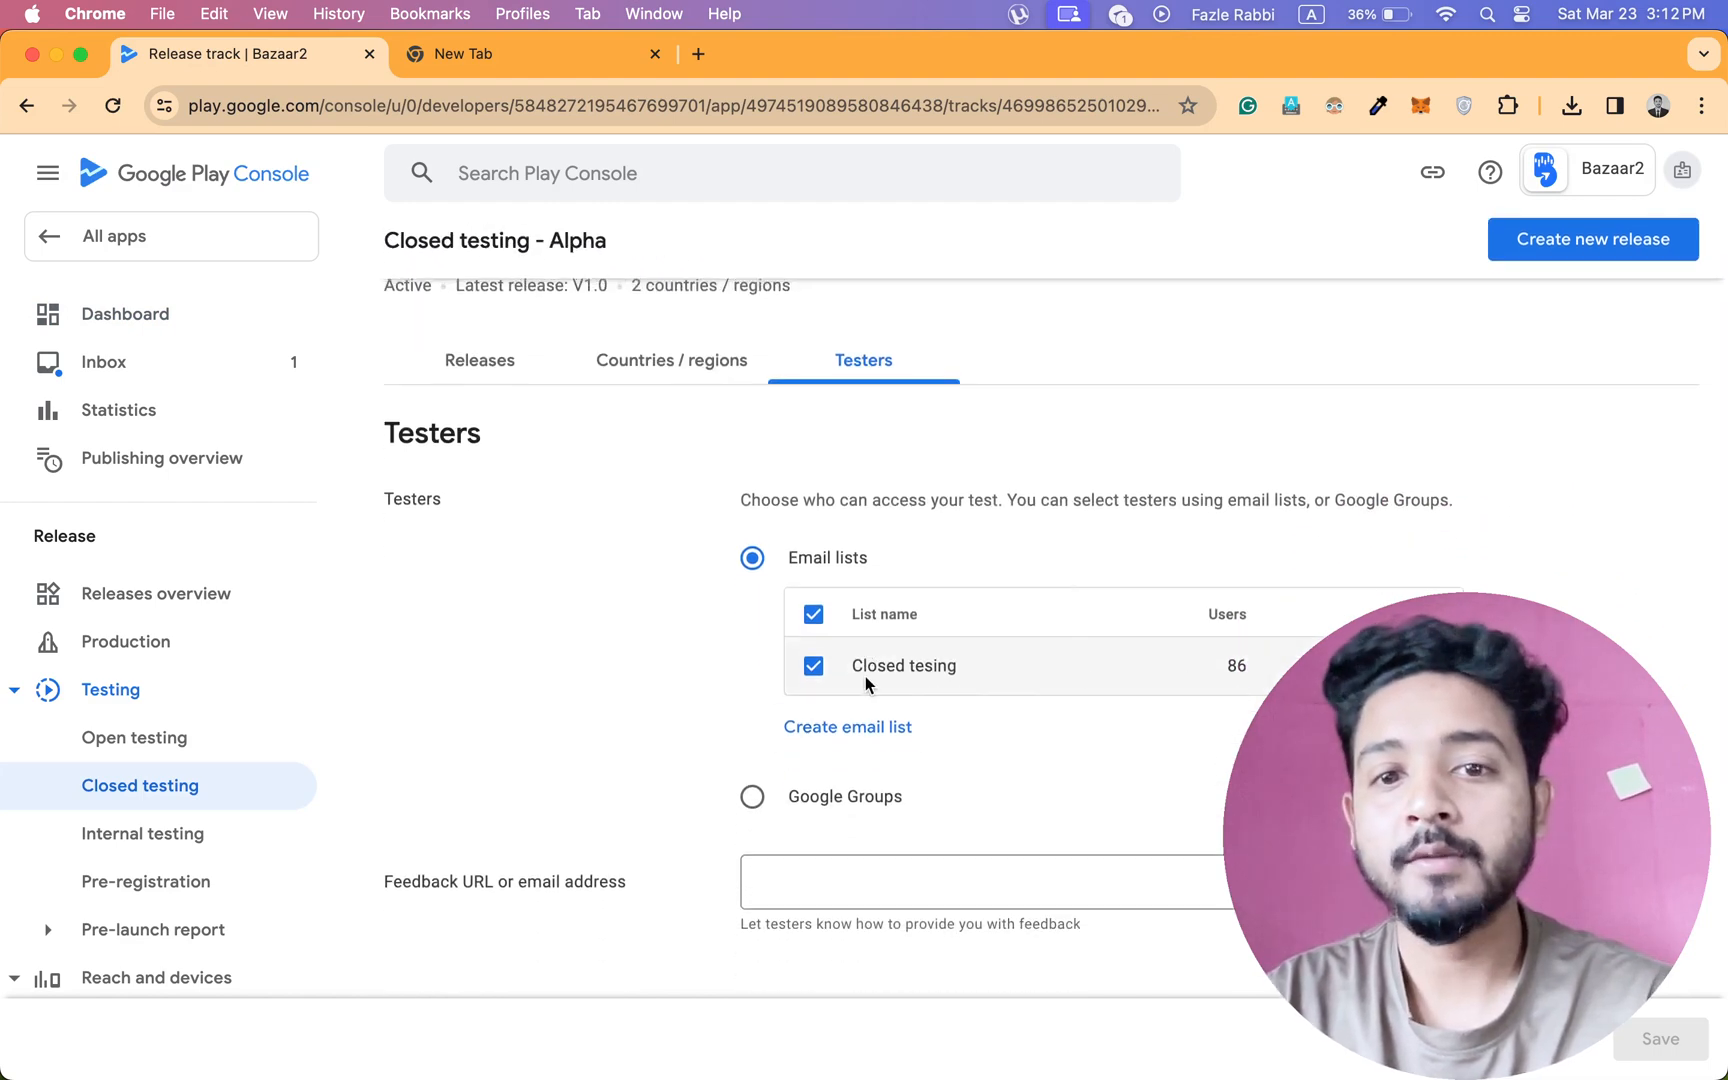
{"action": "mouse_move", "coordinate": [989, 726]}
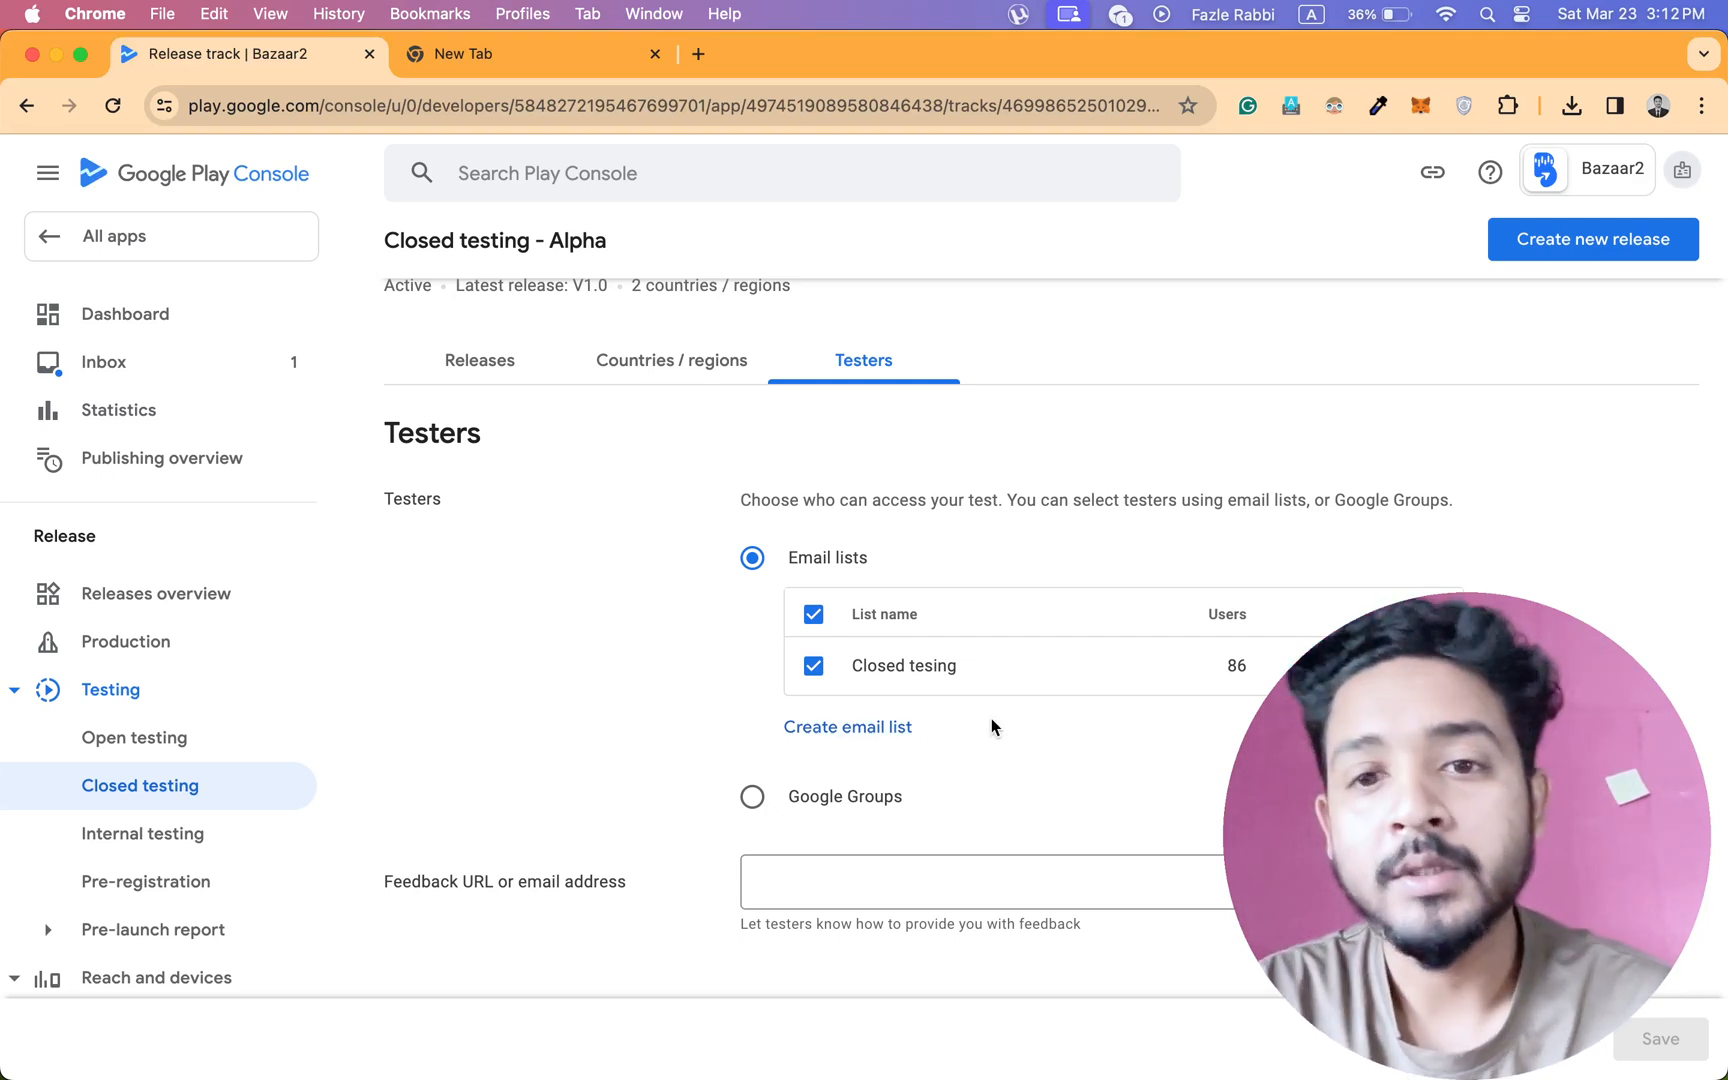
{"action": "mouse_move", "coordinate": [1131, 659]}
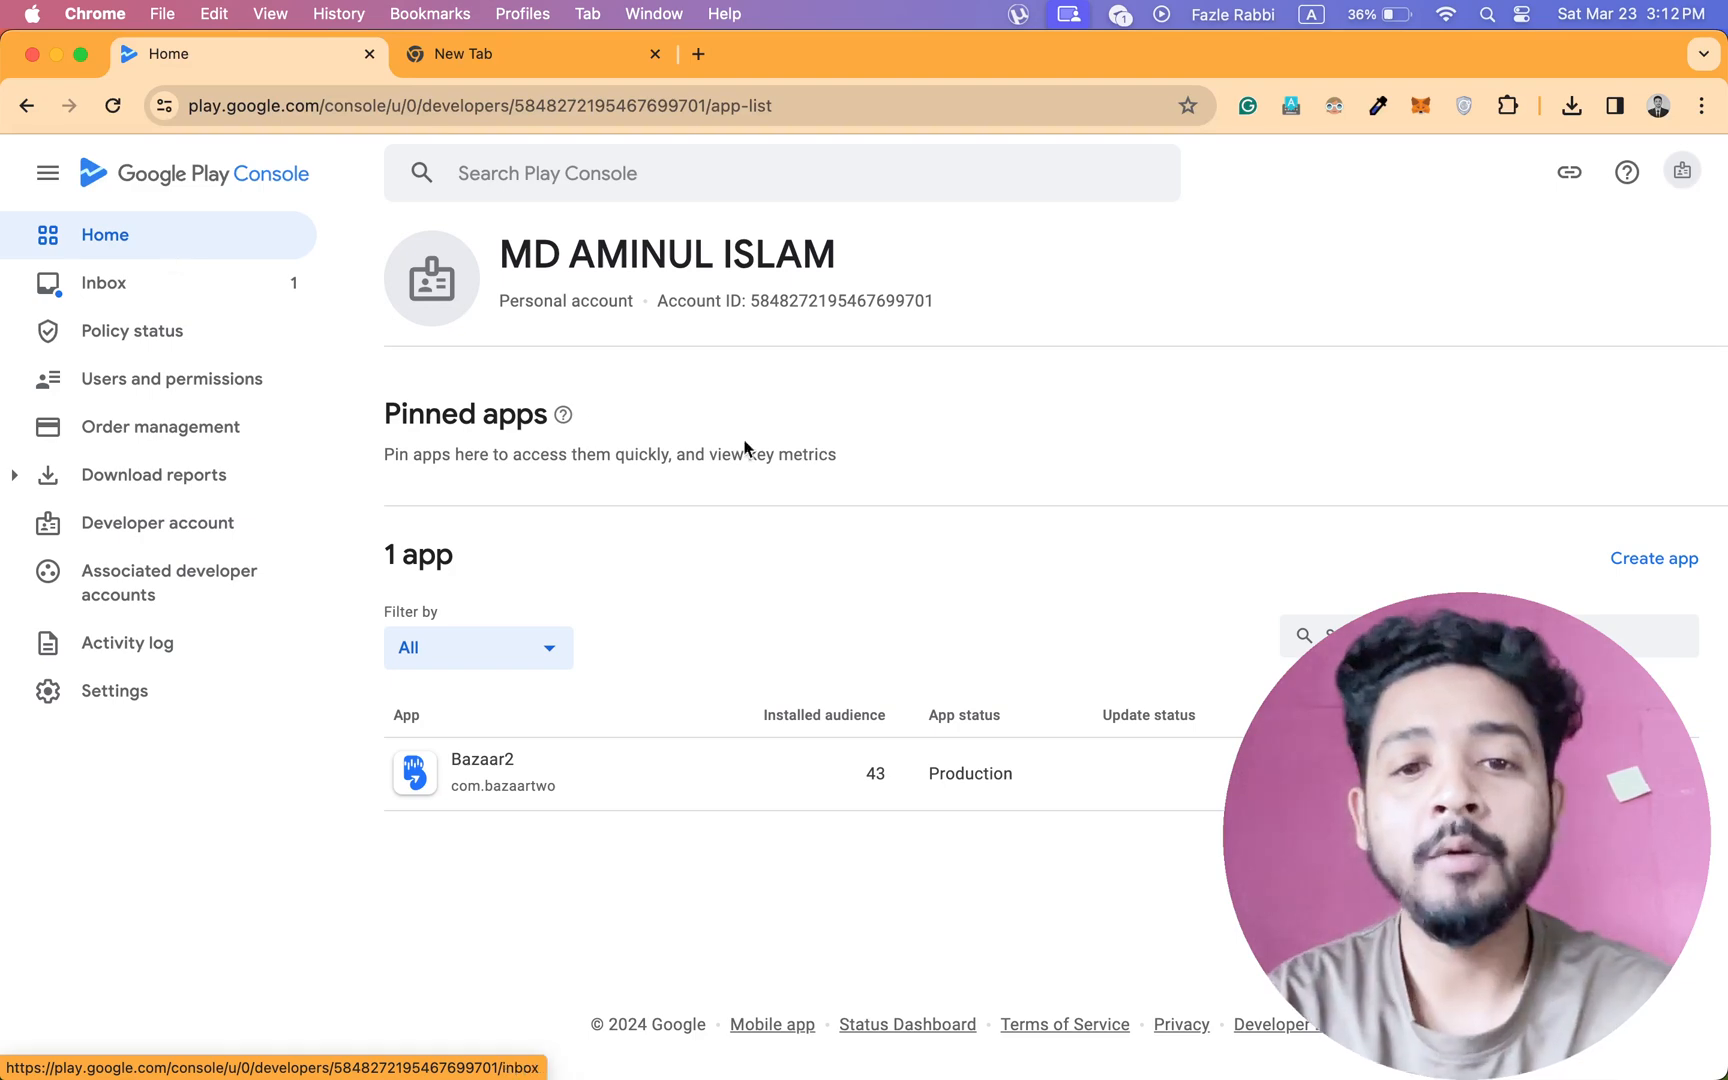
Open Bazaar2's Closed testing - Alpha track and copy its Android join link.
{"action": "left_click", "coordinate": [482, 773]}
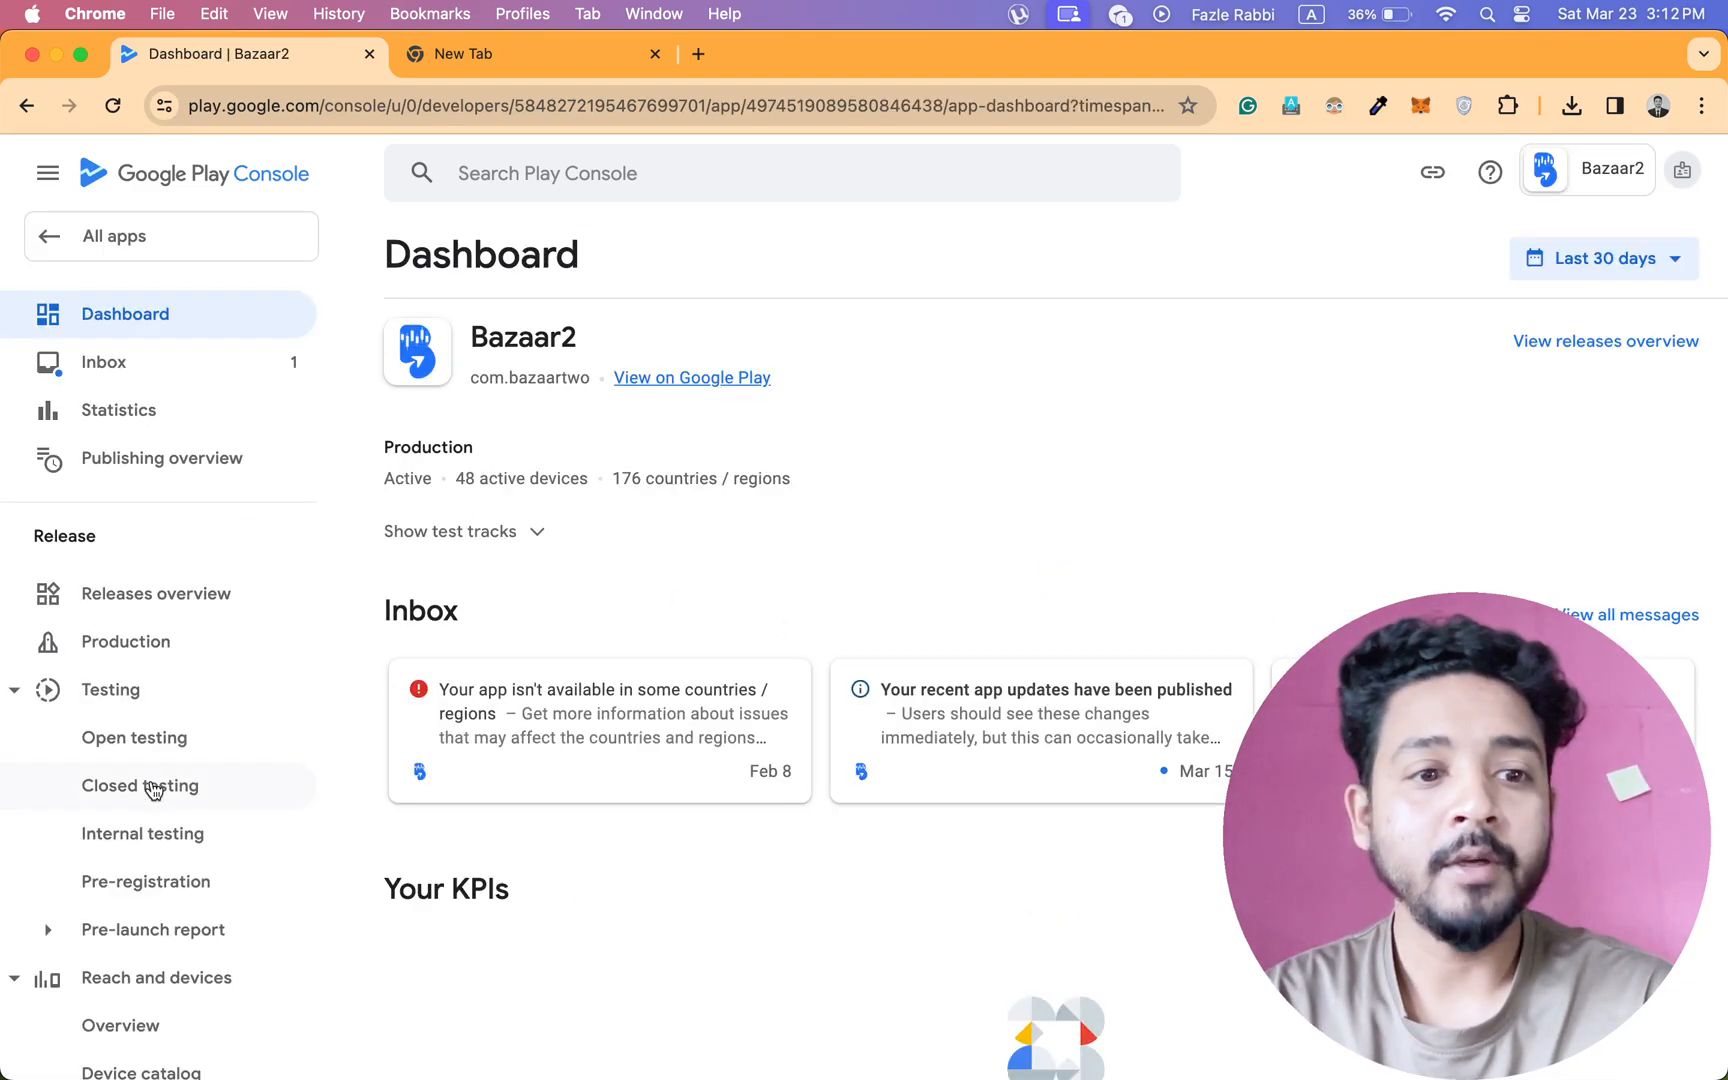
{"action": "left_click", "coordinate": [140, 785]}
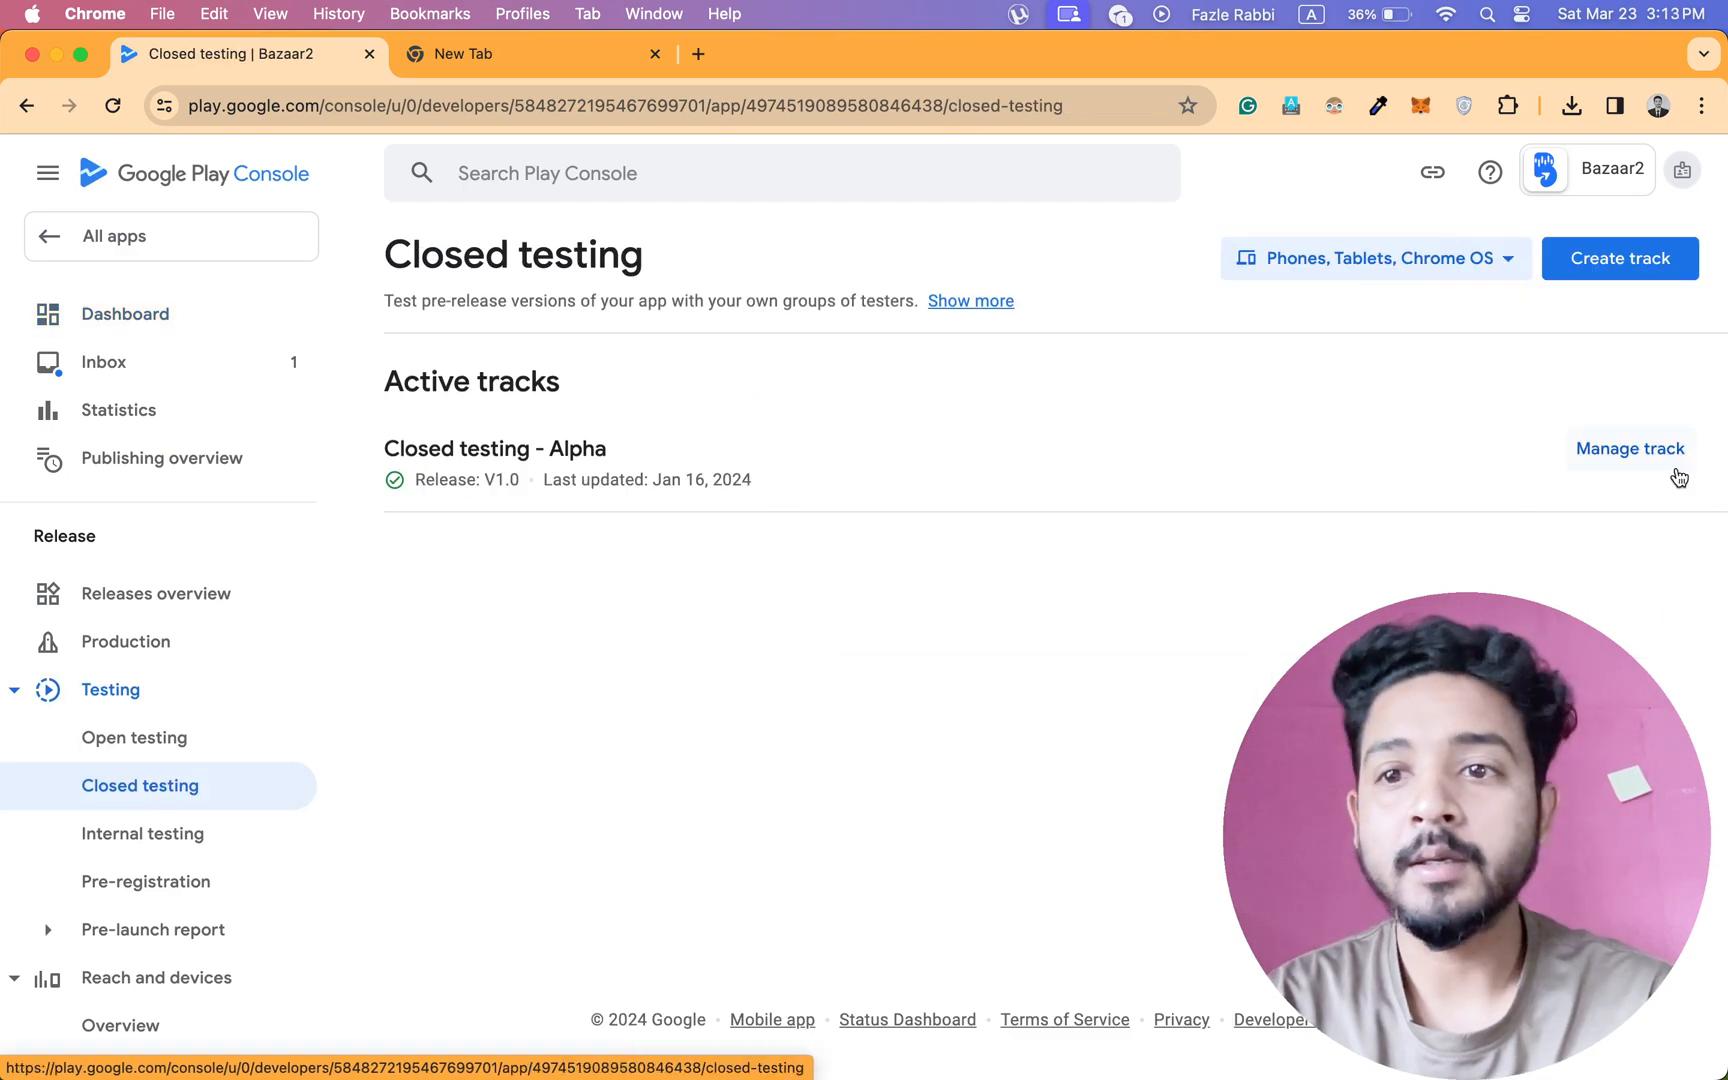
{"action": "left_click", "coordinate": [1629, 449]}
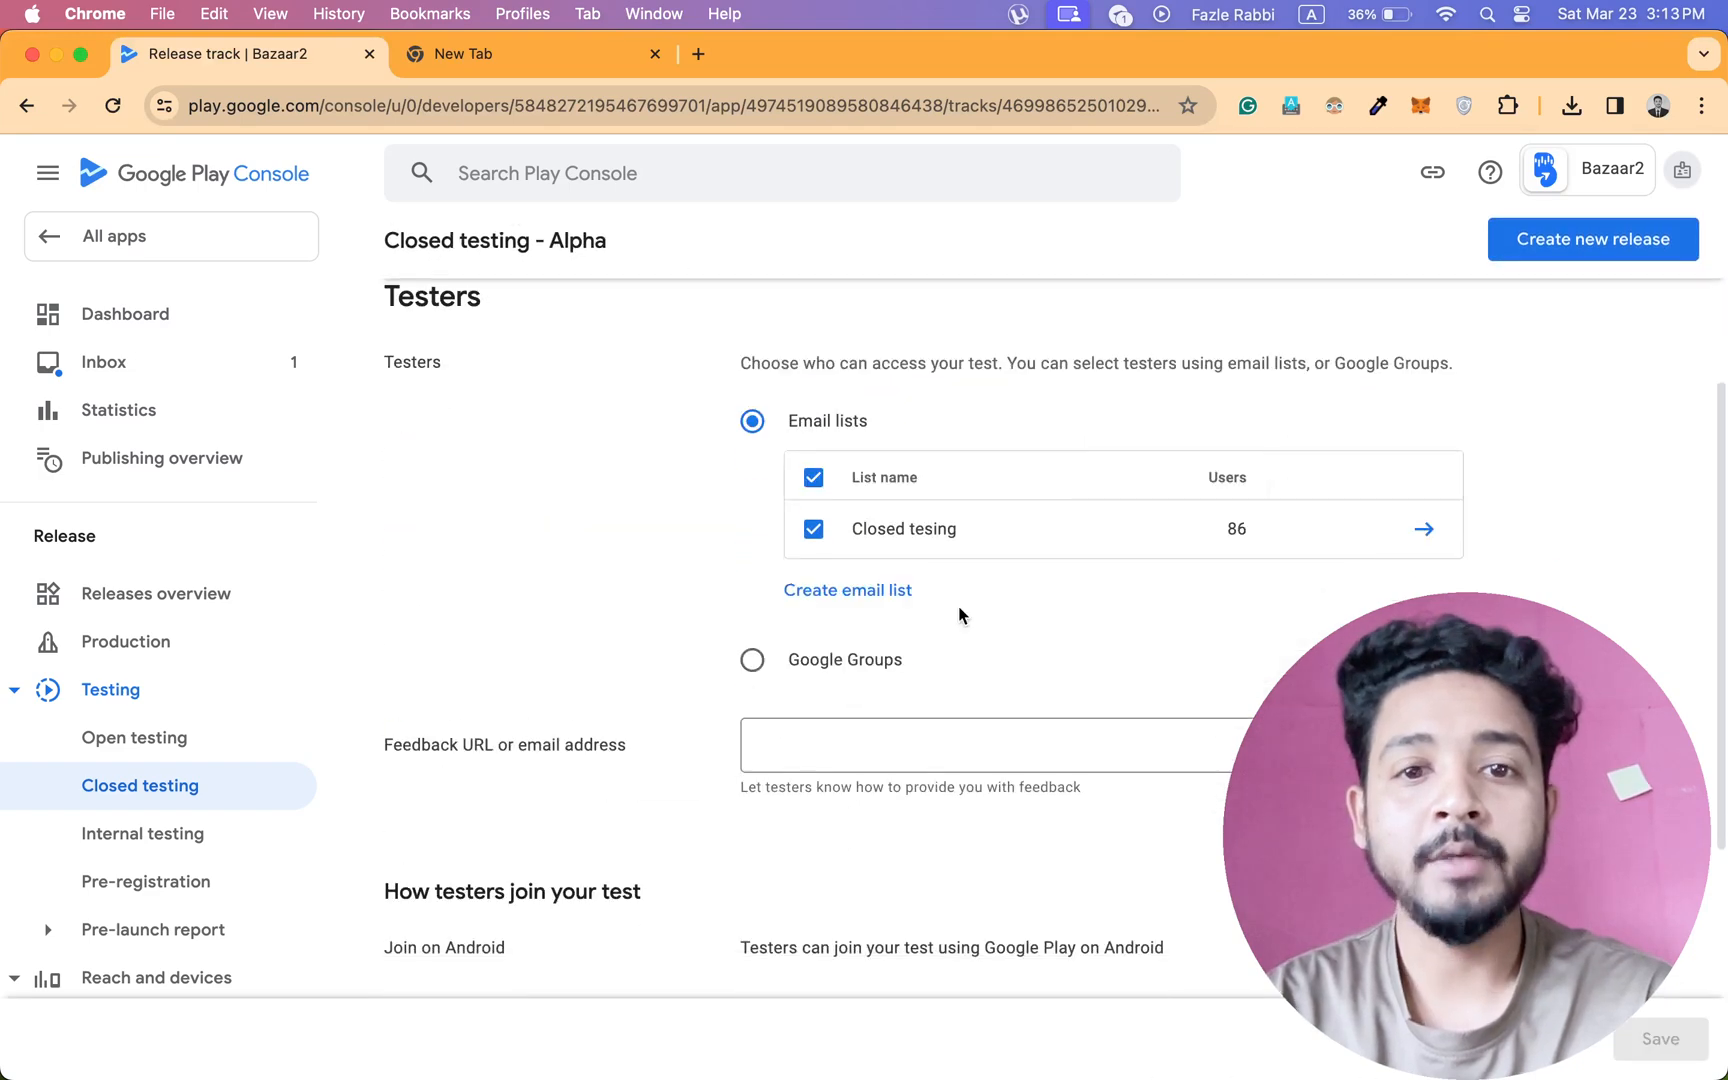
{"action": "left_click", "coordinate": [792, 758]}
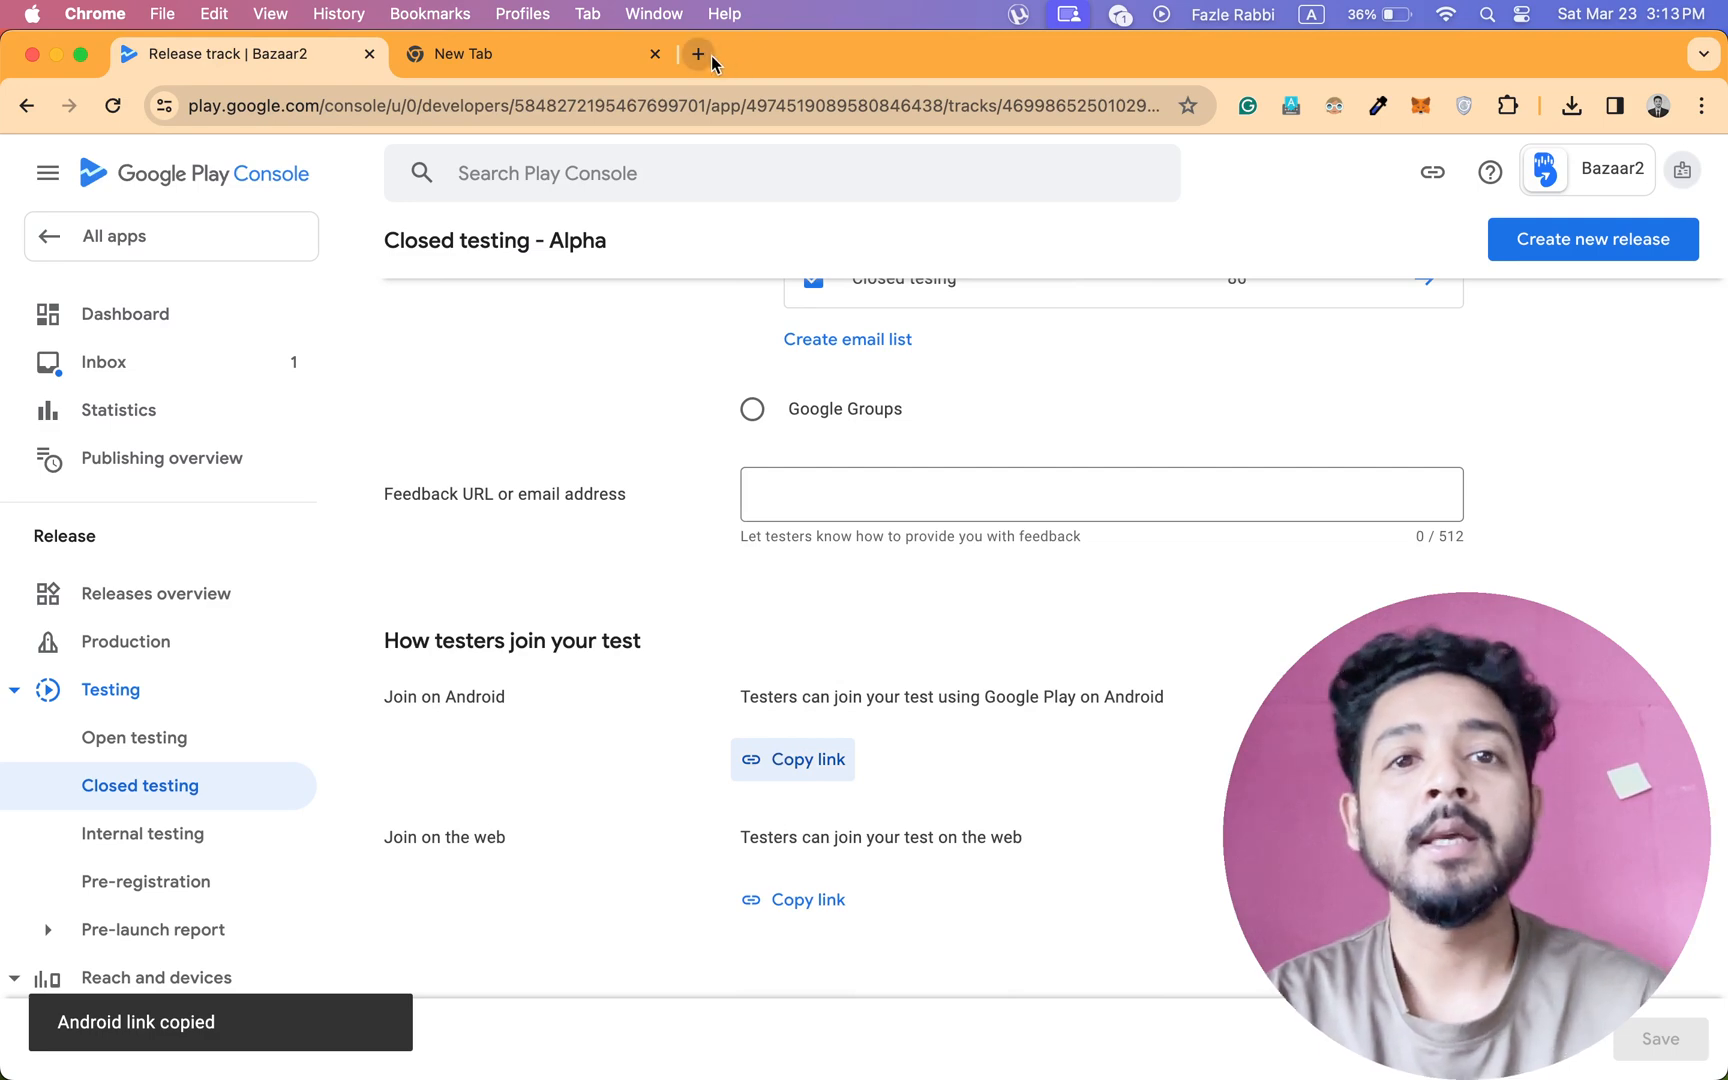
{"action": "mouse_move", "coordinate": [758, 780]}
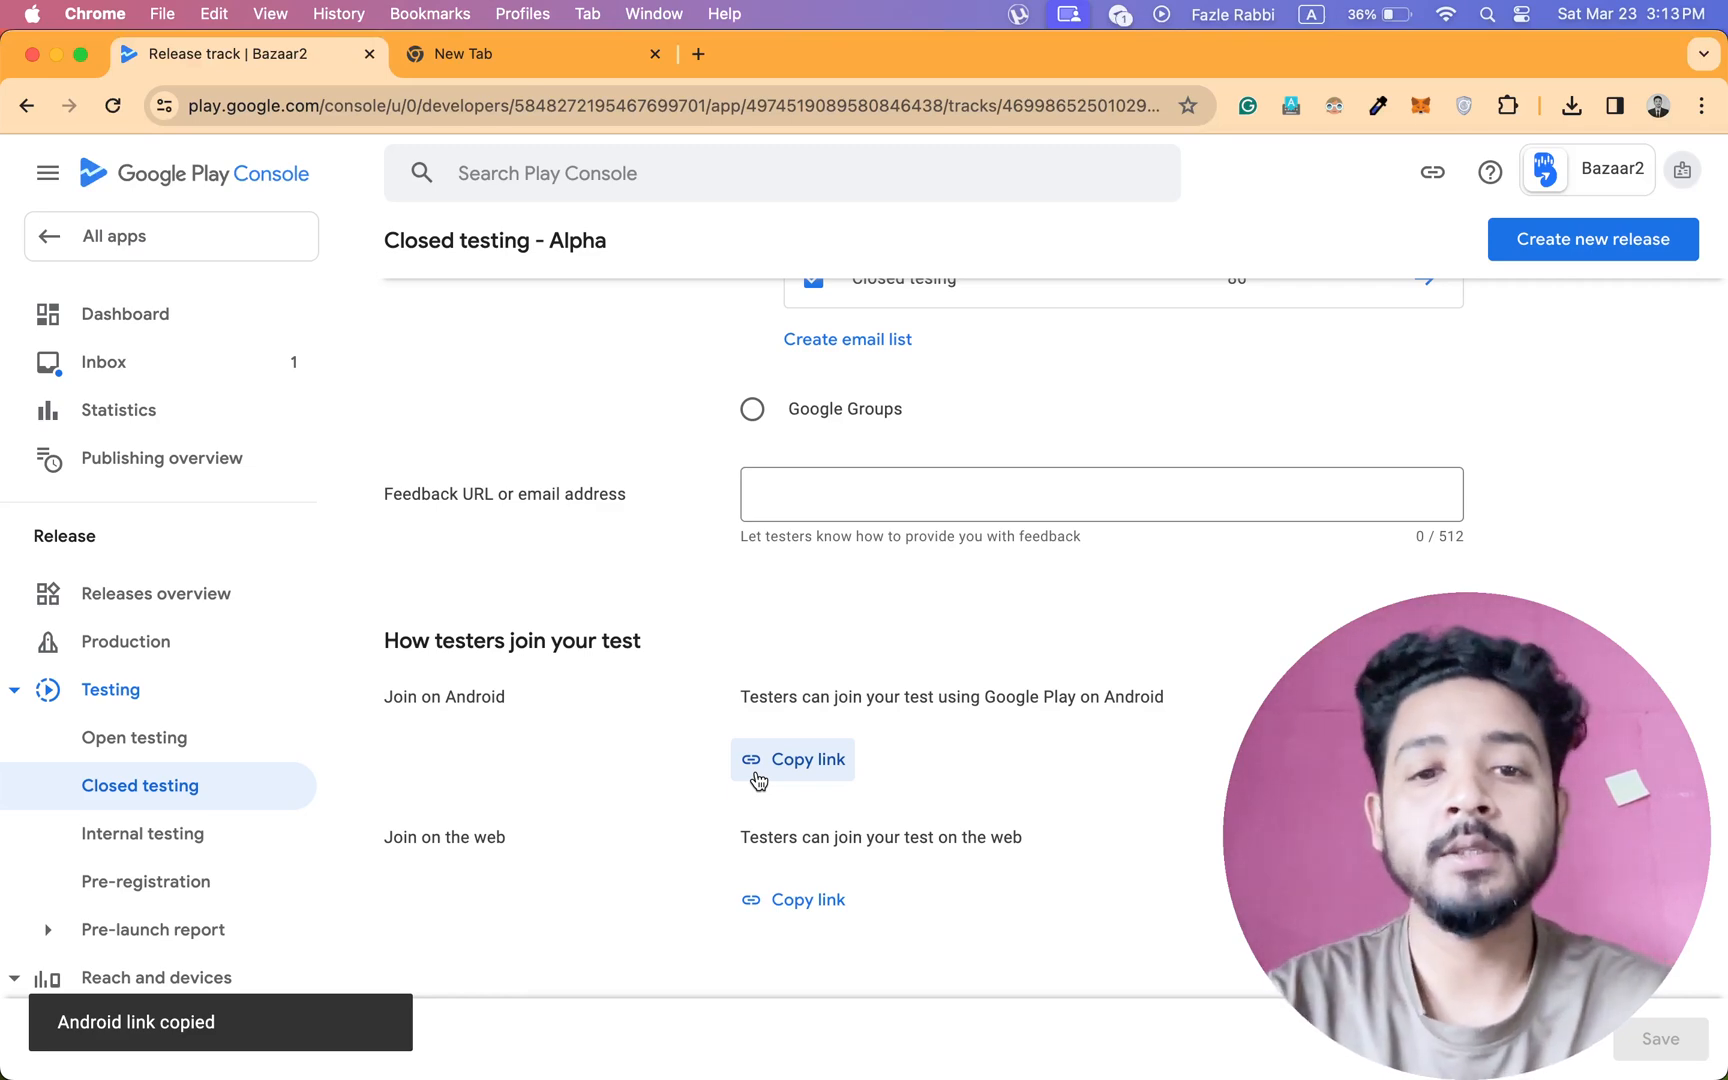
{"action": "mouse_move", "coordinate": [889, 767]}
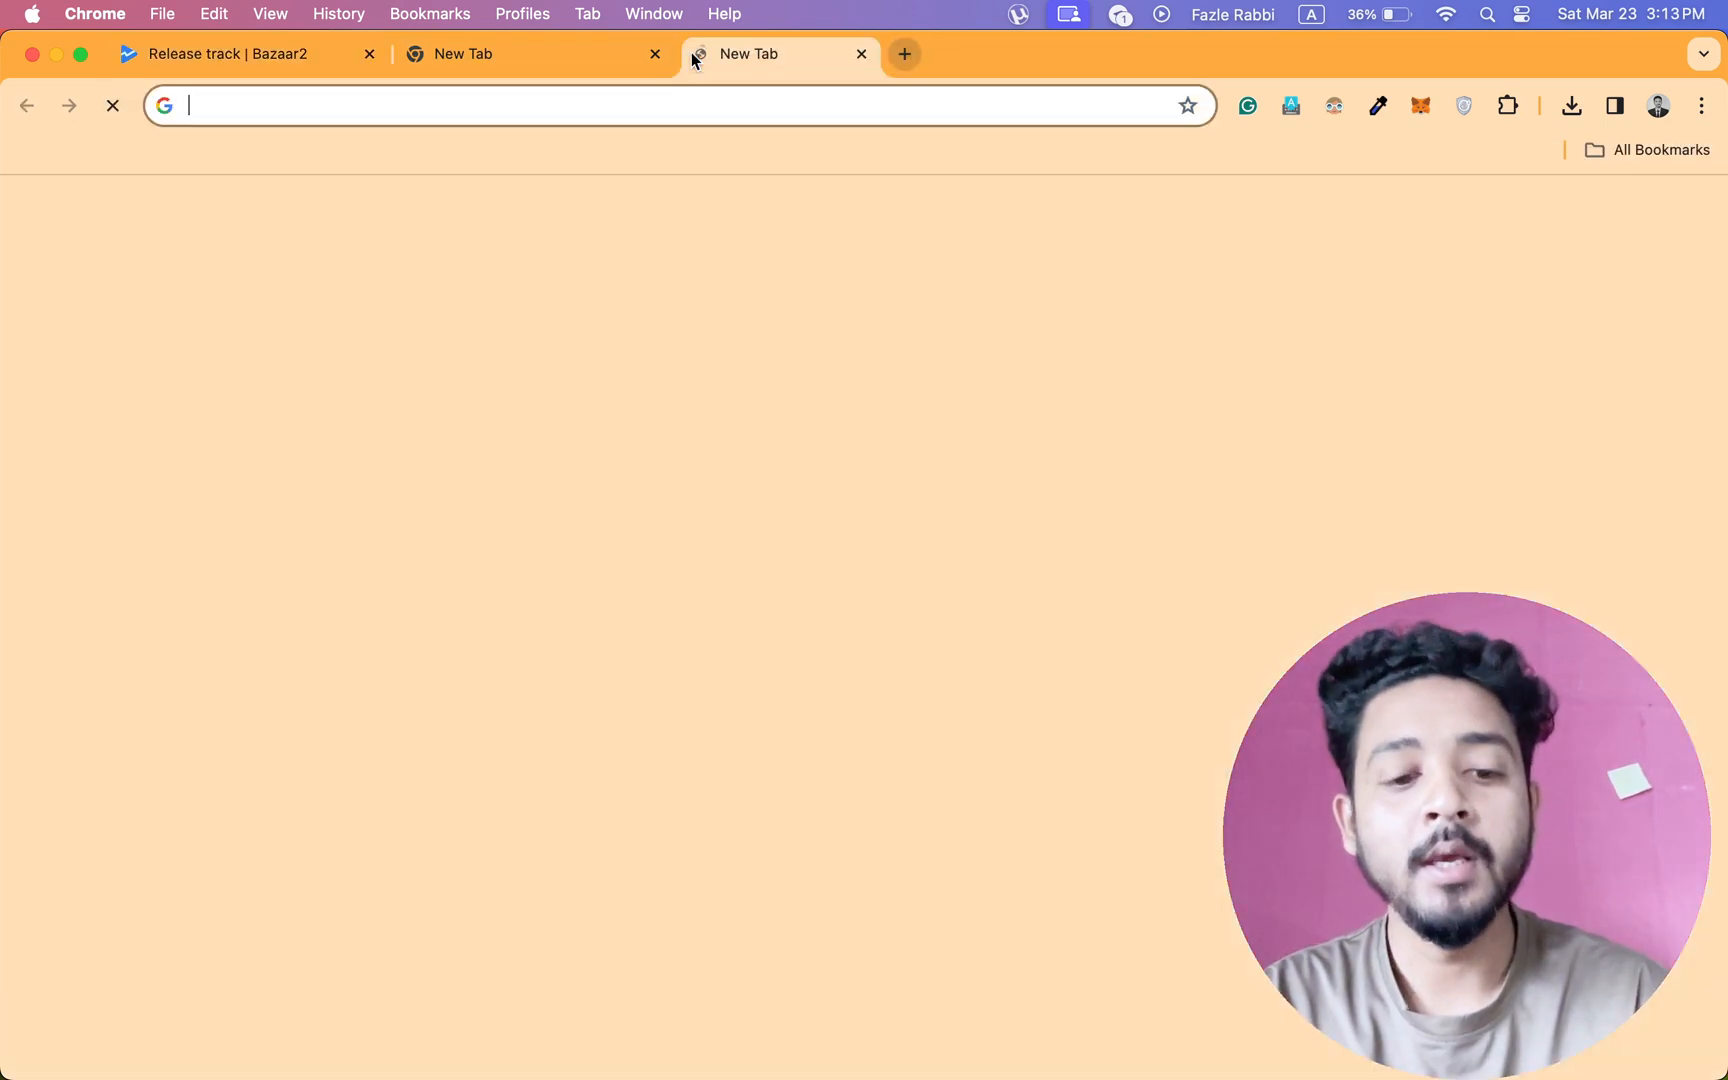
Enter play.google.com/store/apps/details?id=com.bazaartwo in the new tab.
{"action": "type", "text": "play.google.com/store/apps/details?id=com.bazaartwo"}
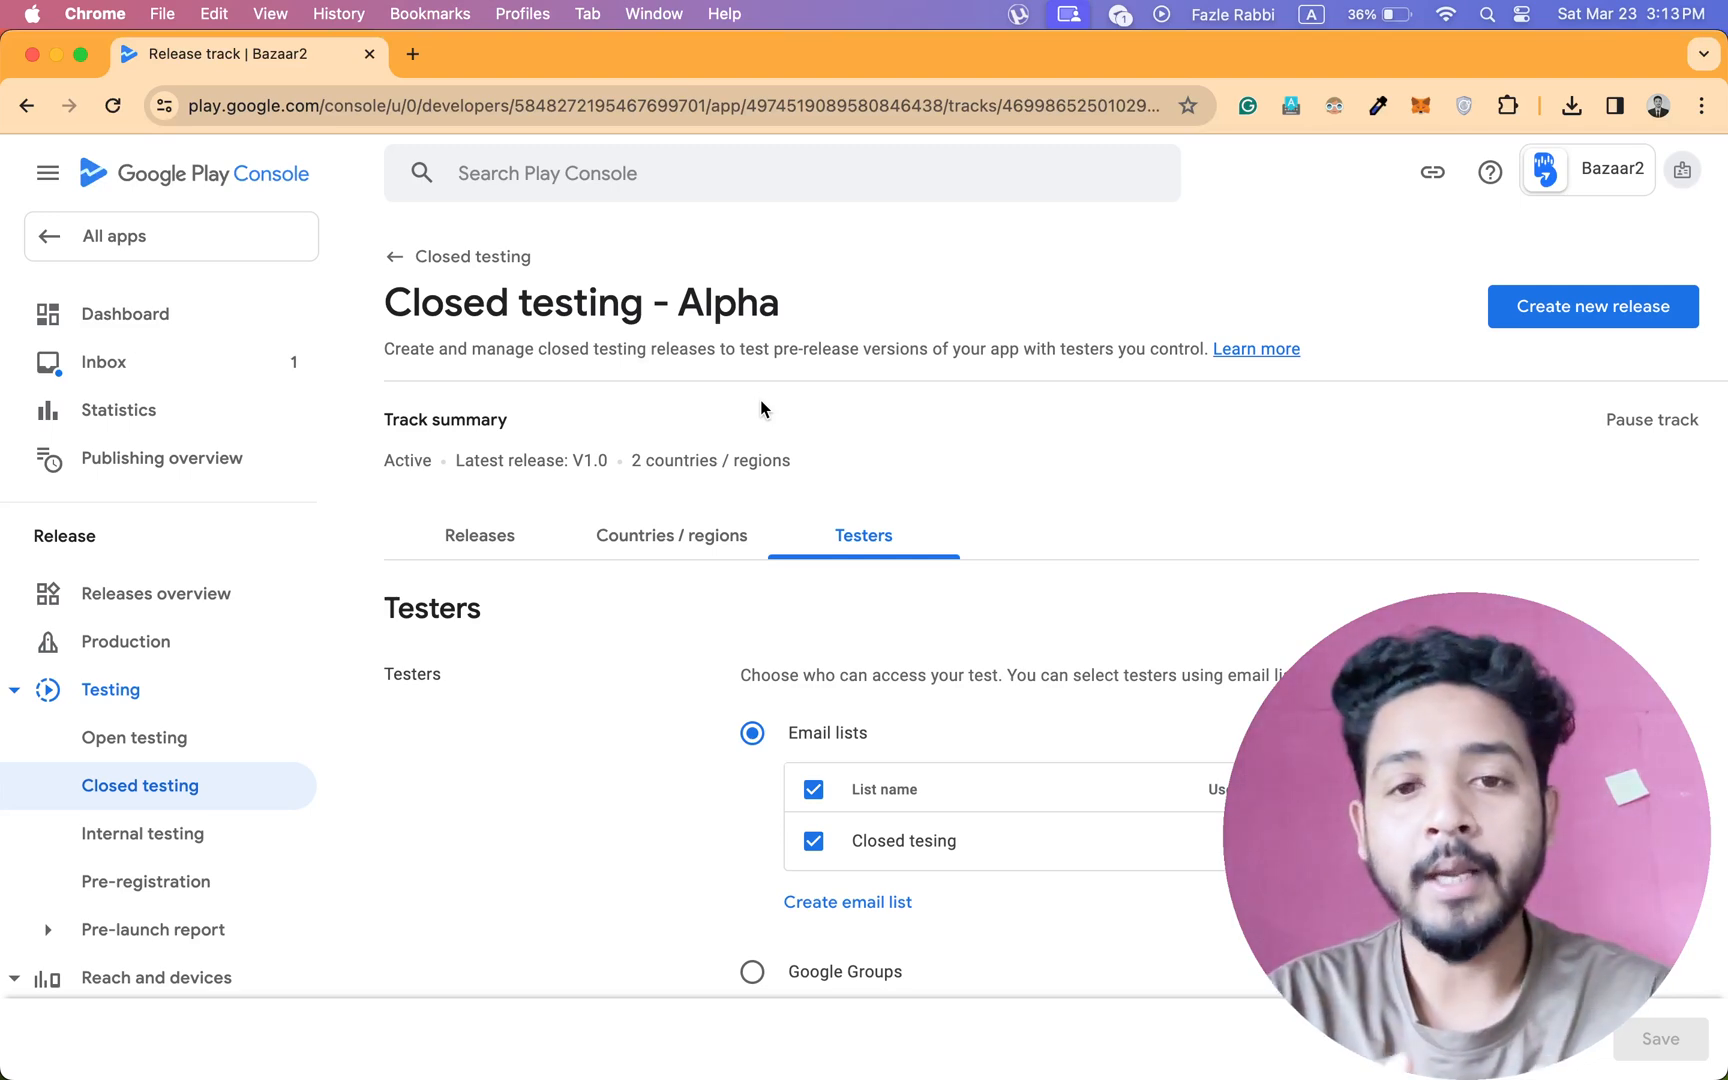
Show the Alpha track's Releases tab, listing V1.0 available to selected testers.
{"action": "scroll", "scroll_direction": "down", "scroll_amount": 3}
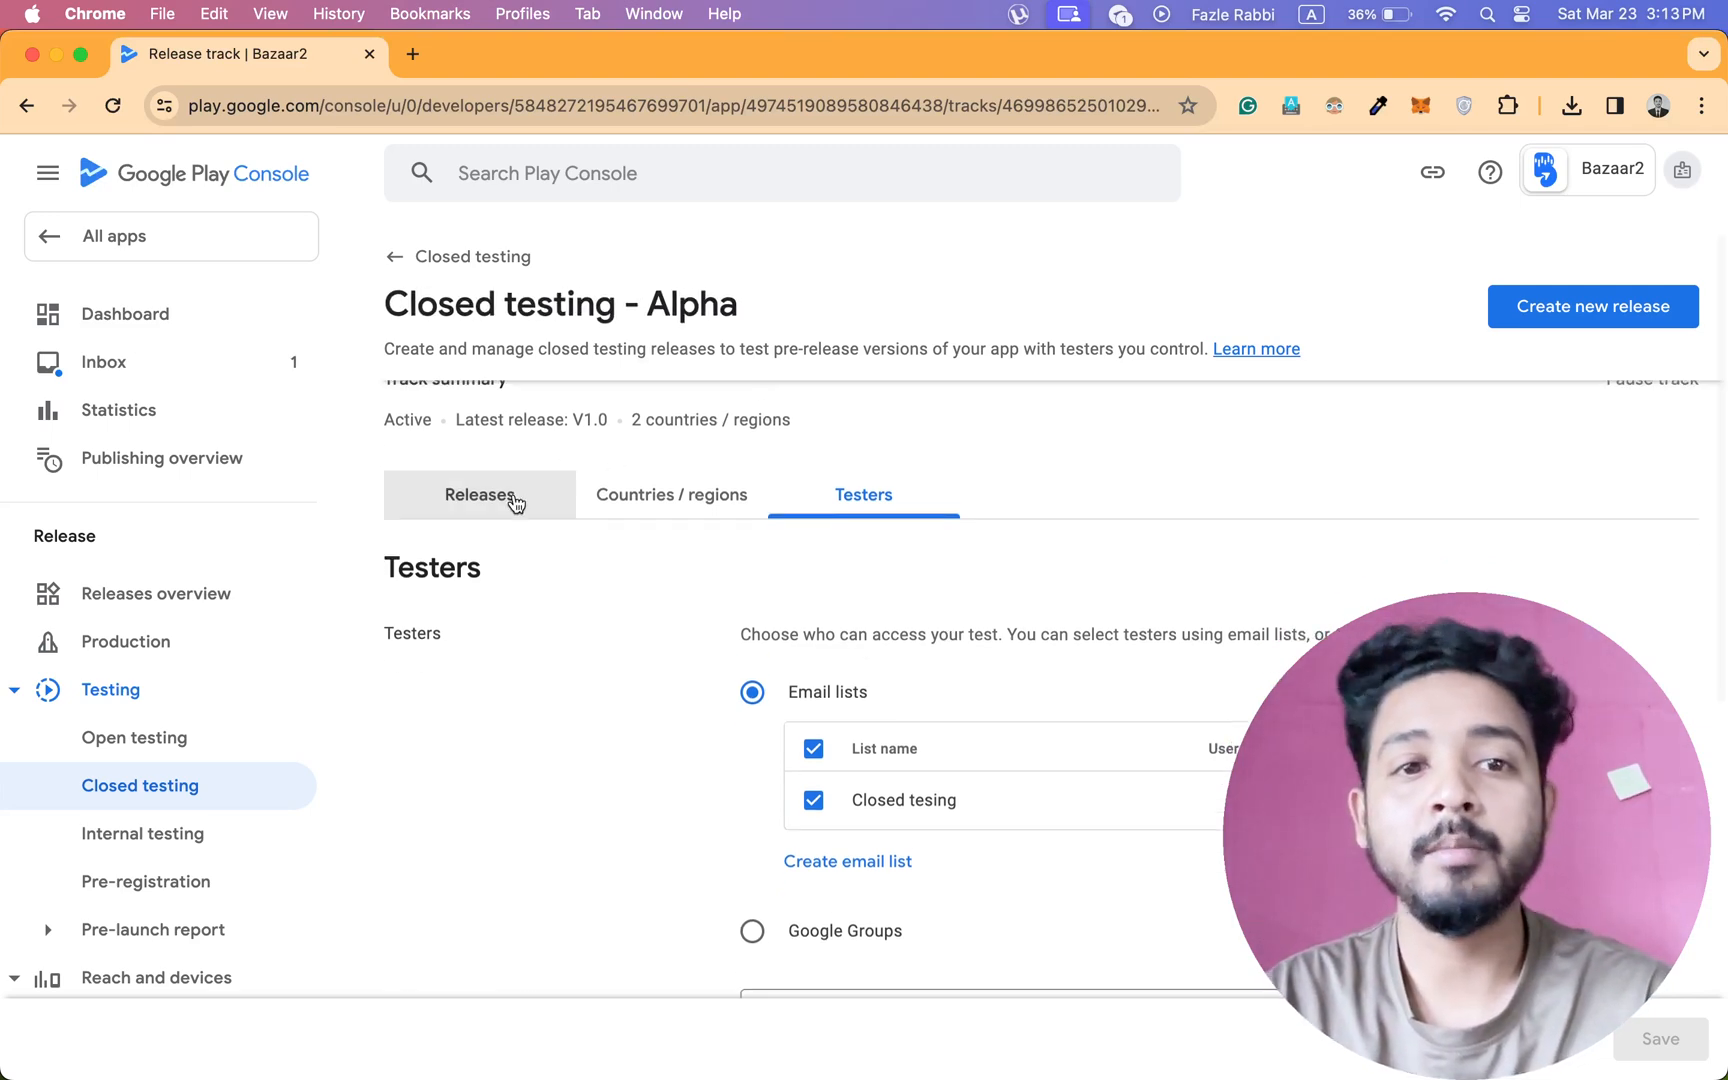
{"action": "left_click", "coordinate": [478, 494]}
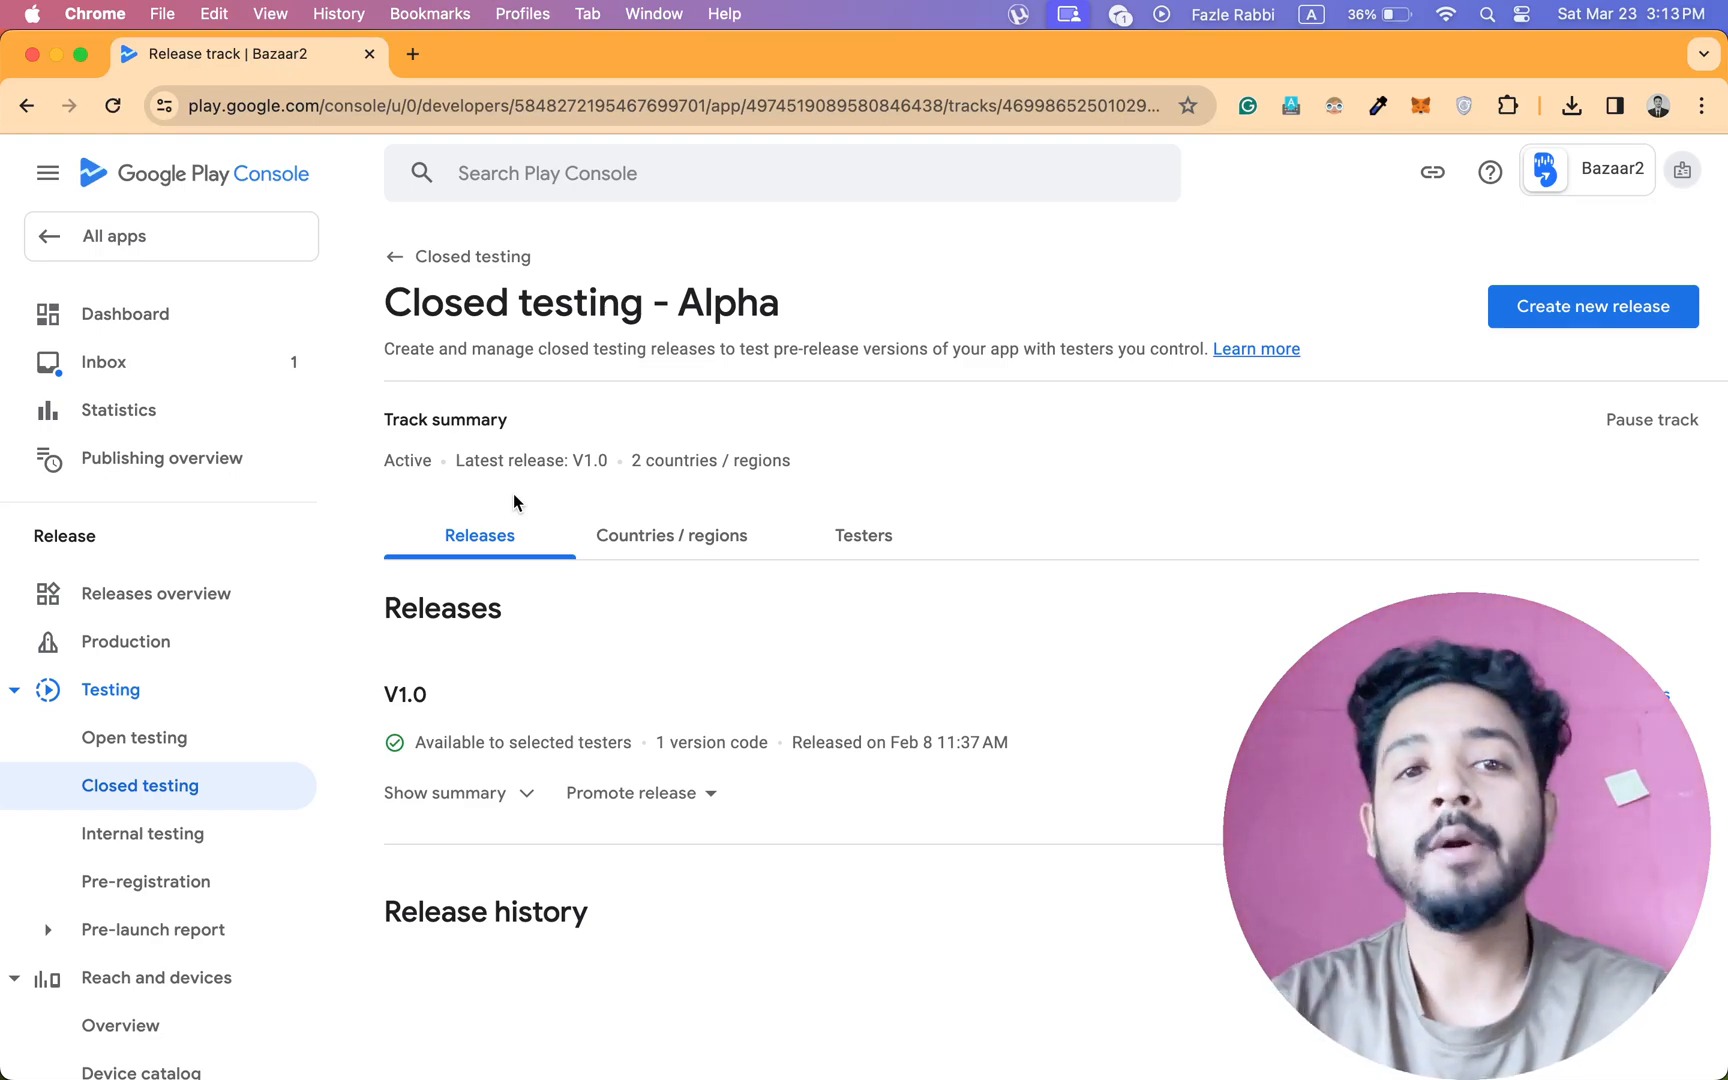
{"action": "key", "text": "mission_control"}
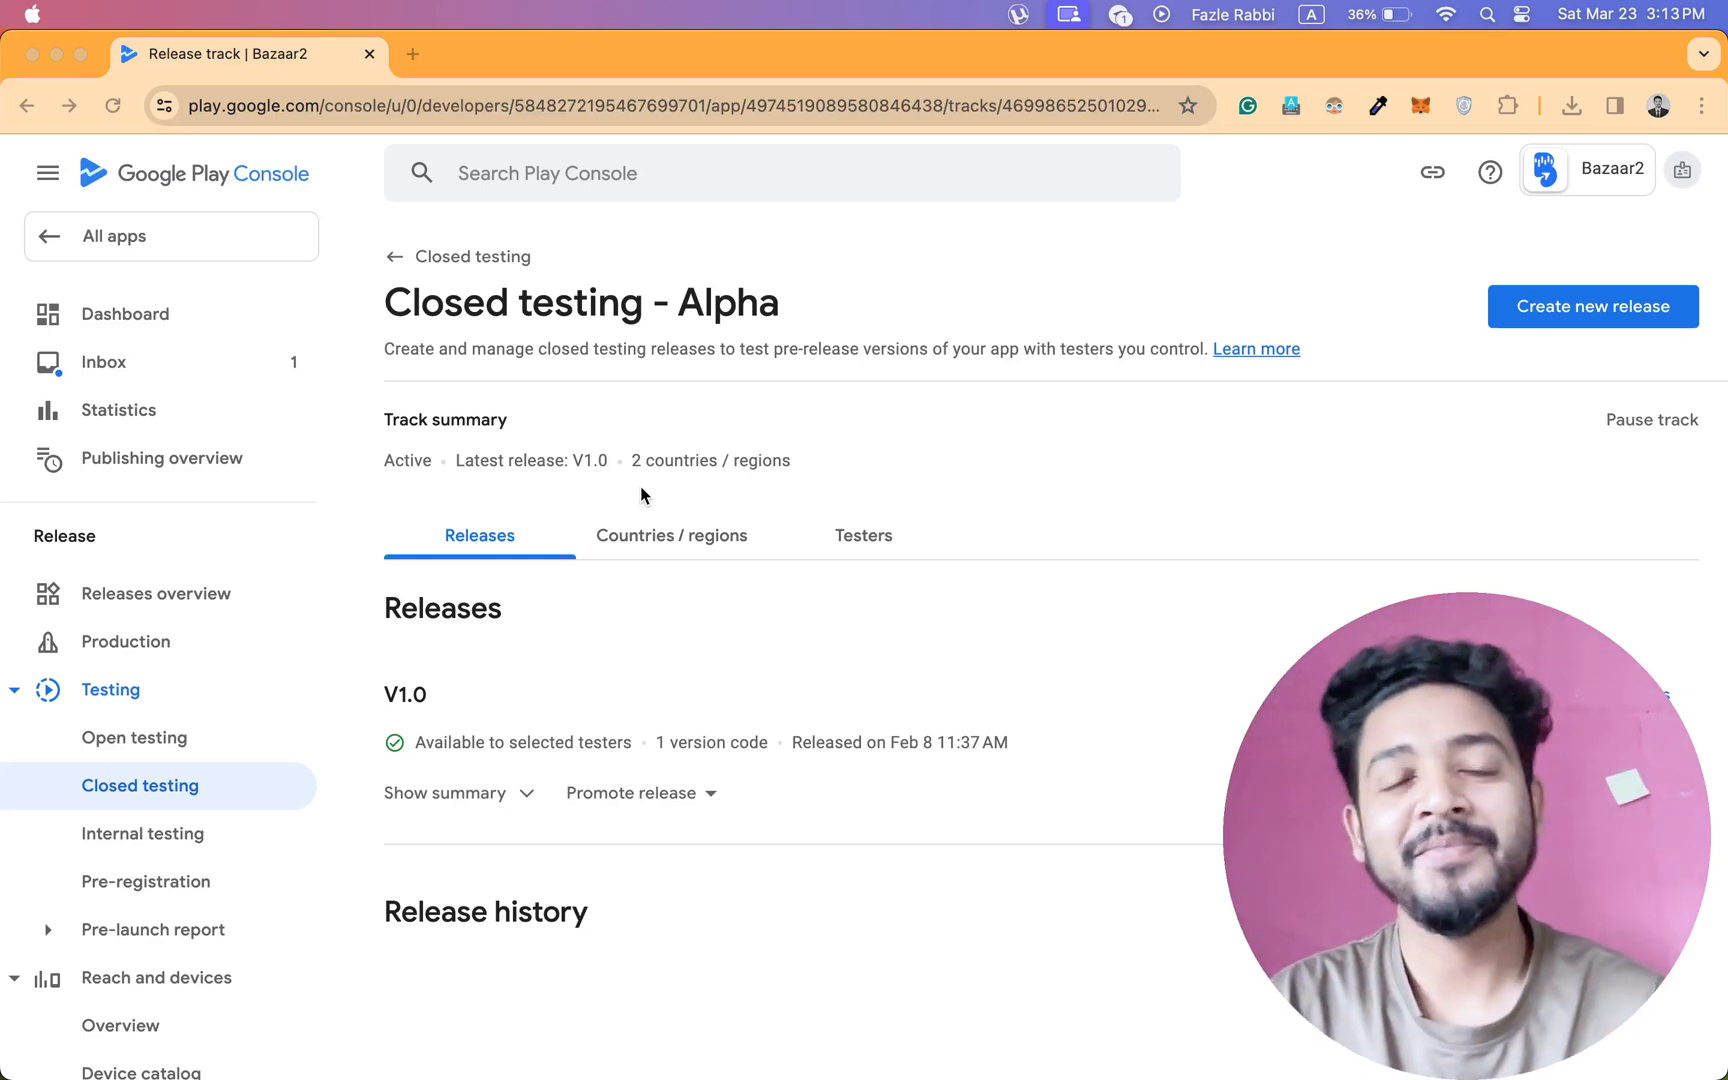
{"action": "mouse_move", "coordinate": [773, 506]}
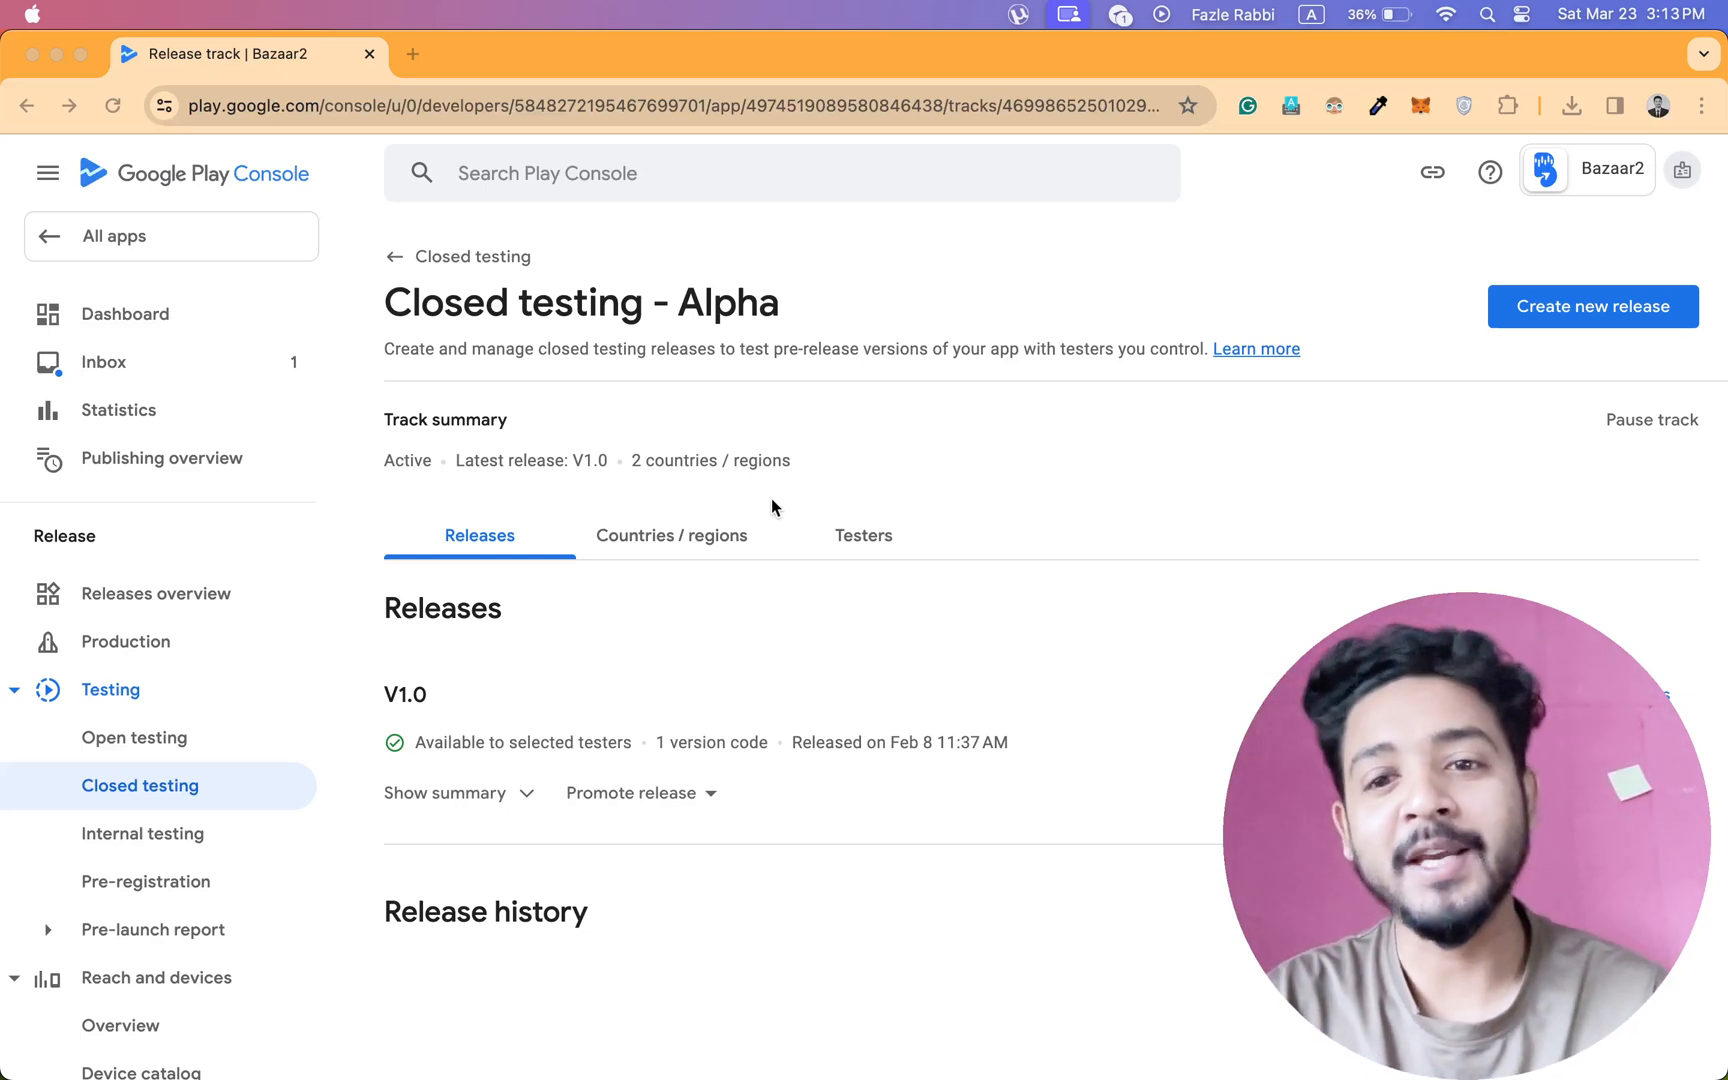